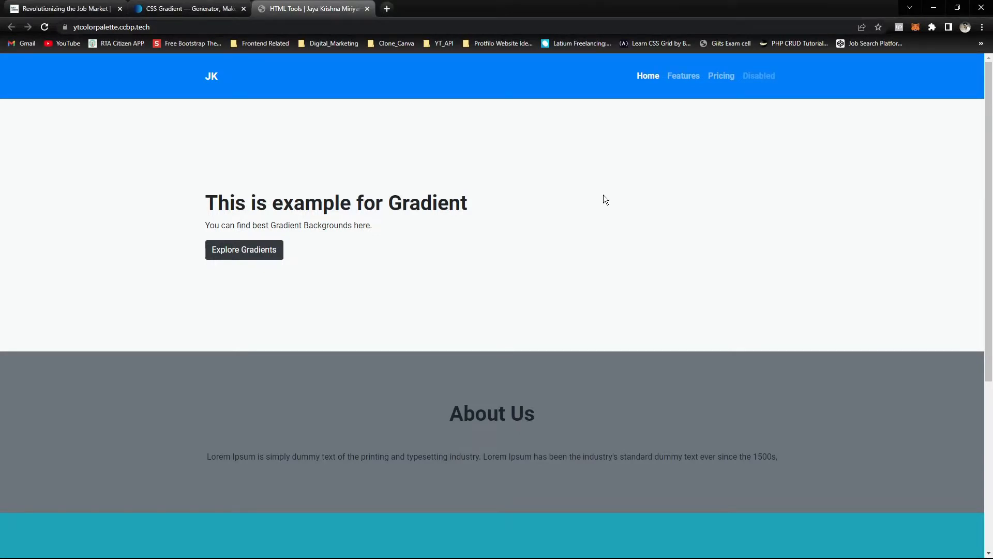
Step: Review the sample site and the yellow-to-green gradient in the generator
scroll(down, 3)
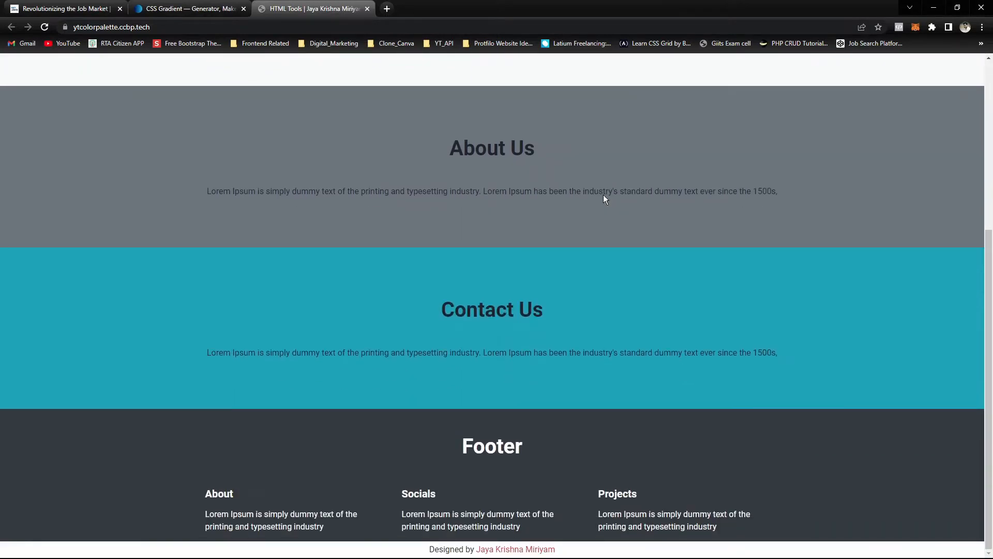
scroll(up, 3)
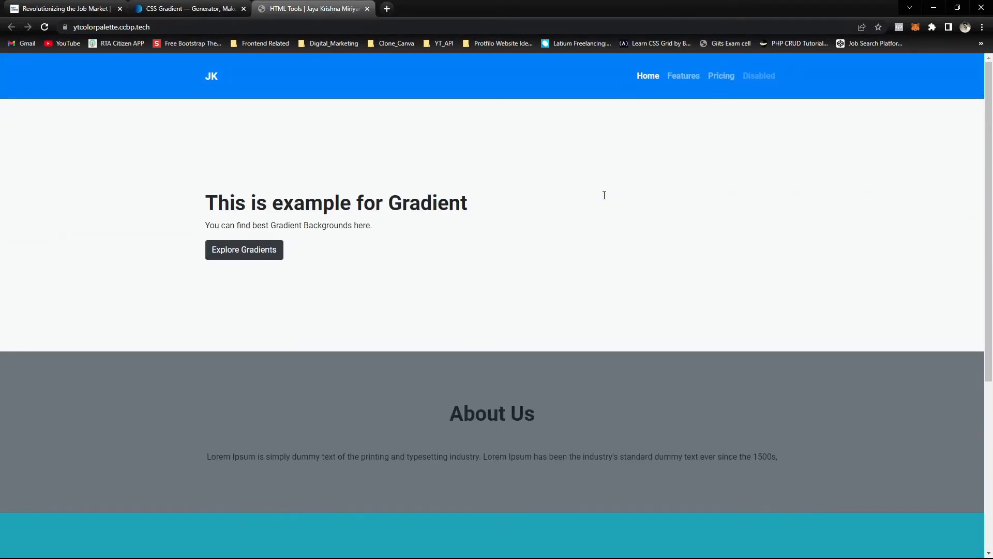
scroll(down, 3)
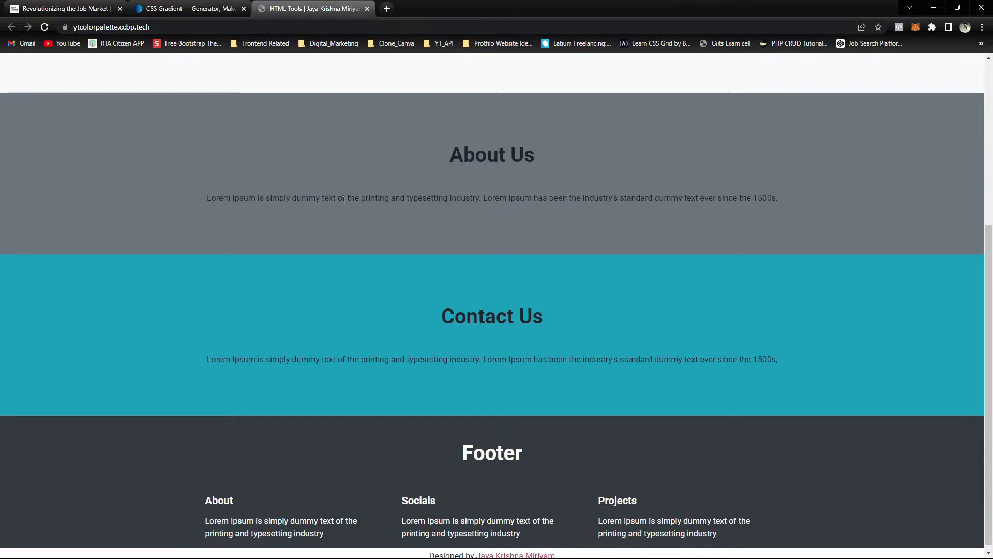
scroll(up, 3)
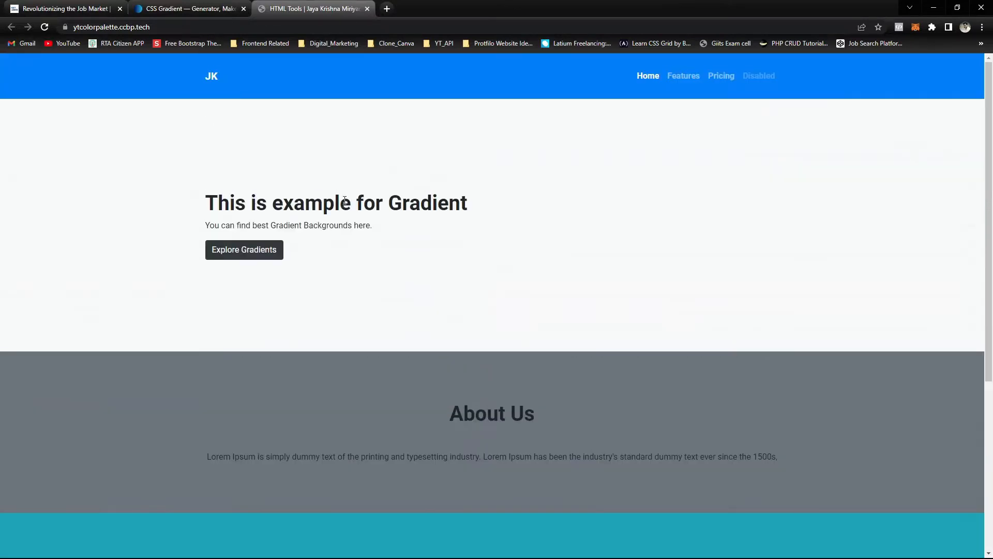
mouse_move(336, 194)
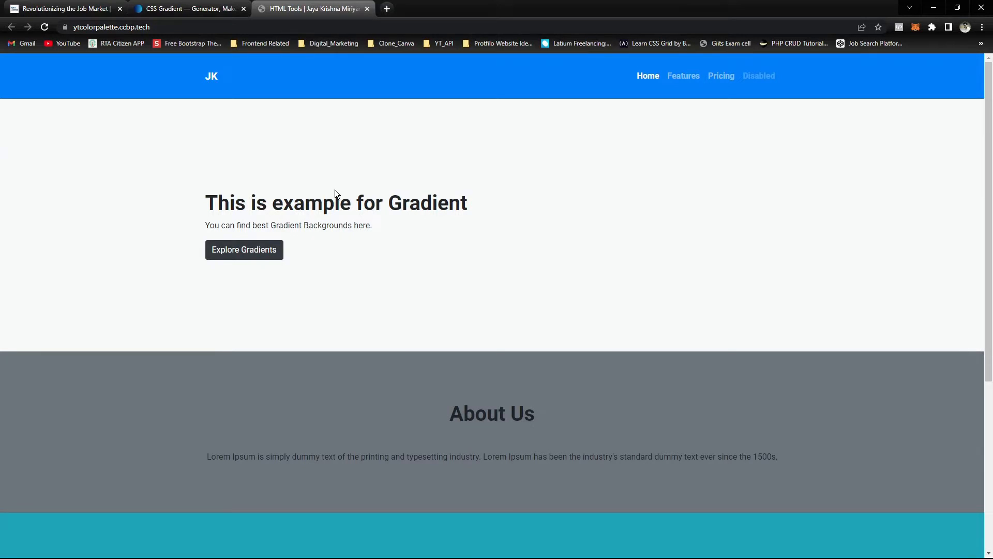
scroll(down, 3)
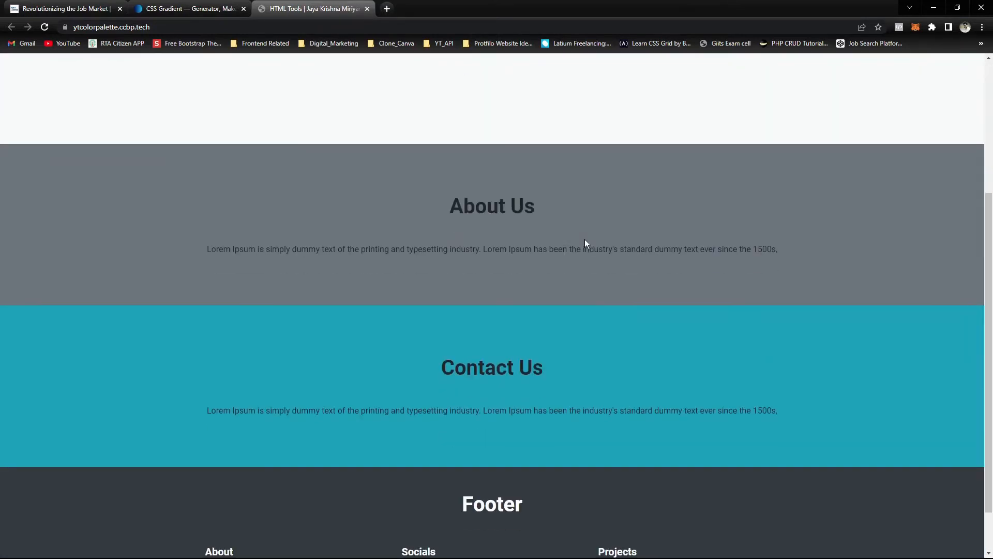
scroll(up, 3)
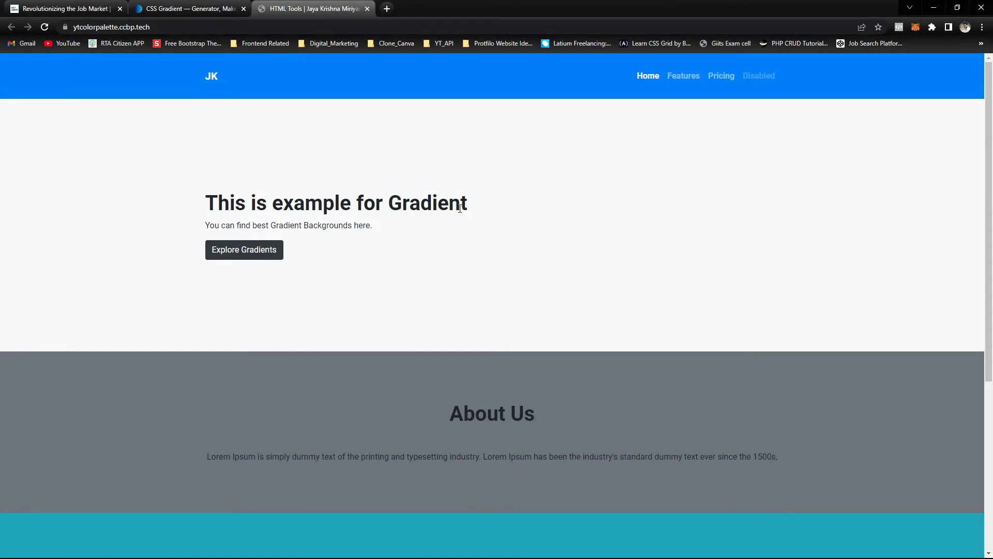
click(188, 8)
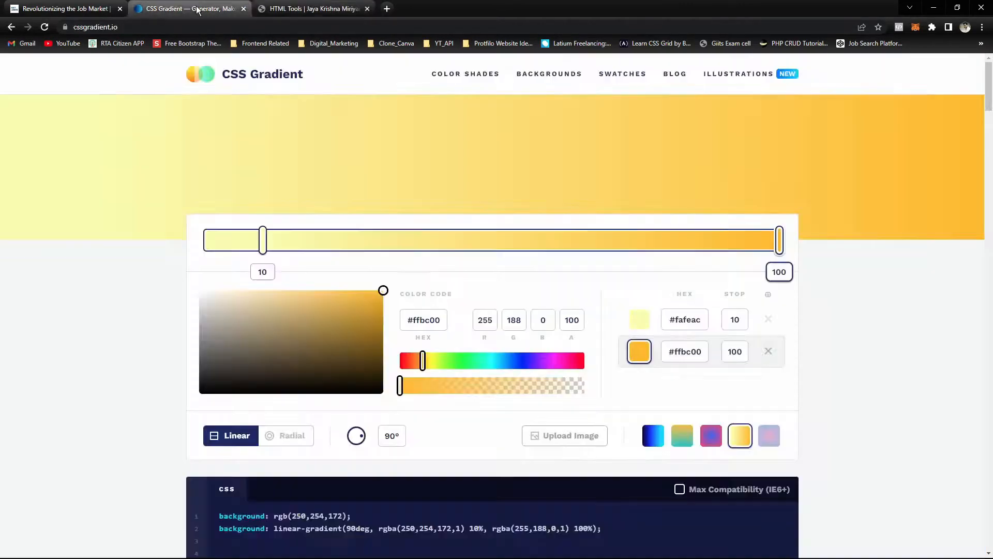
mouse_move(116, 330)
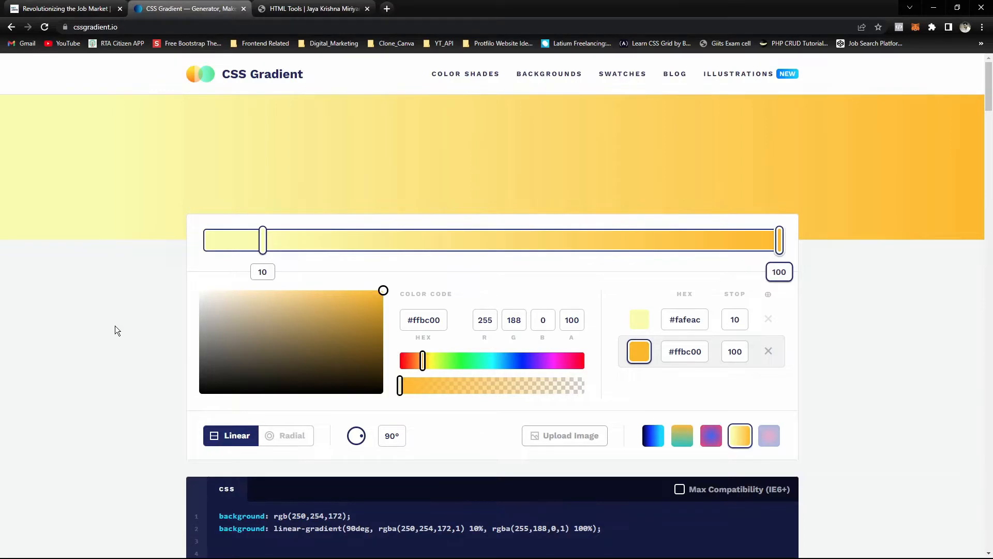
scroll(down, 3)
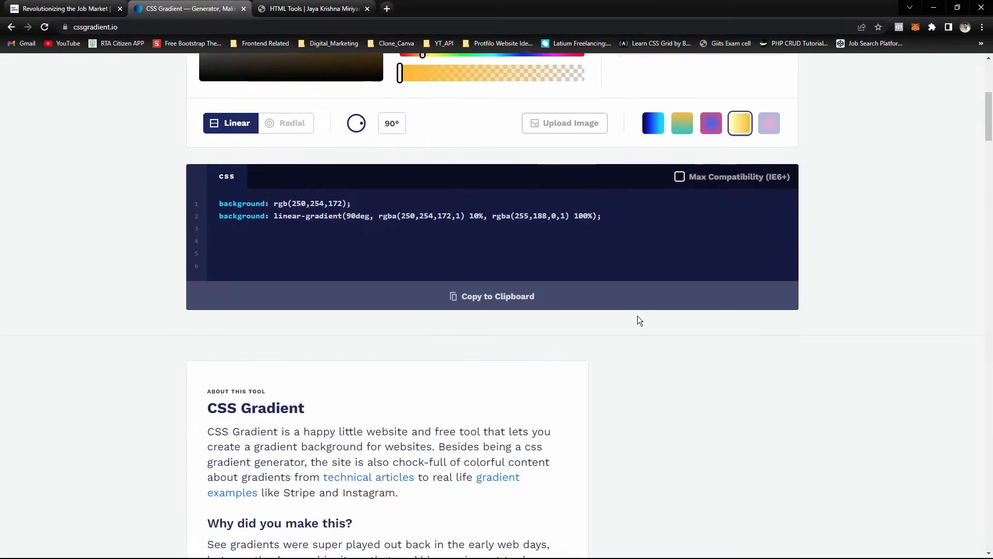
scroll(up, 3)
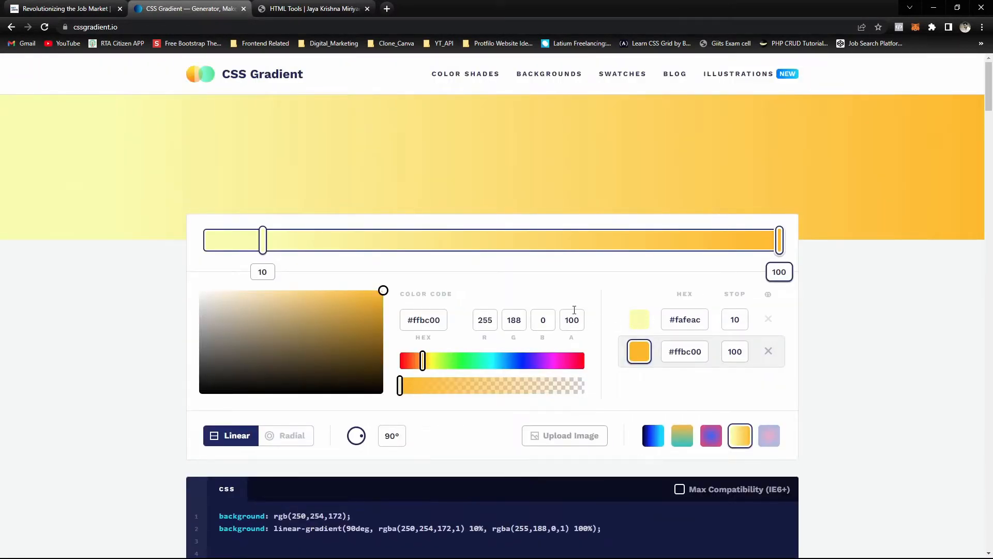
Step: Check the live sample site, then return to the gradient generator's output code
click(312, 10)
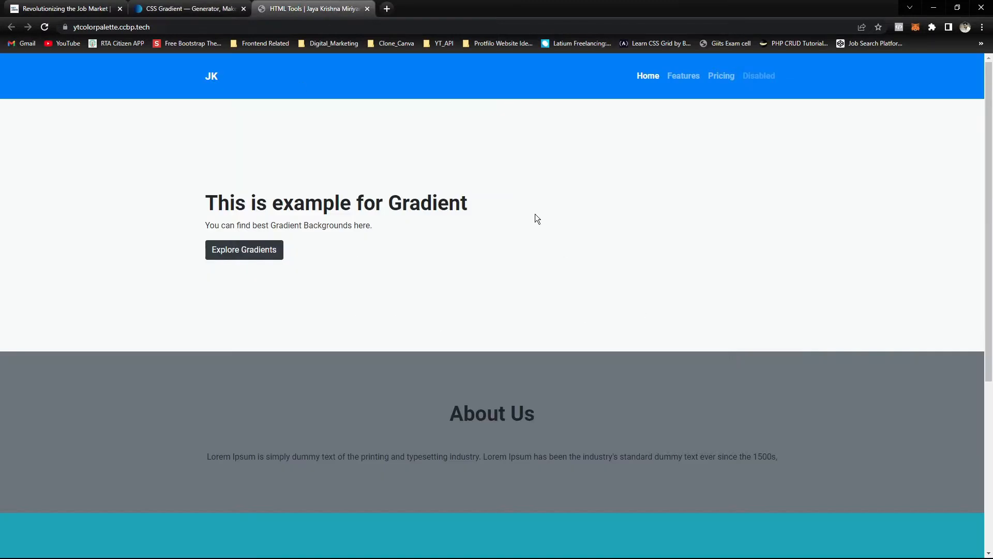
scroll(down, 3)
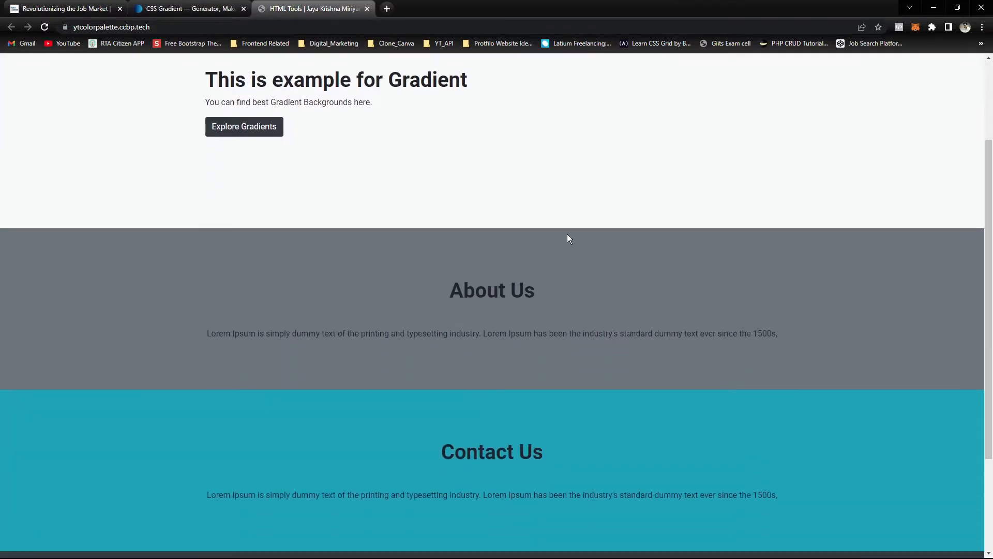
scroll(up, 3)
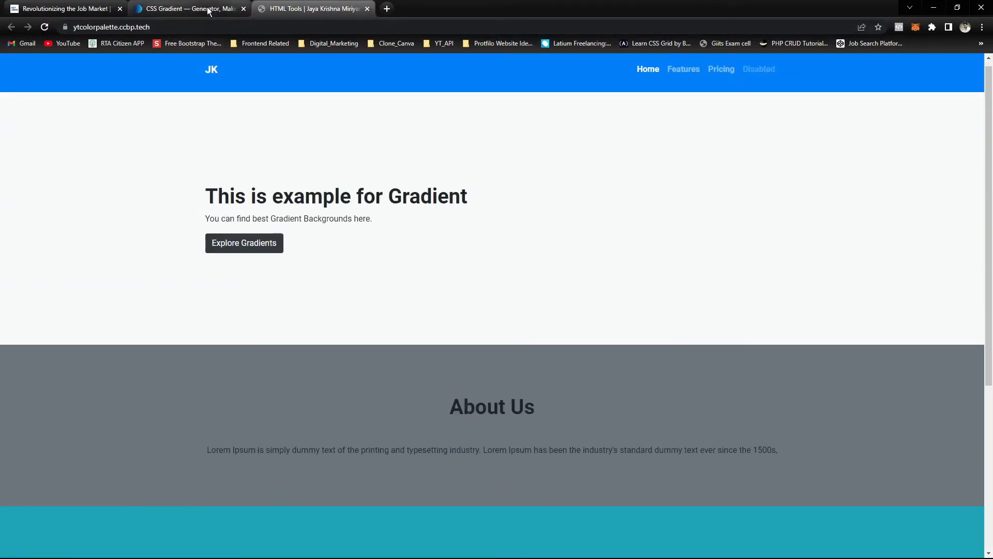
click(187, 8)
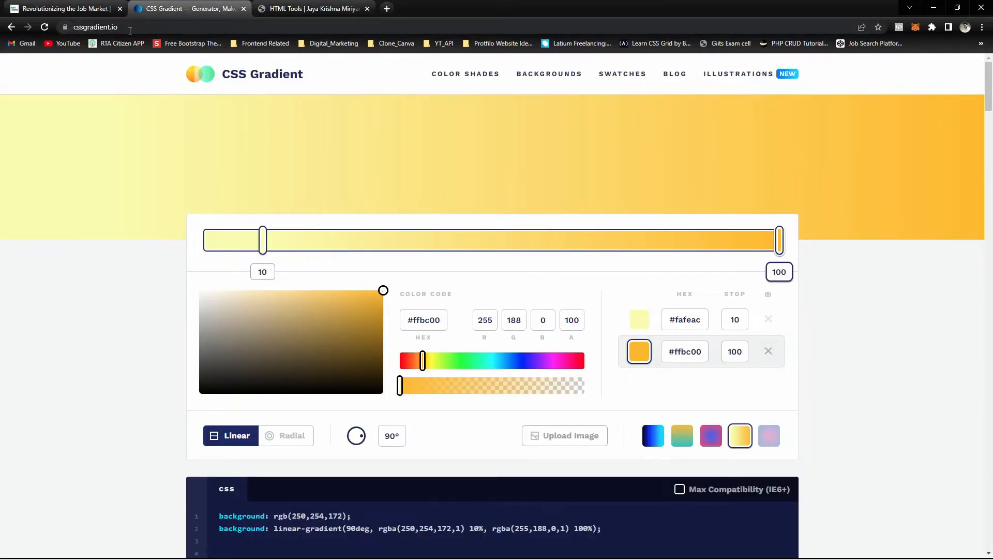
mouse_move(450, 130)
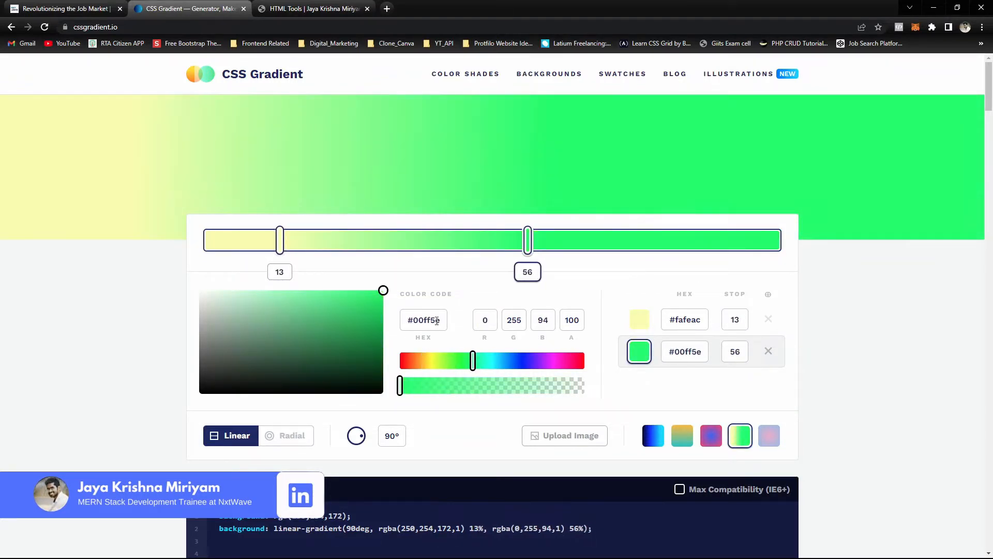
scroll(down, 3)
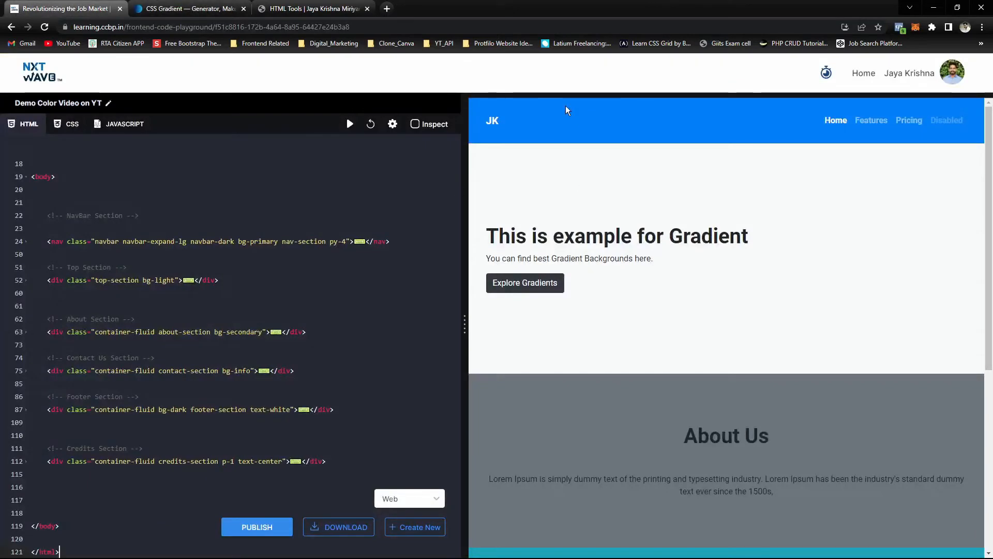
mouse_move(600, 112)
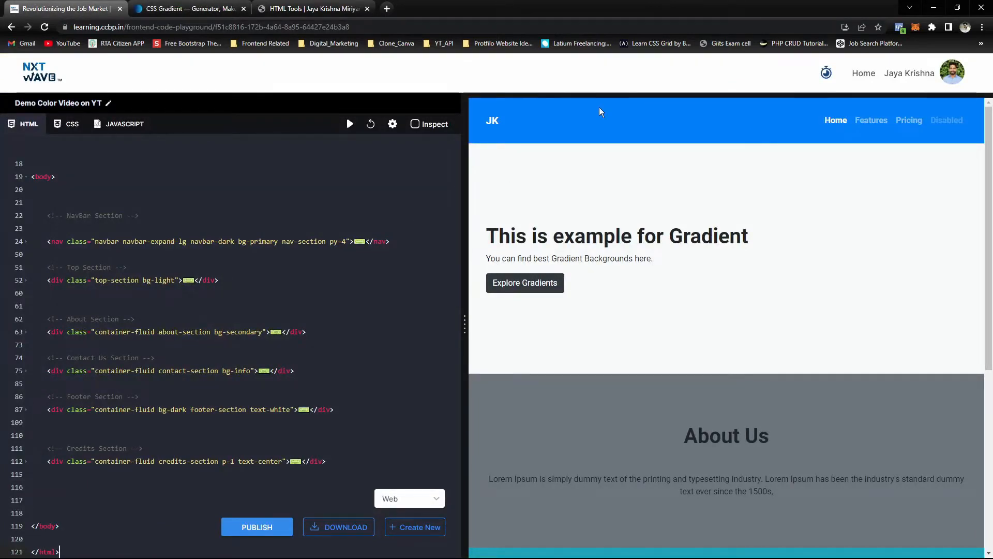
mouse_move(278, 242)
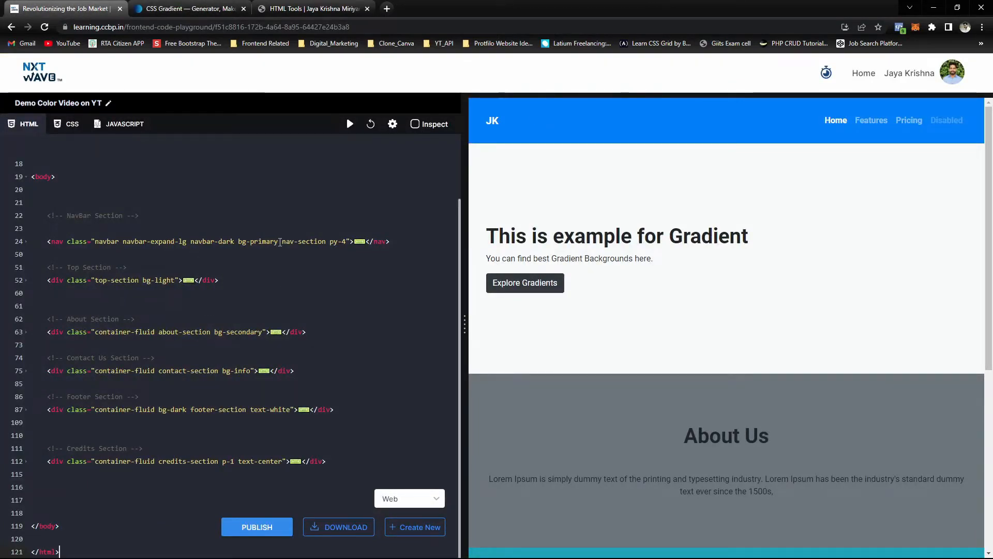
Step: Remove bg-primary from the nav and add the yellow-to-green gradient to .nav-section
double_click(258, 241)
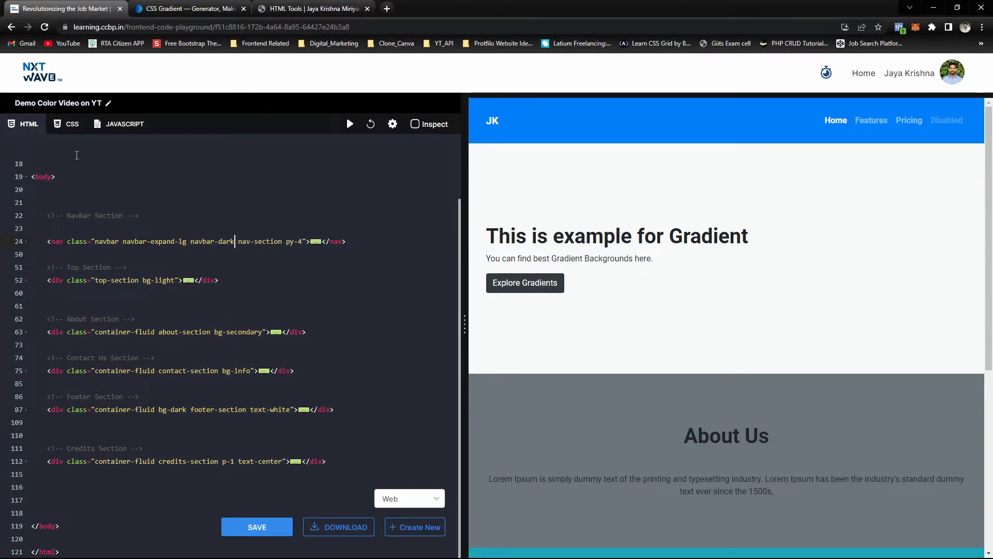
click(71, 123)
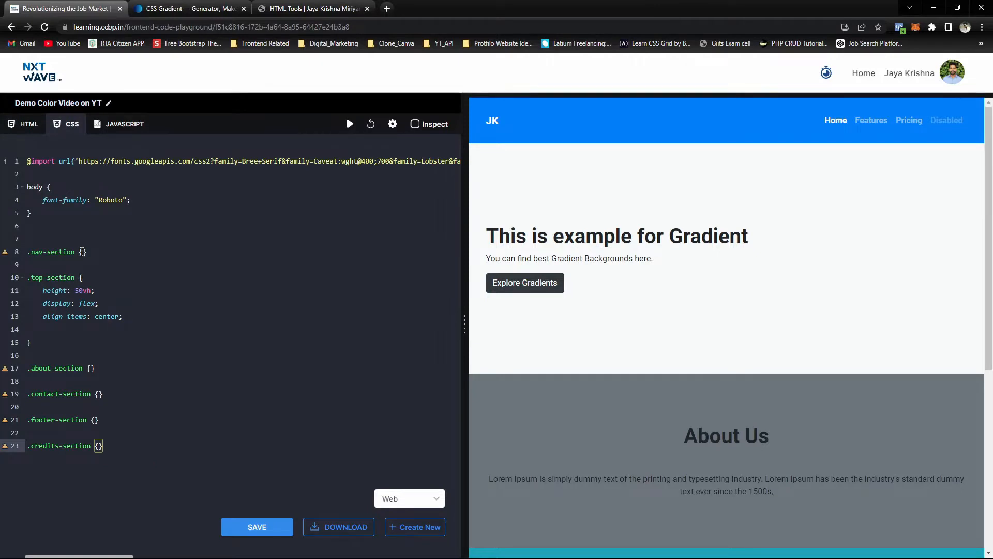
key(Enter)
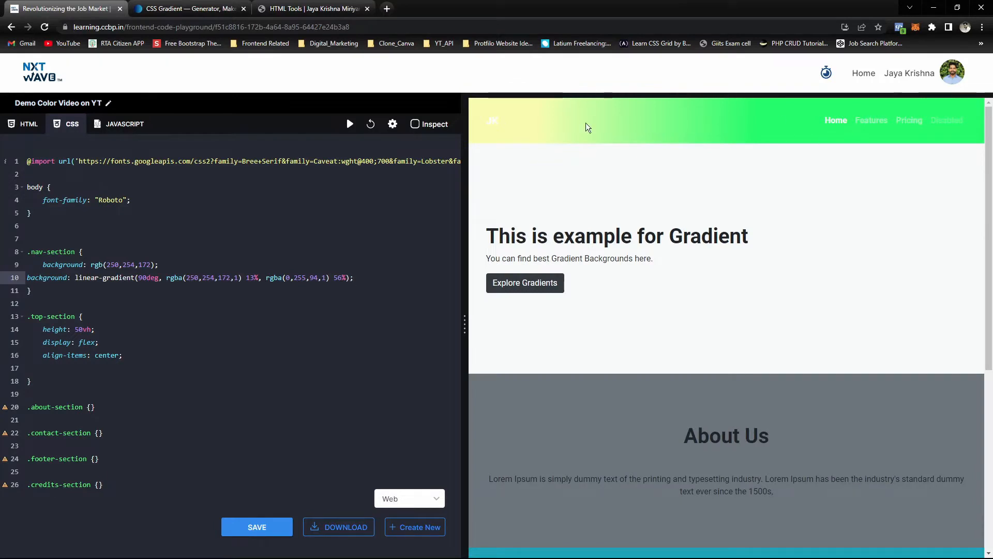
scroll(down, 3)
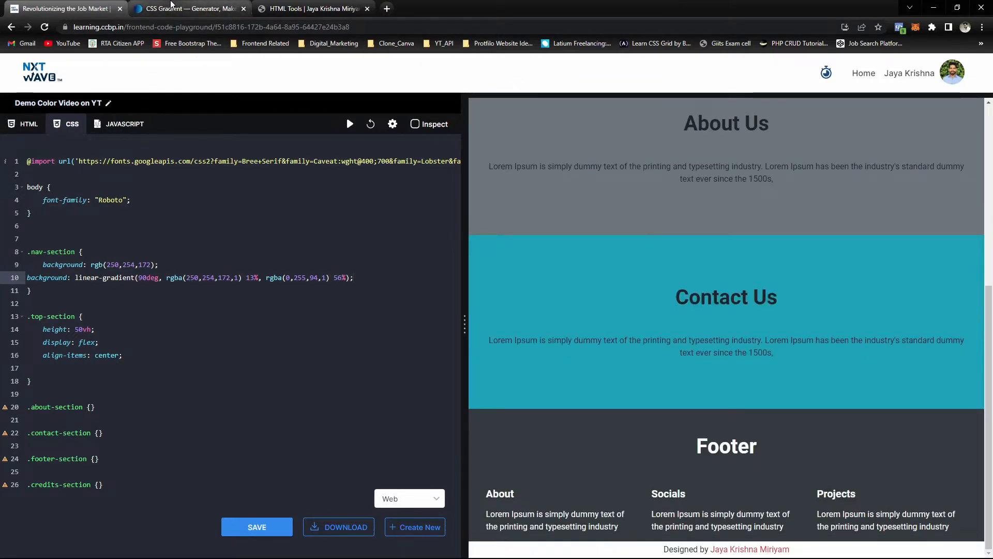
Step: Glance at the live sample site, then bring the yellow-to-green generator back up
click(188, 8)
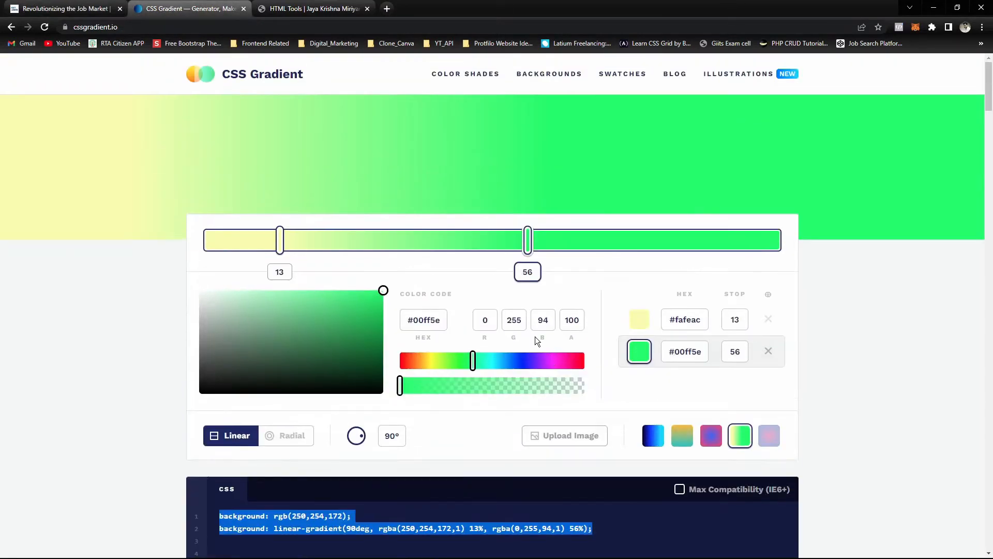
click(311, 8)
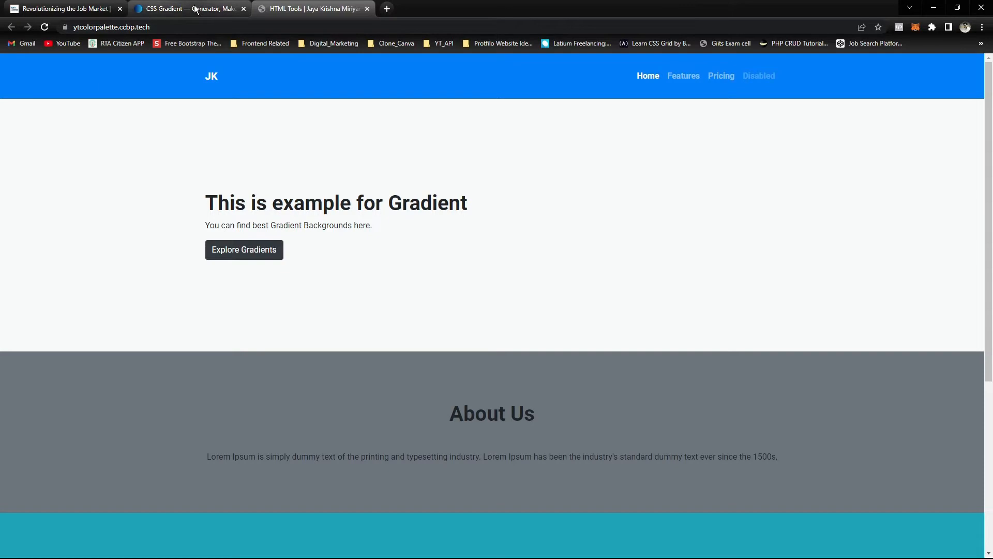
click(188, 9)
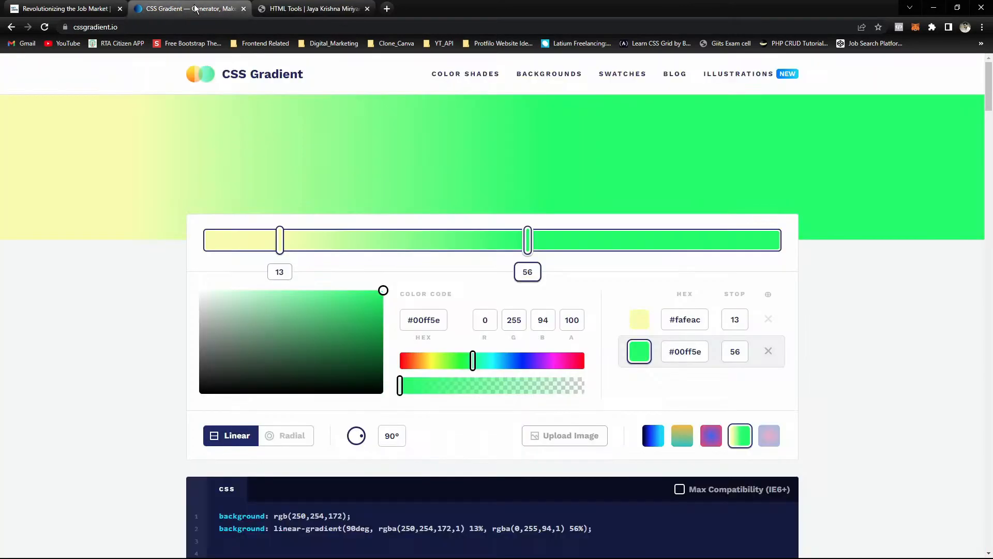
mouse_move(297, 92)
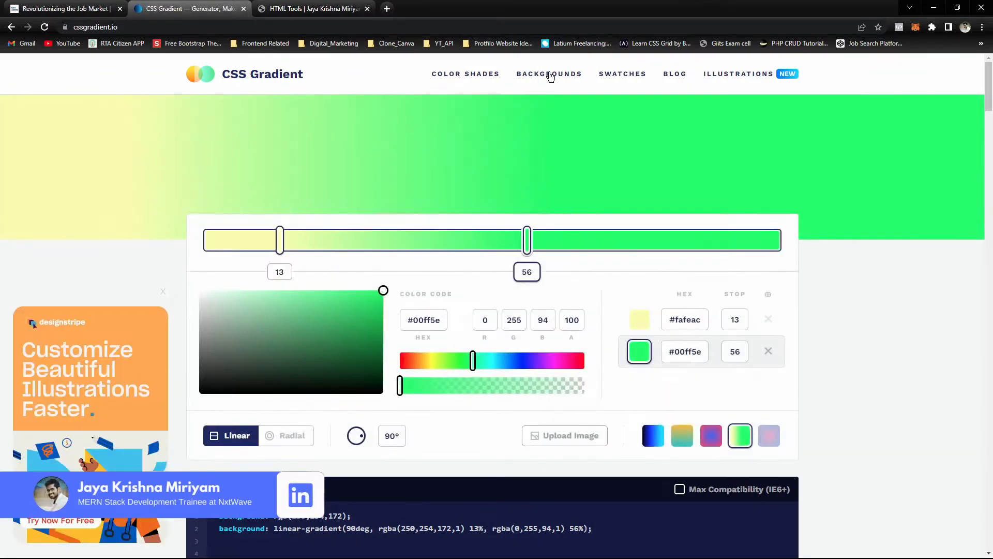
Step: Browse the Gradient Hunt collection of gradient backgrounds
click(548, 74)
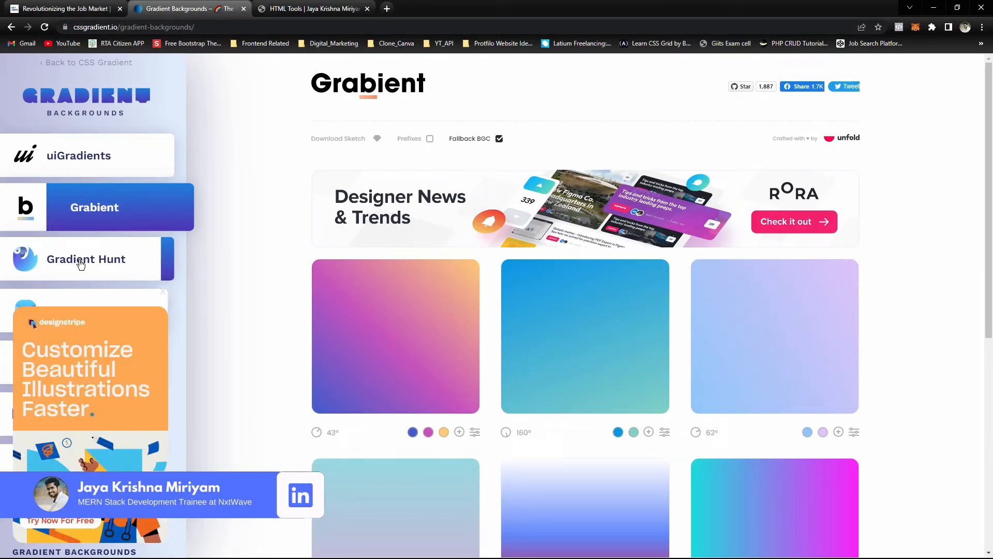
click(86, 258)
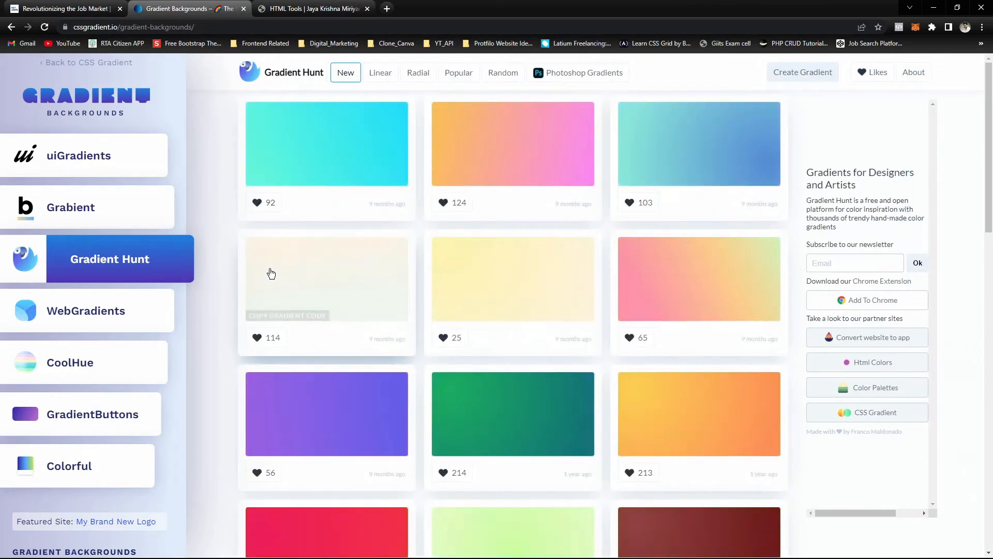
scroll(down, 3)
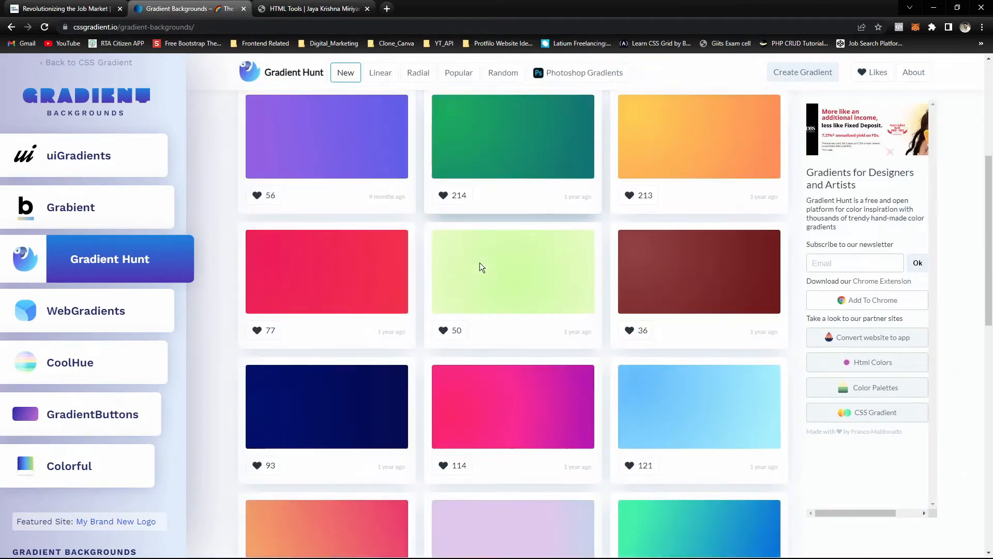
scroll(down, 3)
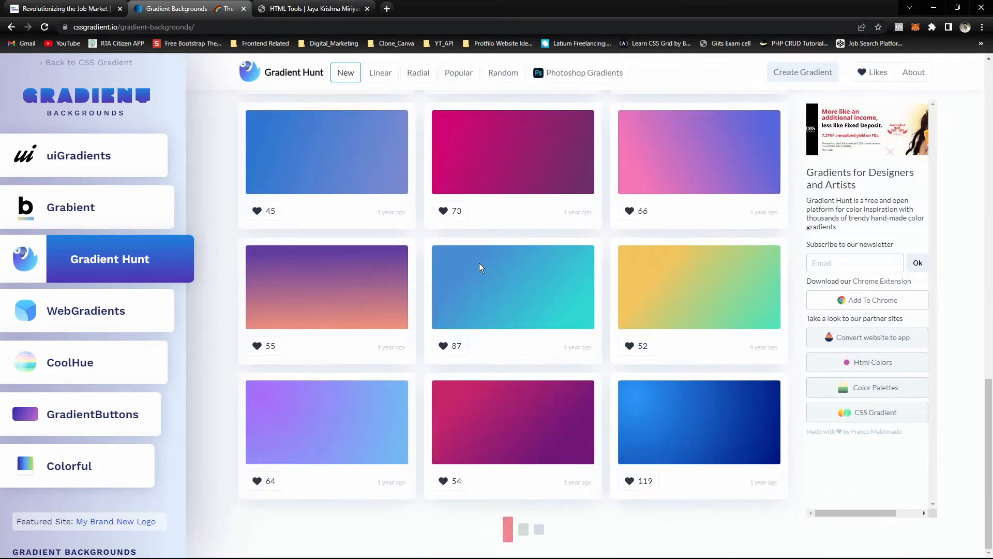
scroll(down, 3)
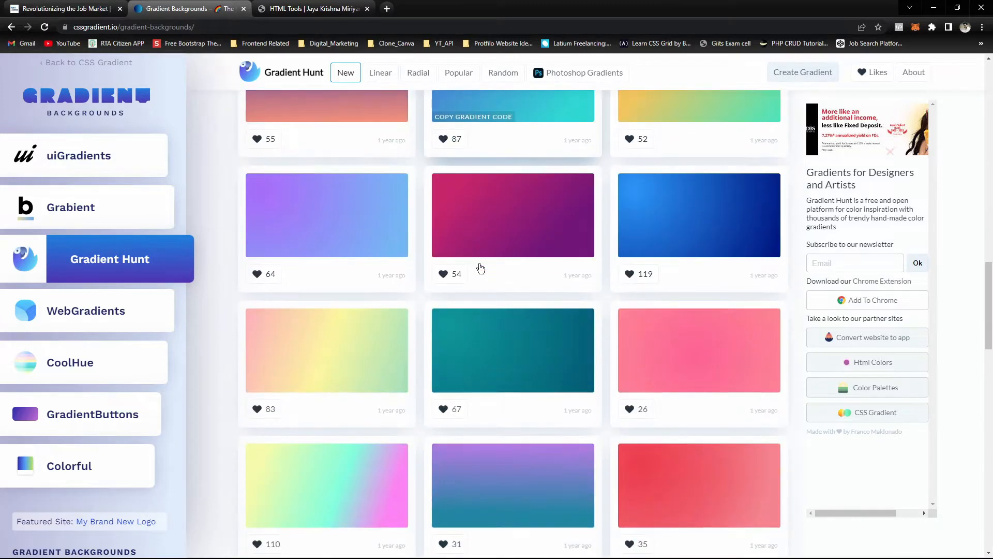
scroll(down, 3)
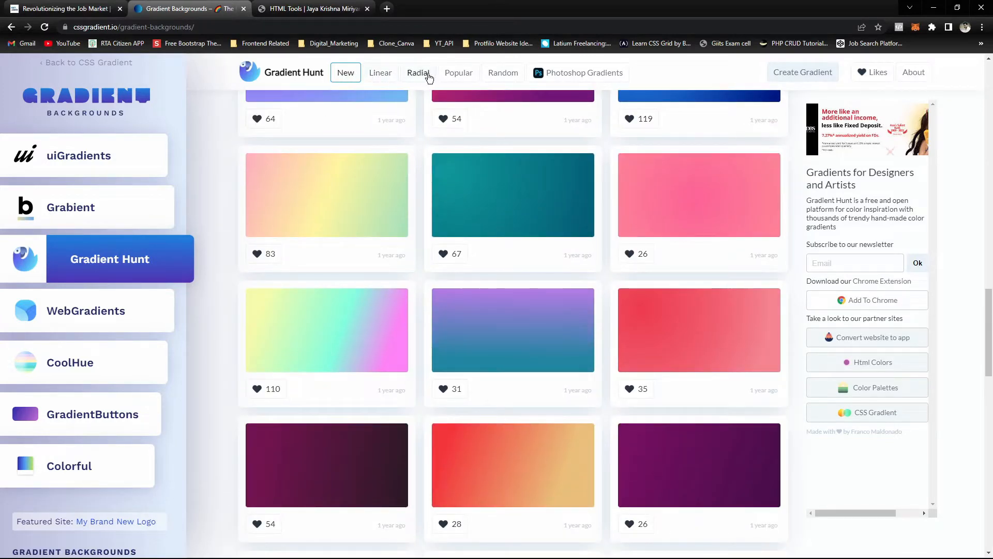
Step: Compare the Linear and Radial filters, settling on linear gradients
click(380, 73)
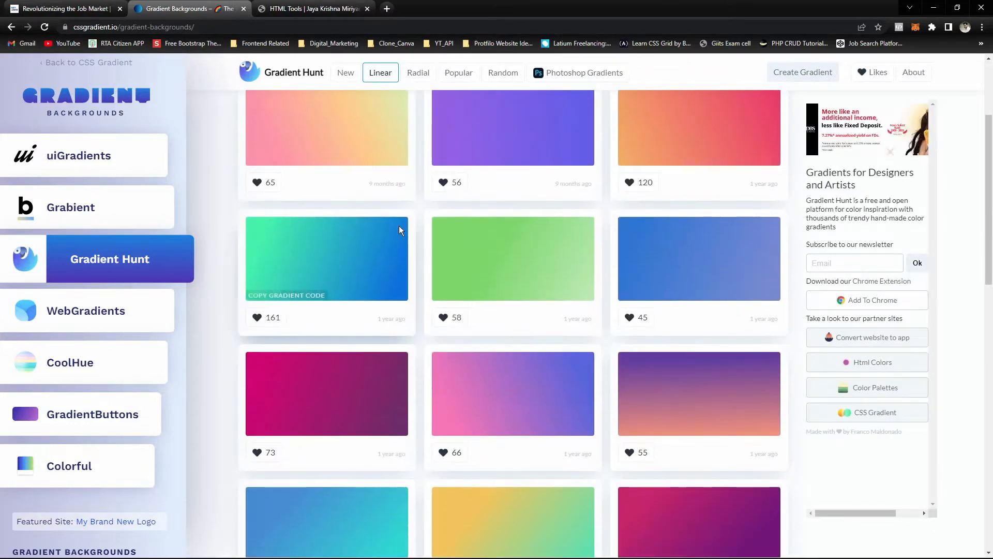
scroll(up, 3)
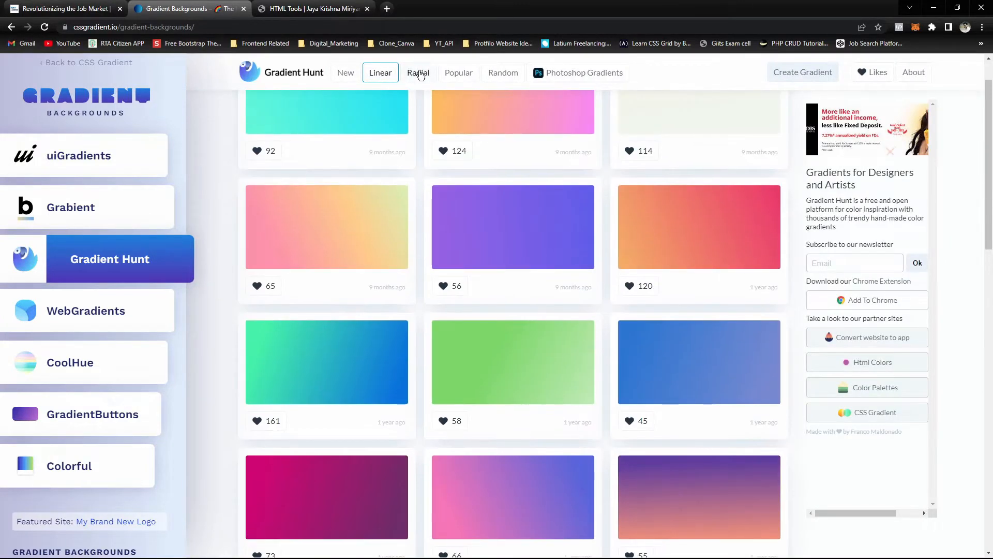
click(417, 72)
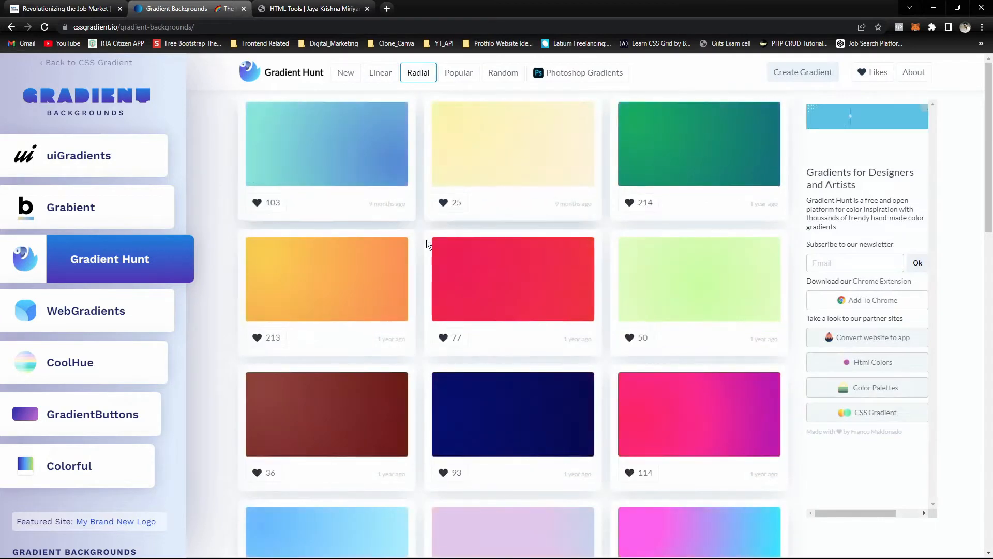
scroll(down, 3)
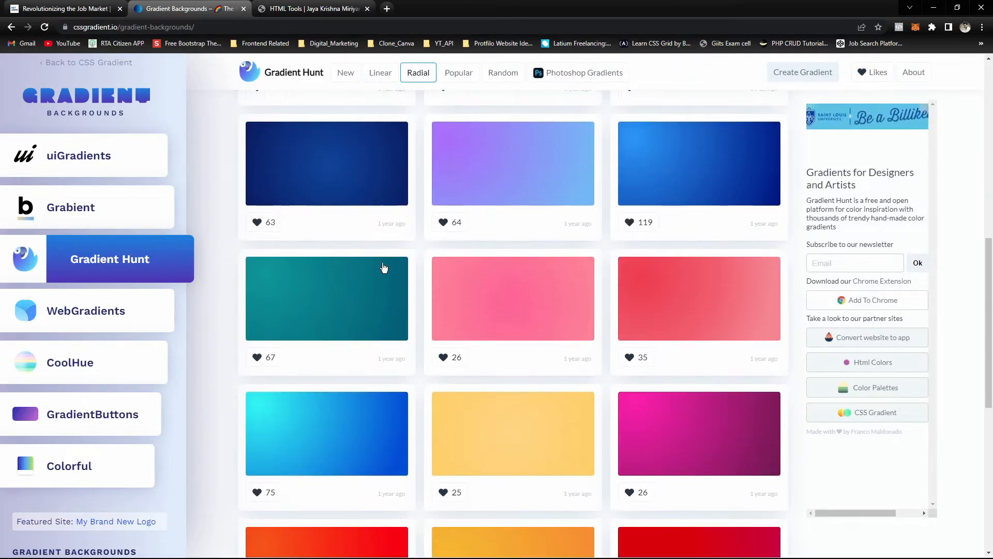
scroll(up, 3)
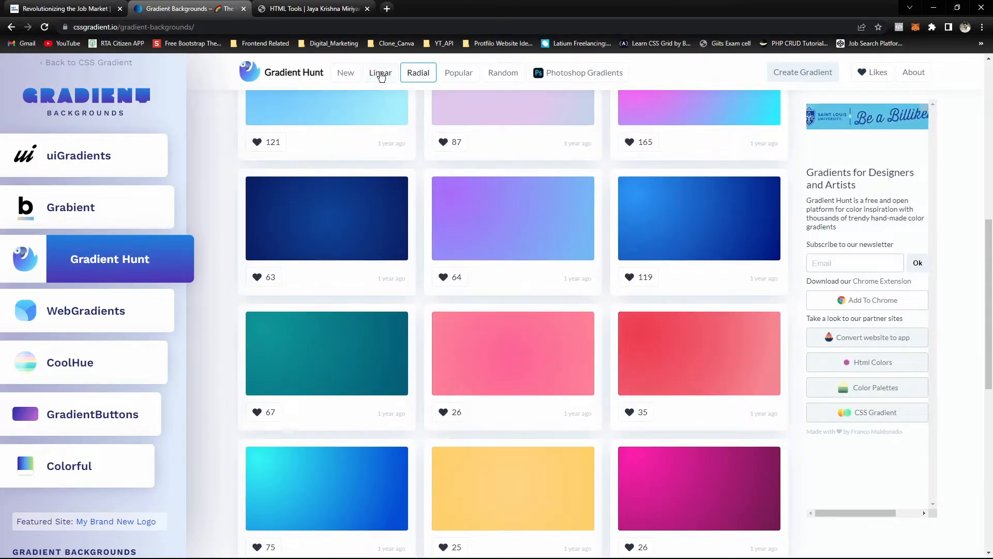
click(379, 73)
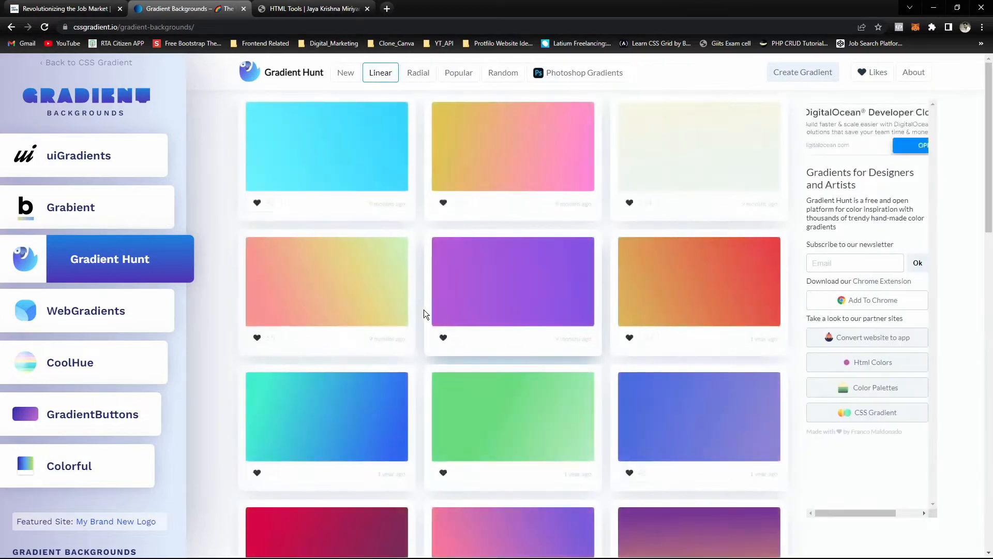
Step: Find and copy the blue-to-purple linear gradient's code
scroll(down, 3)
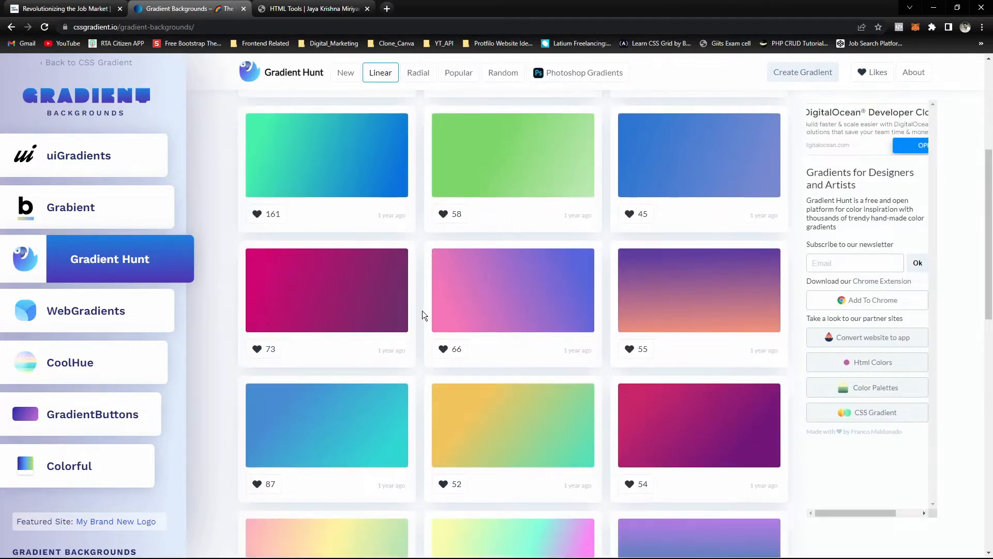
scroll(down, 3)
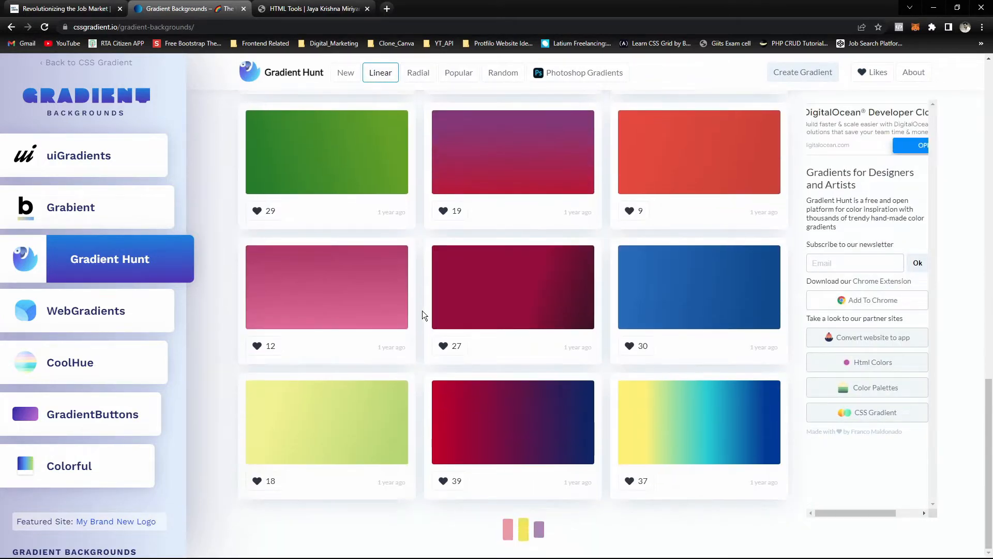
scroll(down, 3)
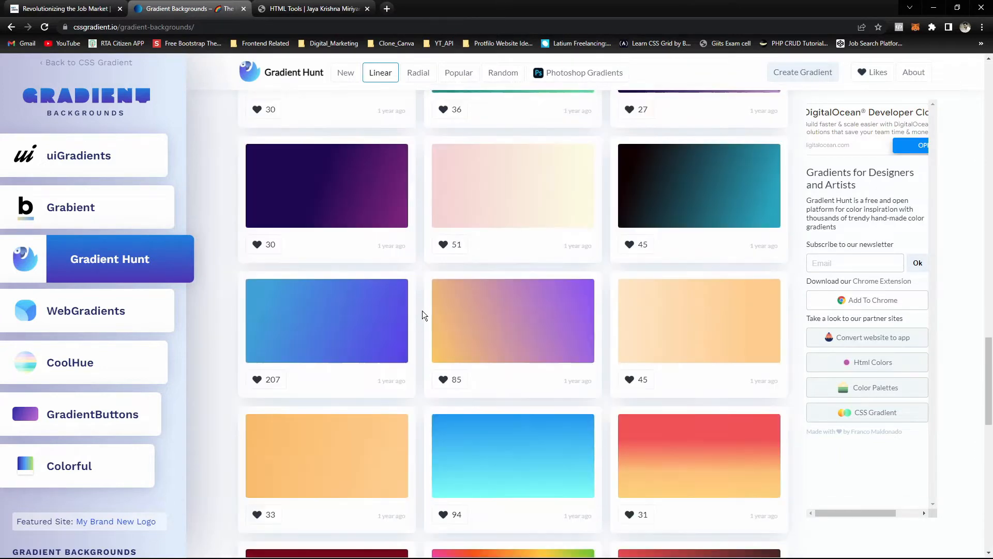
scroll(down, 3)
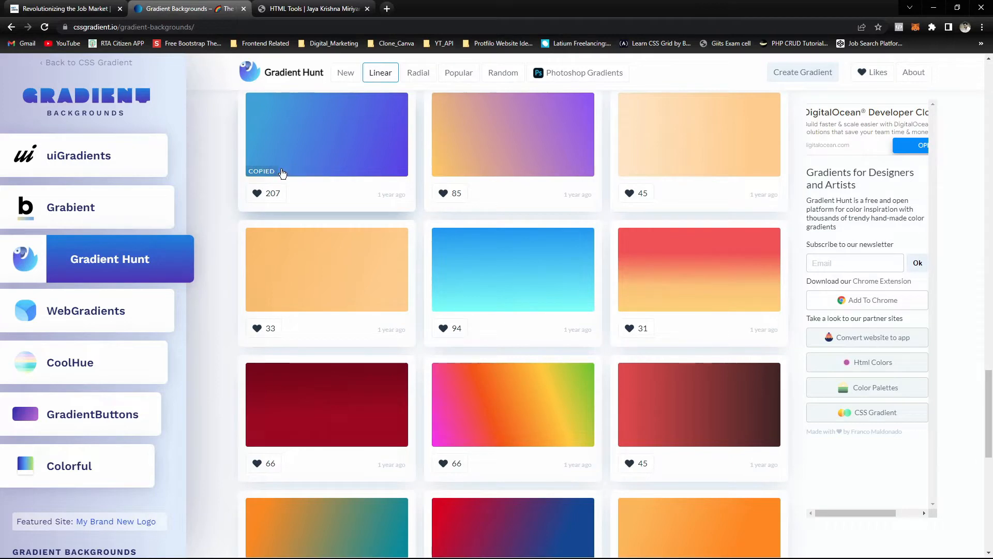
click(63, 9)
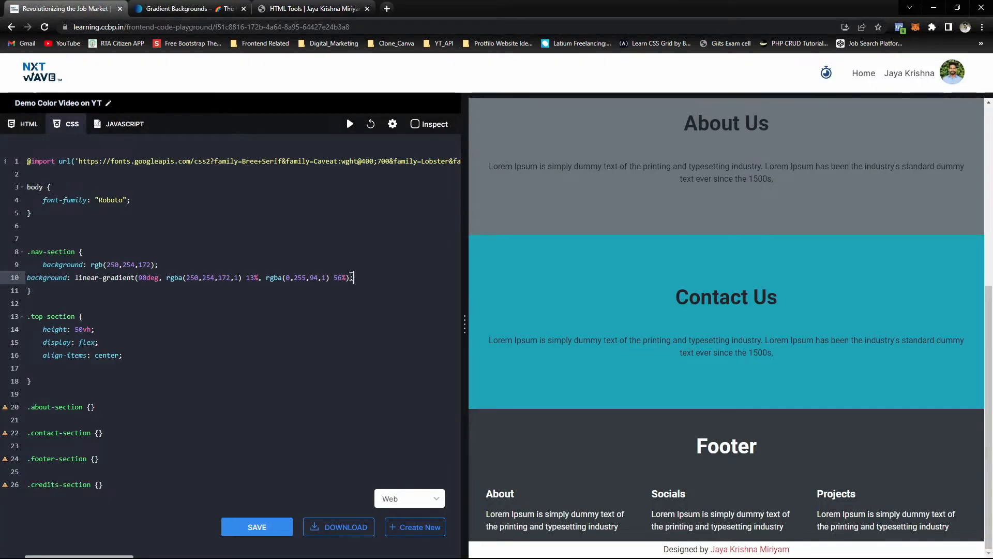
Step: Replace .nav-section's old background with the blue-to-purple linear gradient
click(95, 265)
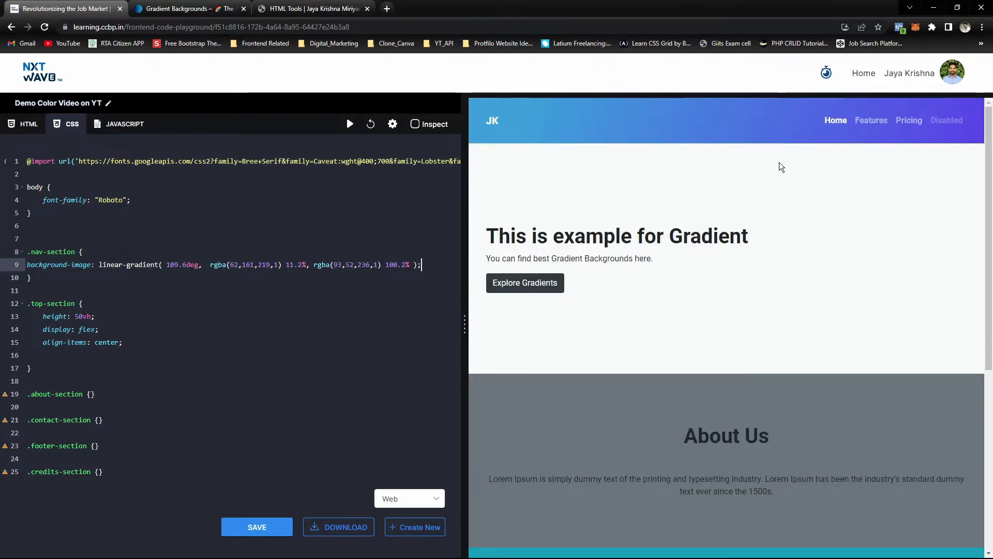
mouse_move(169, 47)
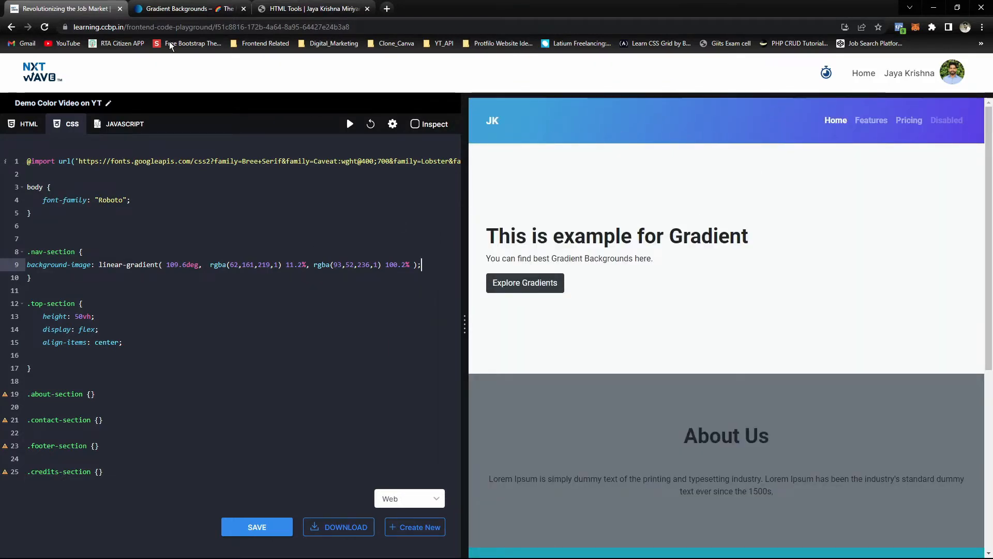
Step: Browse more Gradient Hunt linear gradients for the next section
click(184, 8)
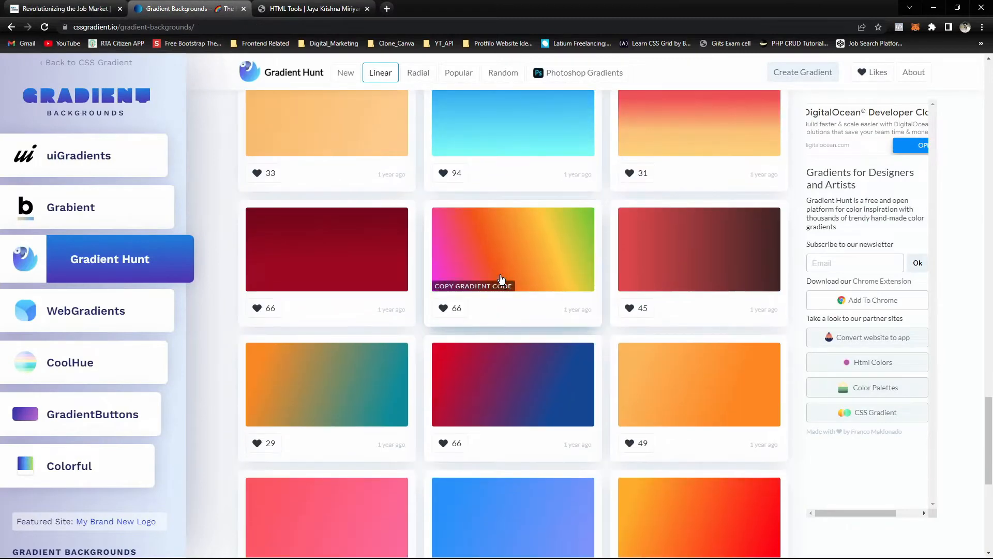
scroll(down, 3)
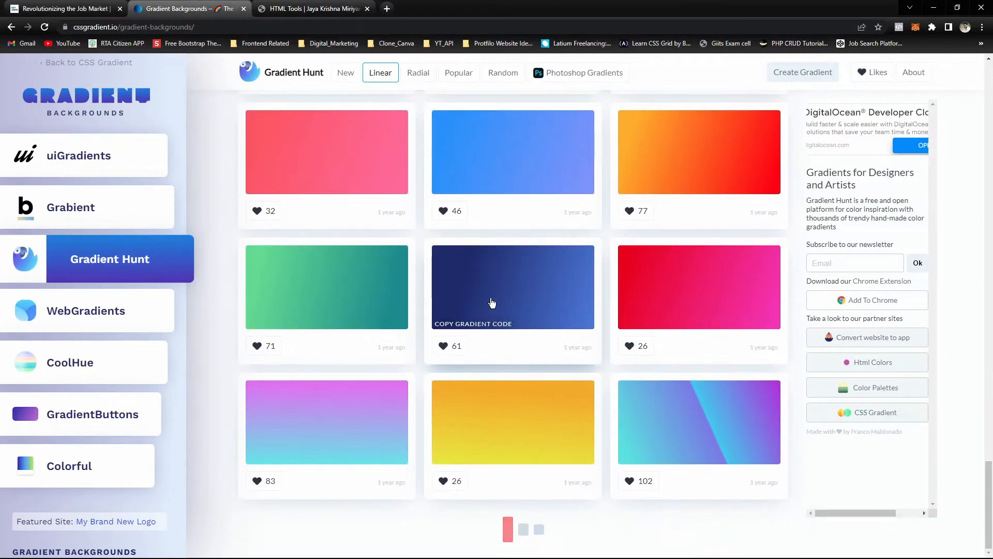
scroll(down, 3)
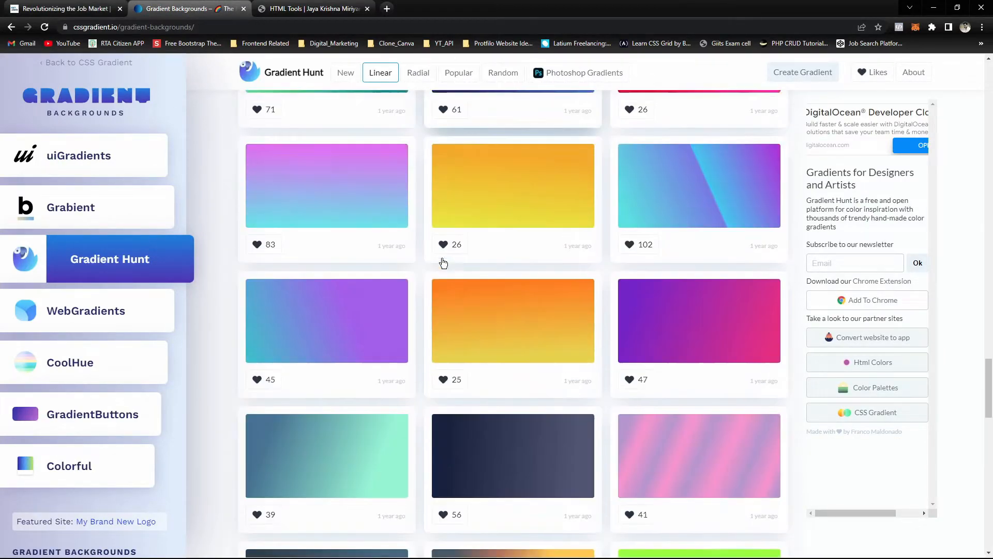
scroll(down, 3)
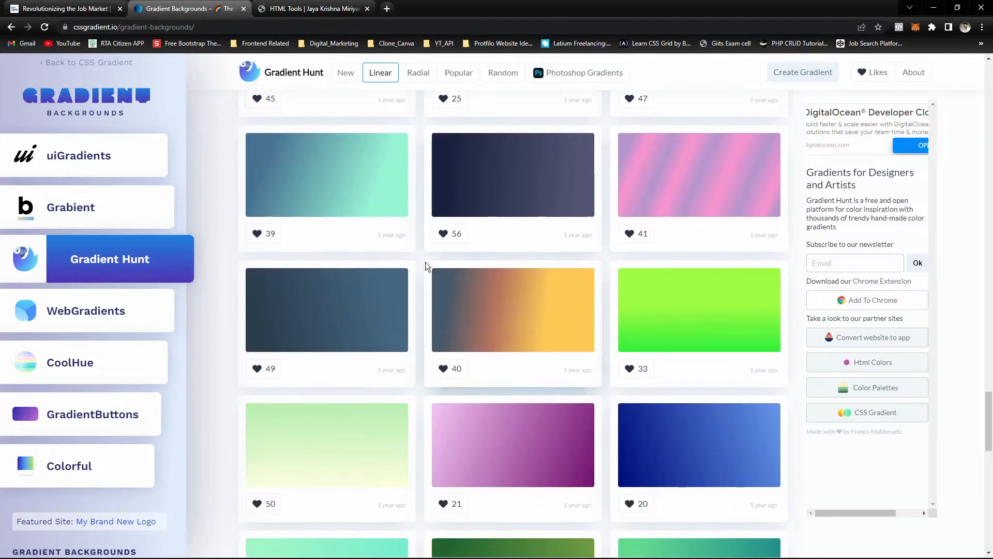
scroll(down, 3)
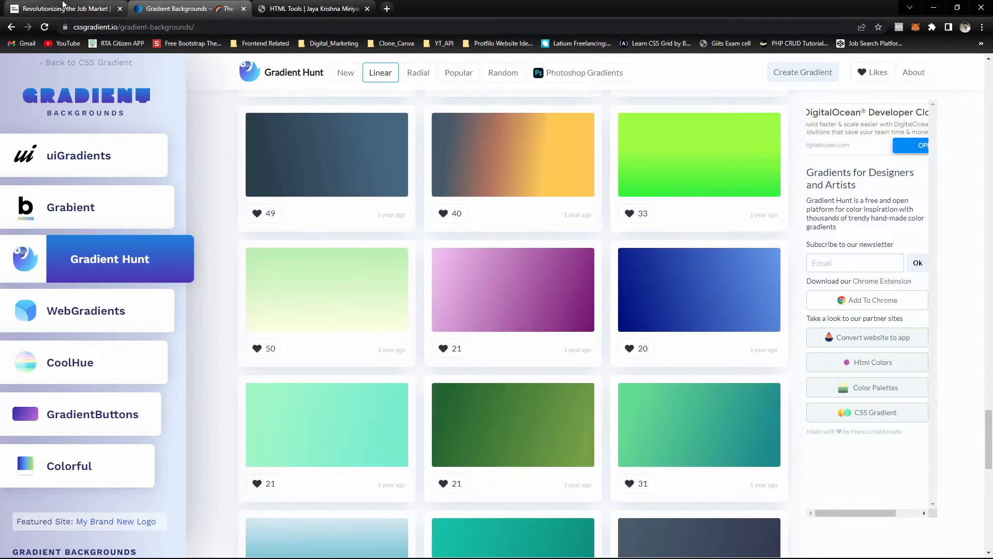
Step: Return to the playground and scroll to the hero section styles
click(311, 8)
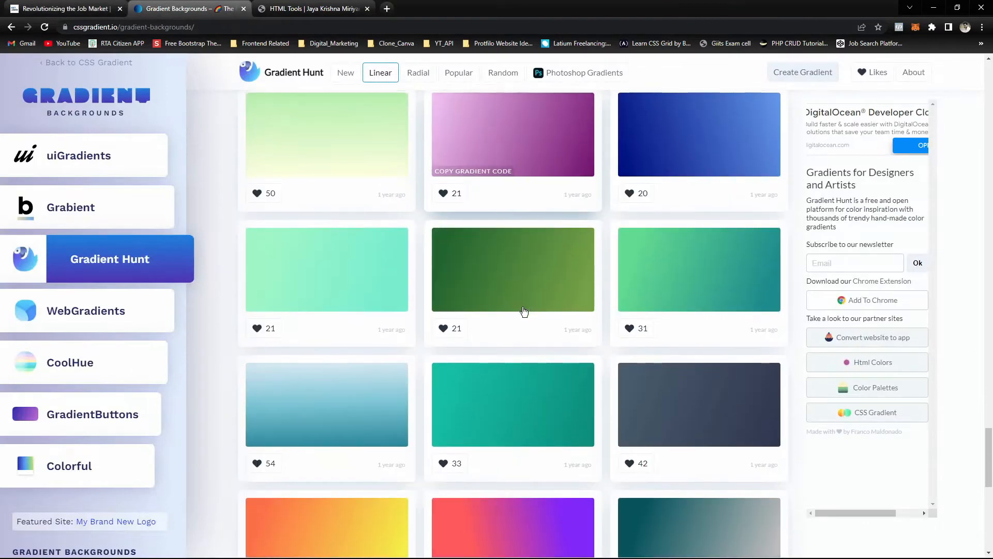
scroll(down, 3)
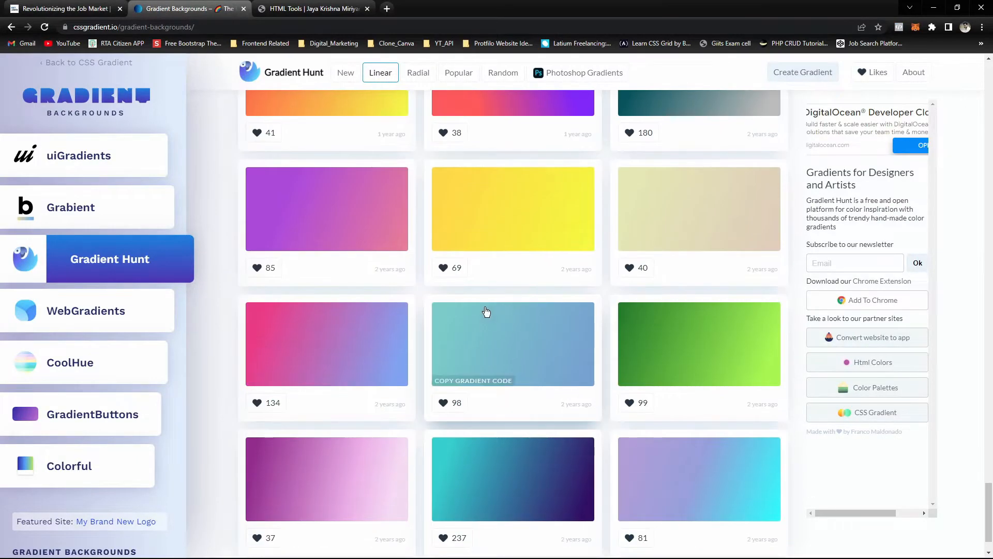
scroll(down, 3)
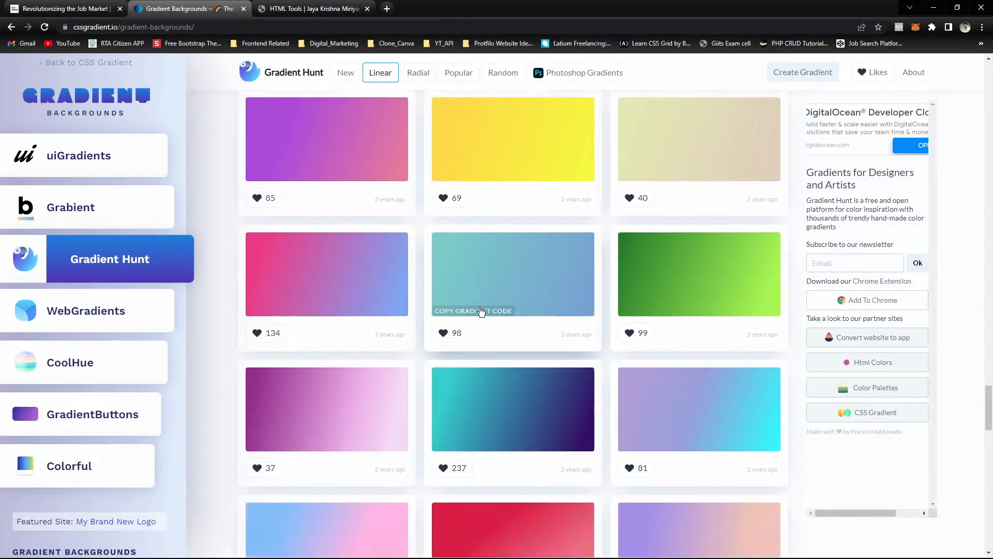
scroll(down, 3)
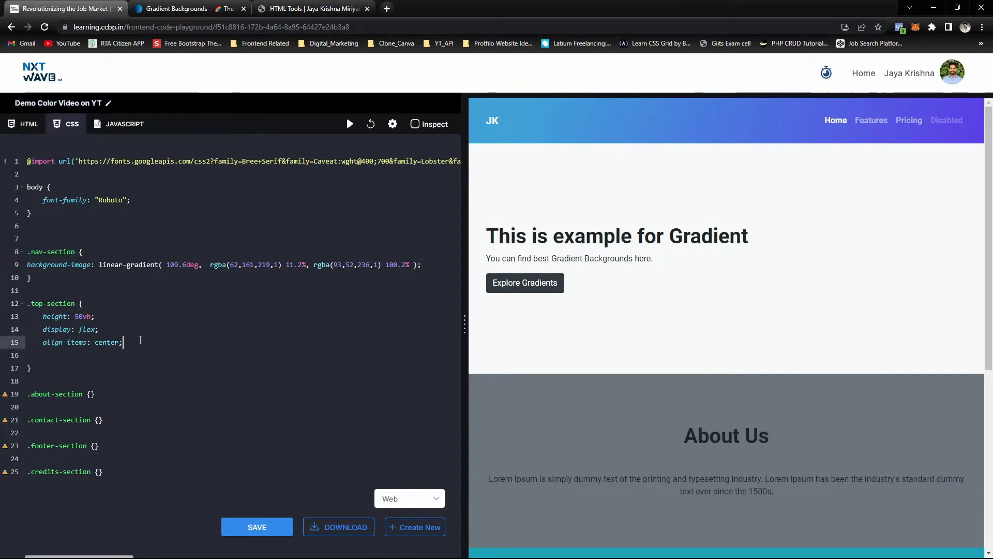
Step: Give .top-section a pink linear-gradient(143.3deg, rgba(216,27,96,1) 33.1%, …) background
key(Enter)
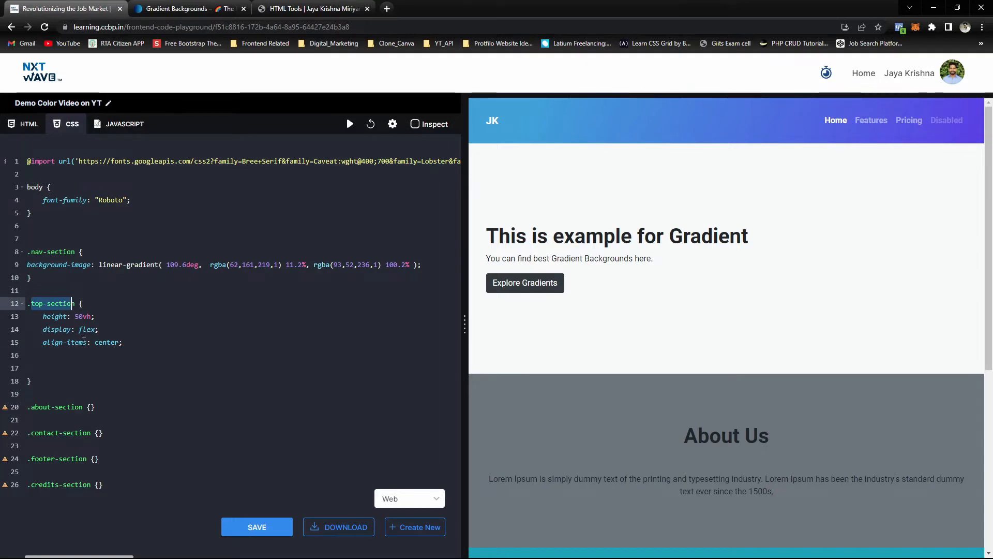
text(background-image: linear-gradient( 143.3deg, rgba(216,27,96,1) 33.1%, rgba(237,107,154,1) 74.9% );)
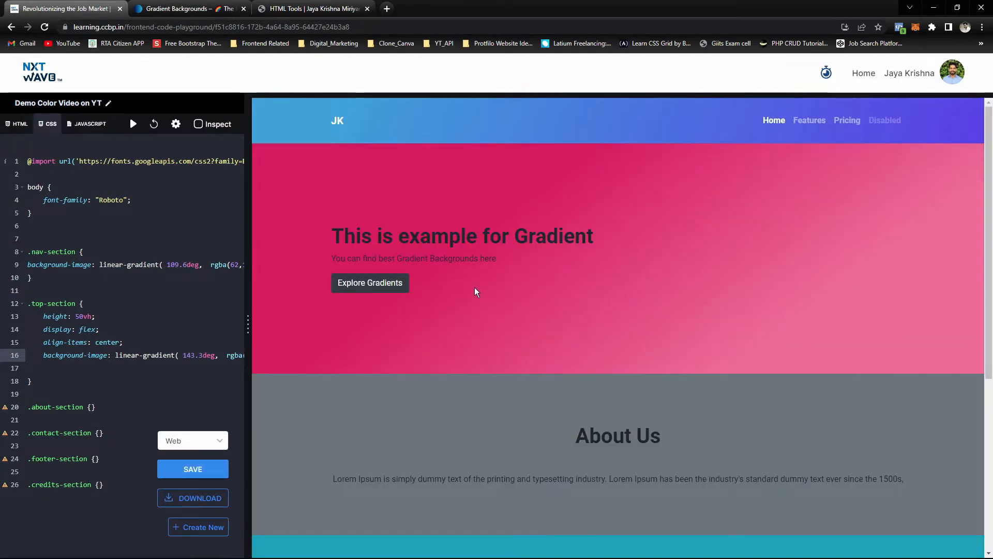
mouse_move(378, 254)
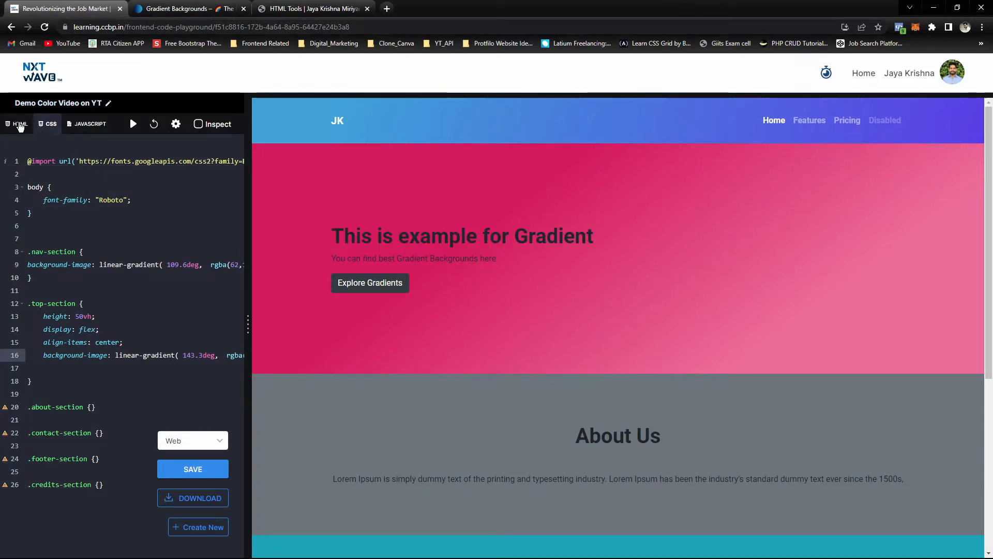
Step: Add text-white to the hero and make its button btn-light instead of btn-dark
click(20, 123)
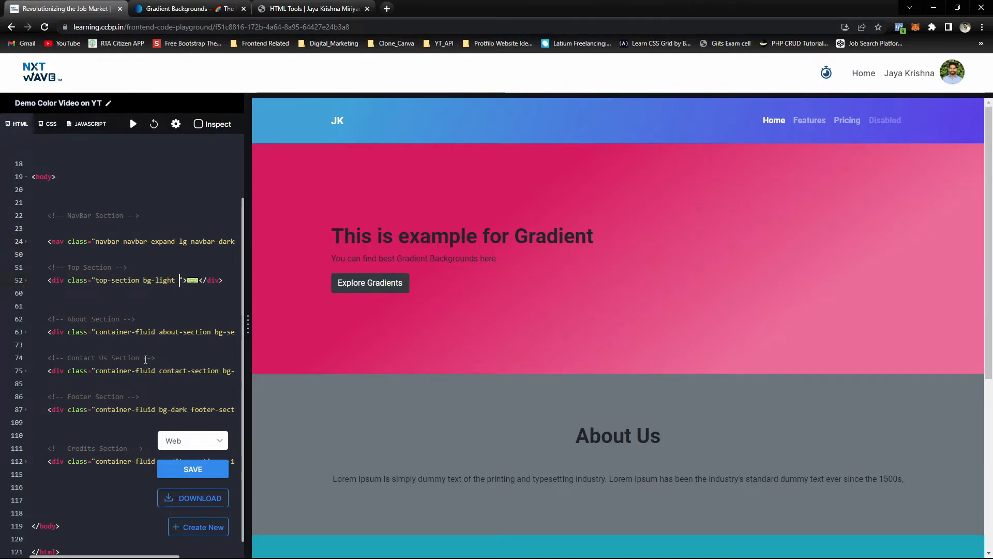
text(text)
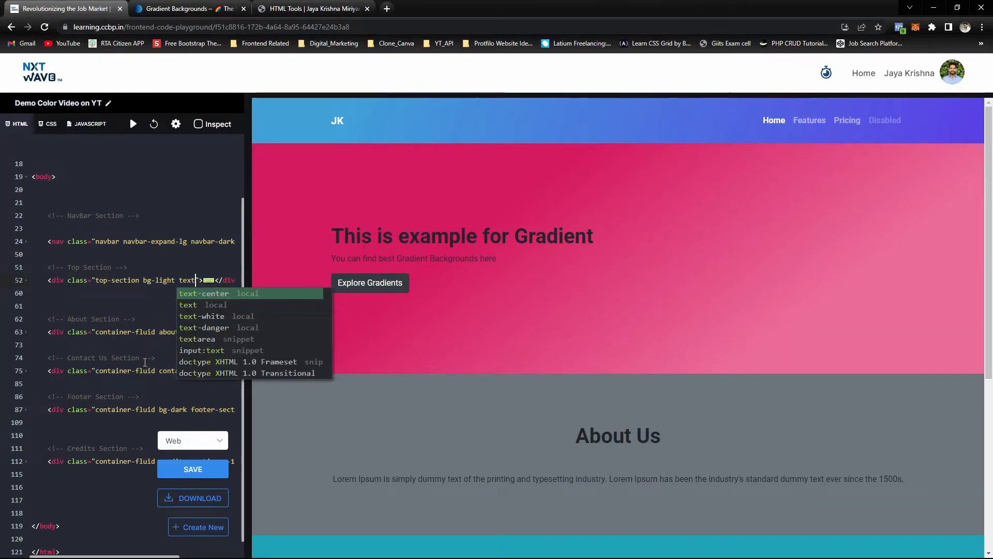
click(202, 317)
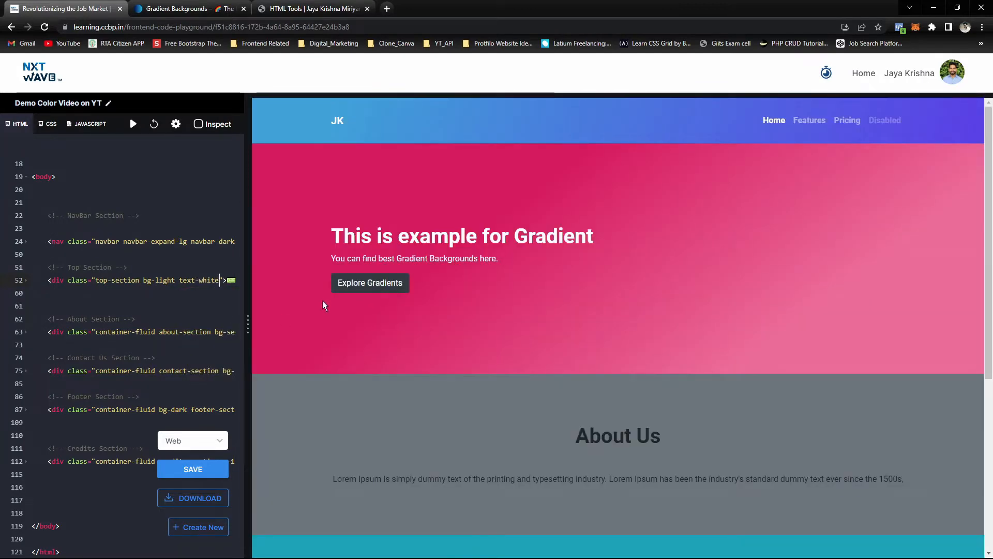
mouse_move(352, 297)
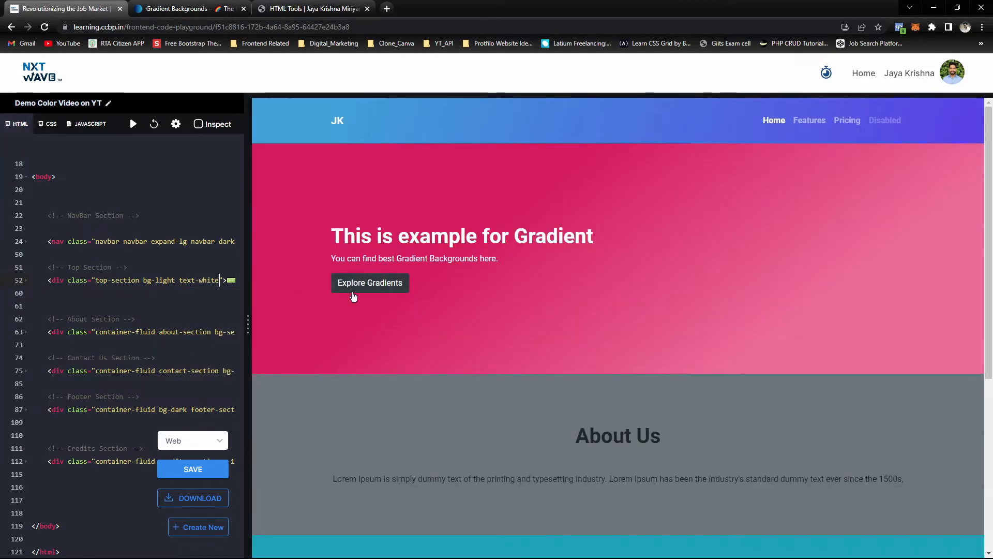
mouse_move(3, 281)
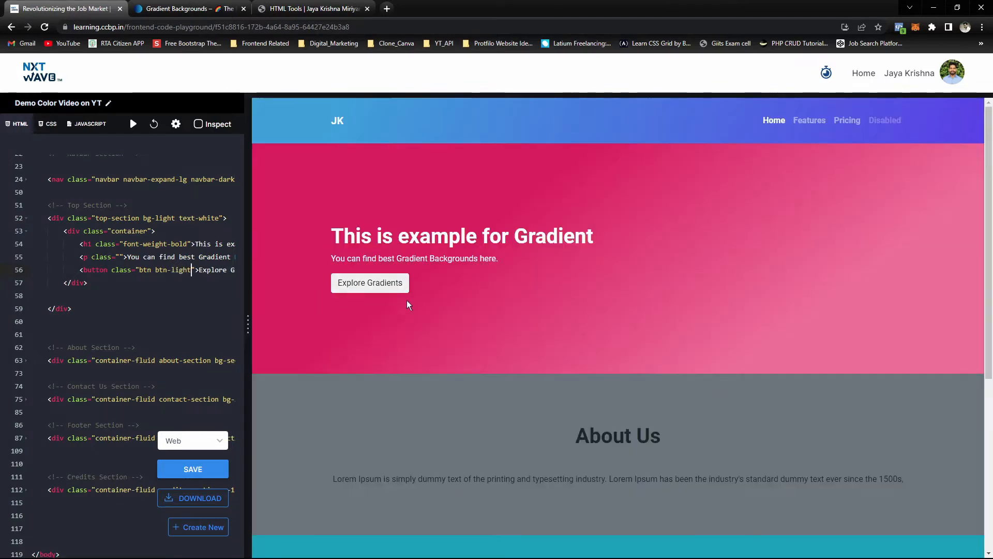
mouse_move(427, 360)
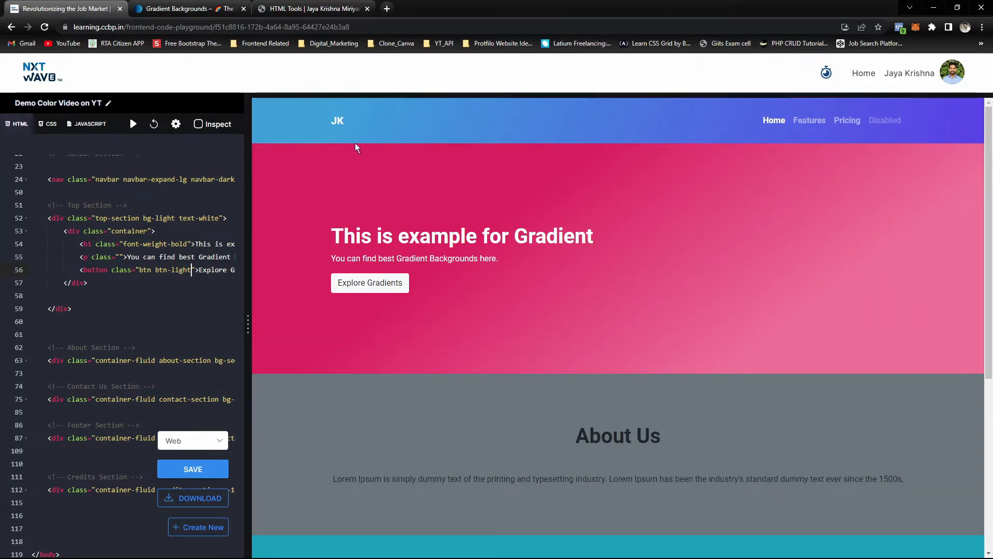
mouse_move(496, 203)
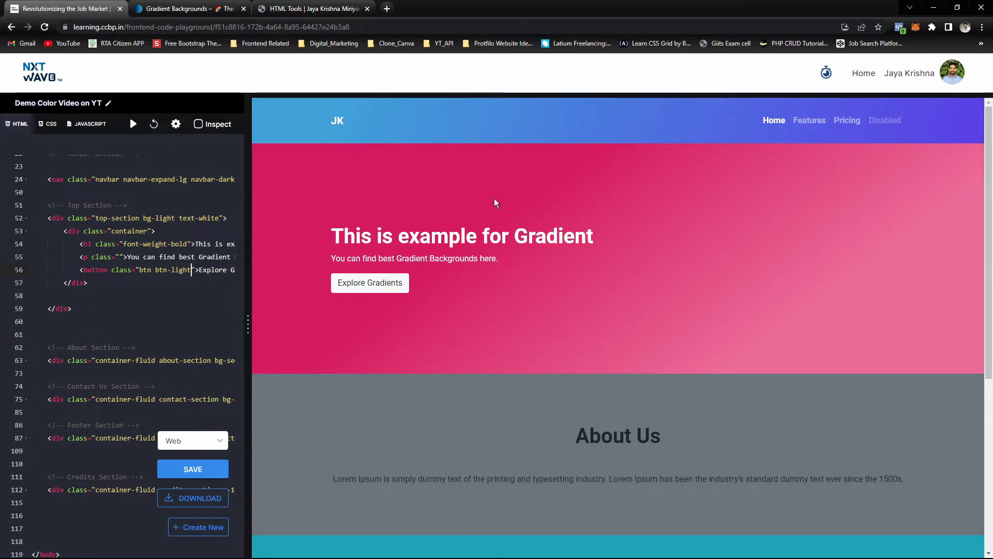
click(310, 8)
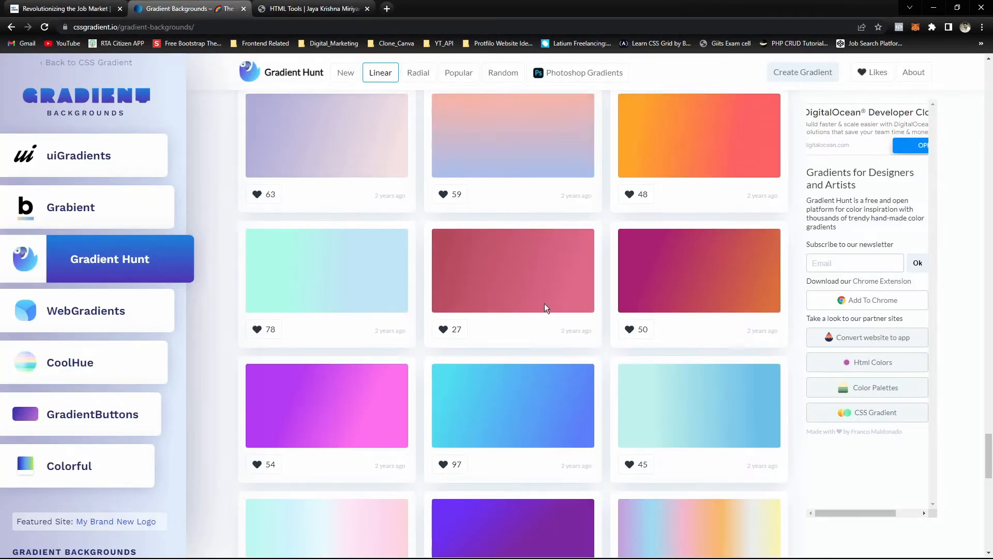
Step: Scroll to and copy the dark navy-to-slate linear gradient from Gradient Hunt
scroll(down, 3)
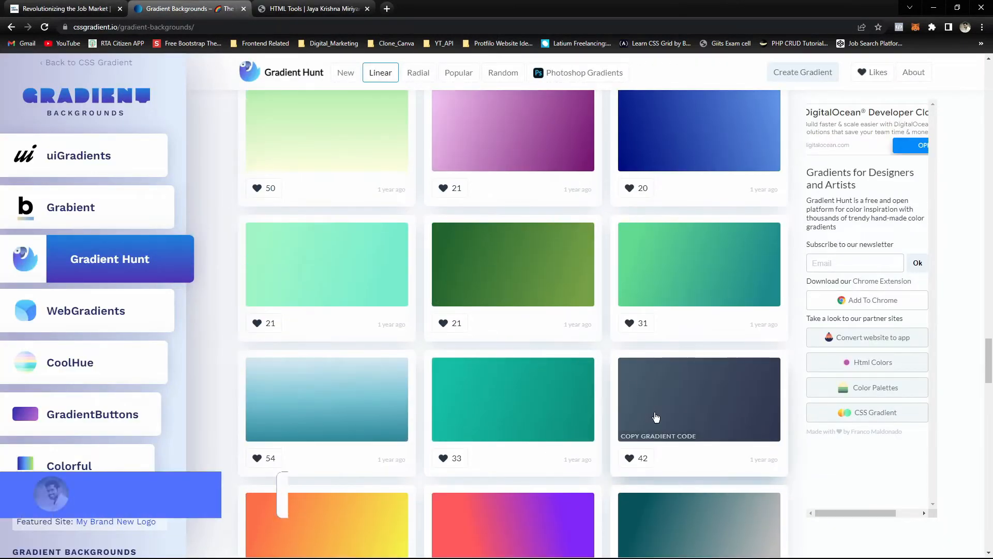
scroll(down, 3)
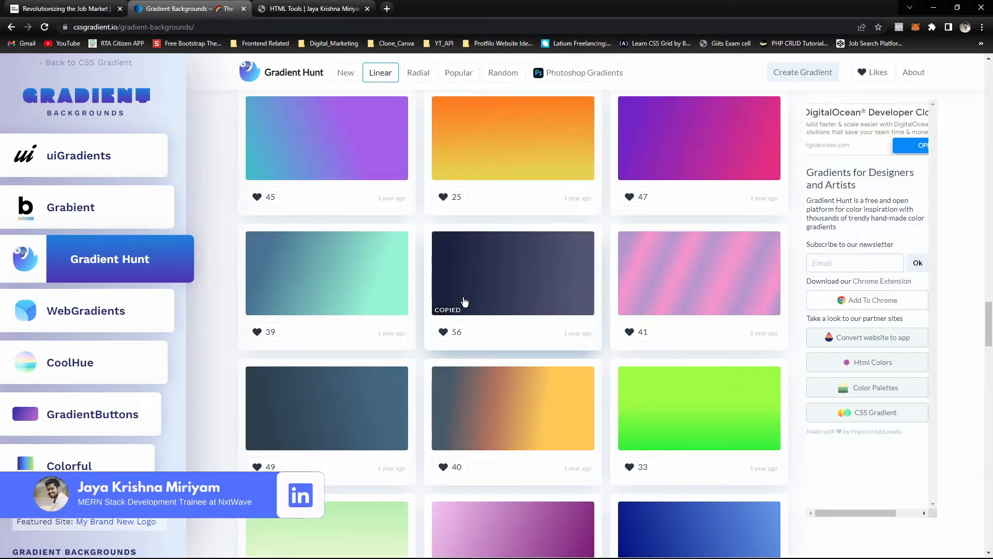
scroll(down, 3)
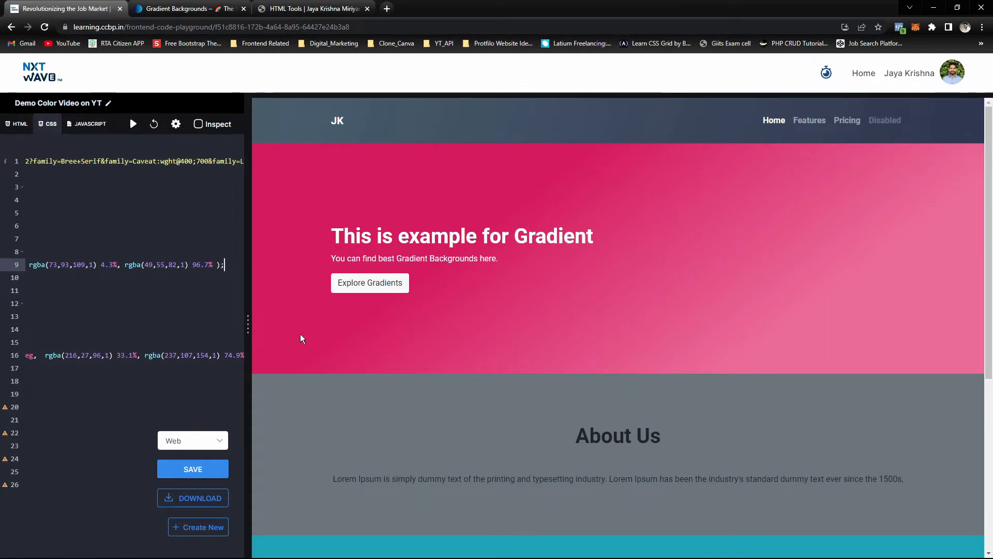
Step: Apply the dark slate-to-navy gradient to .nav-section and review the stylesheet below
scroll(down, 3)
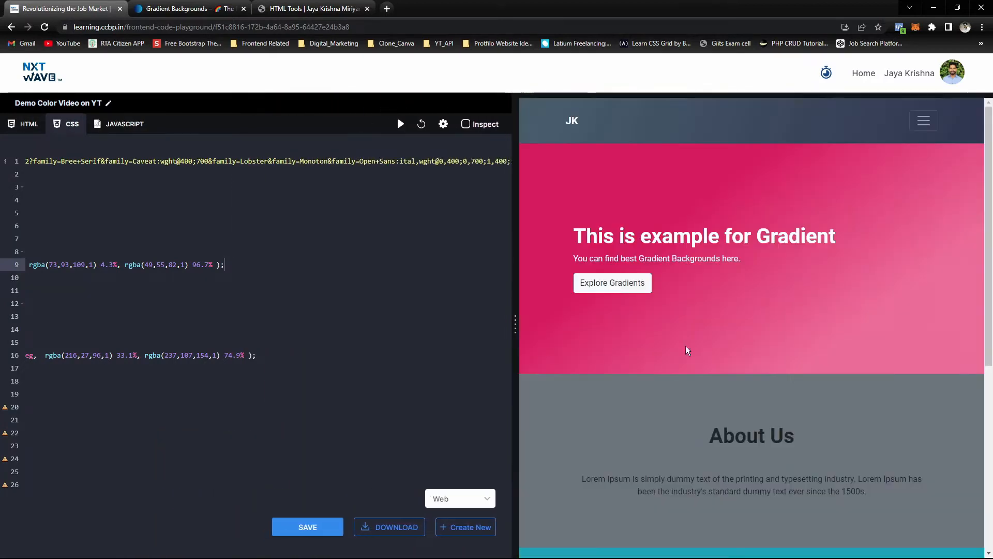
scroll(down, 3)
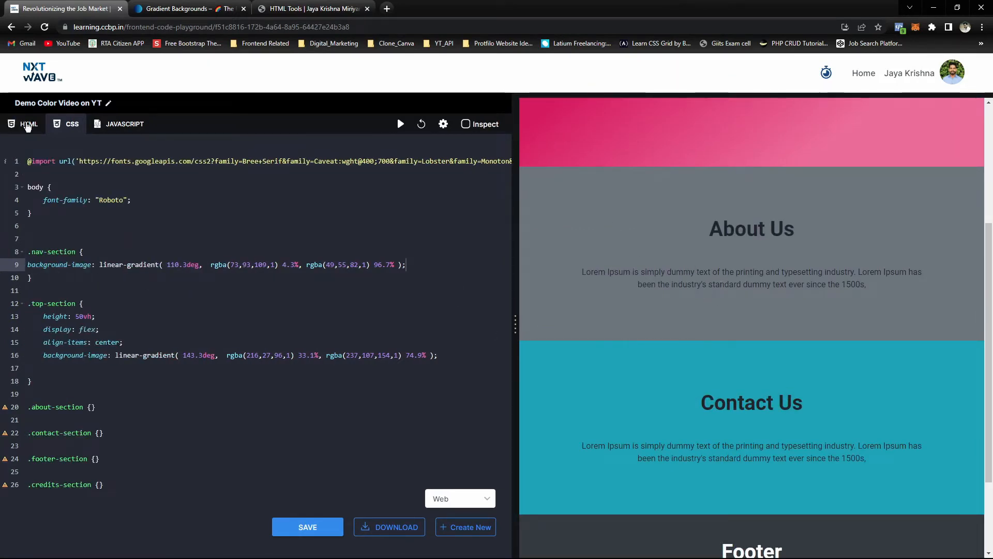
Step: Delete bg-secondary from the about-section div's class so About Us shows white
click(27, 124)
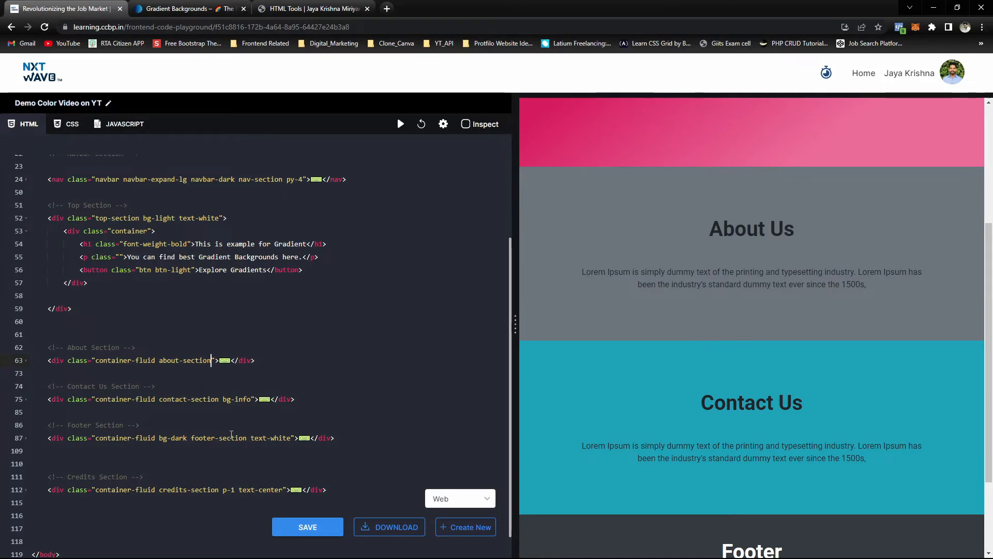
scroll(up, 3)
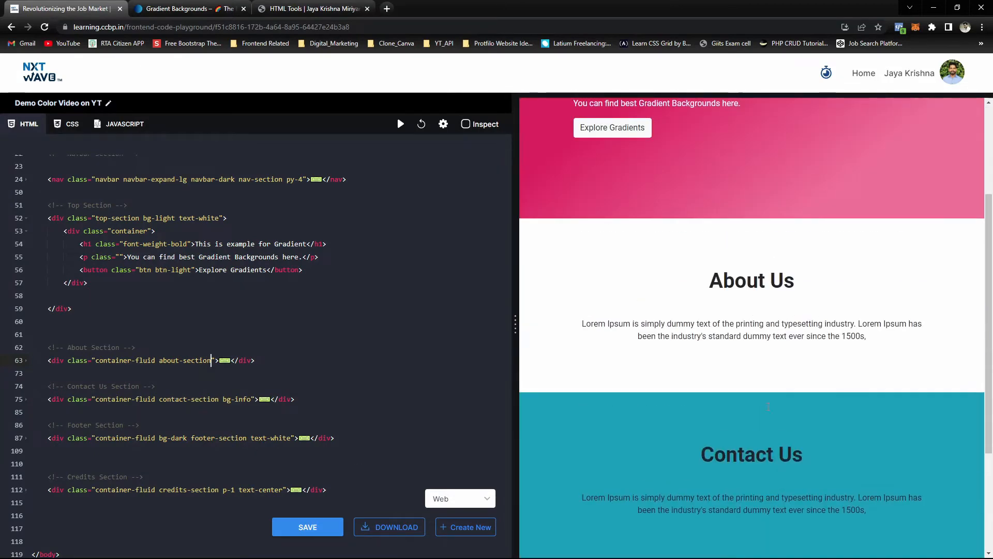
scroll(up, 3)
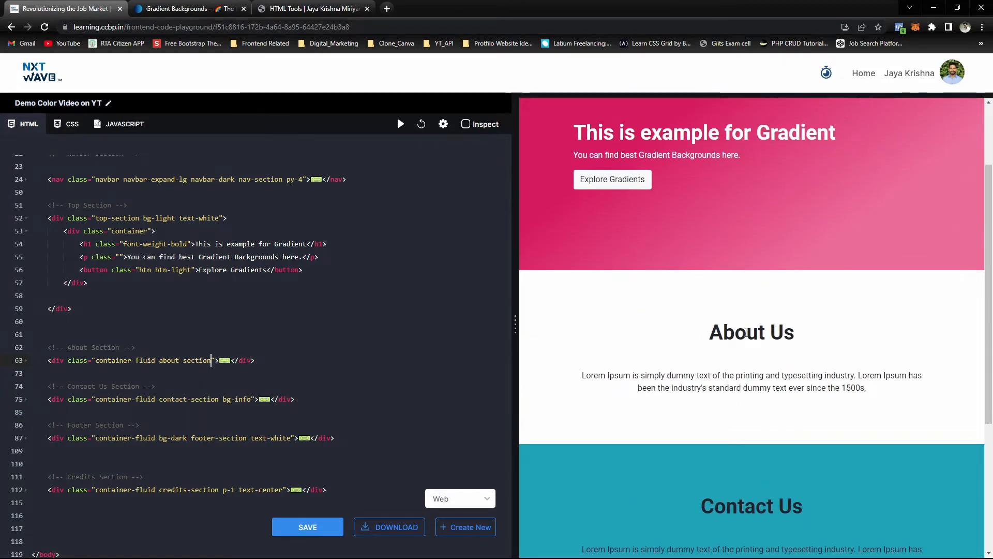
mouse_move(233, 53)
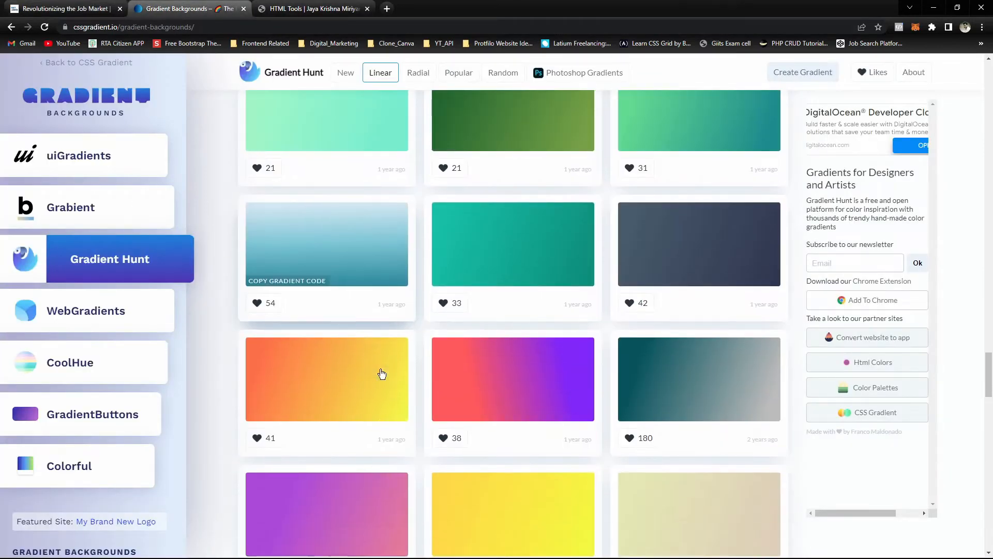
Step: Browse the Linear gradient list and inspect the light blue gradient's own page
scroll(down, 3)
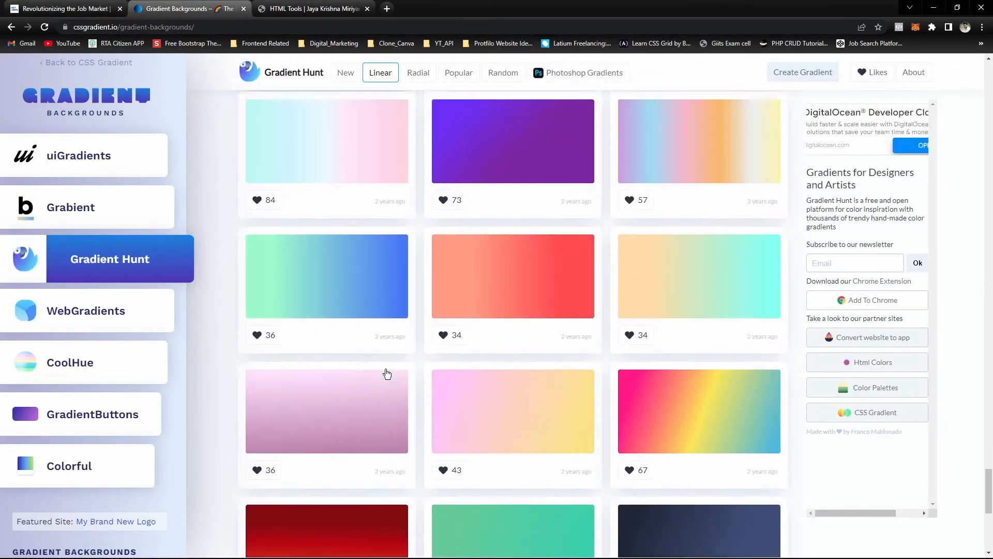
scroll(down, 3)
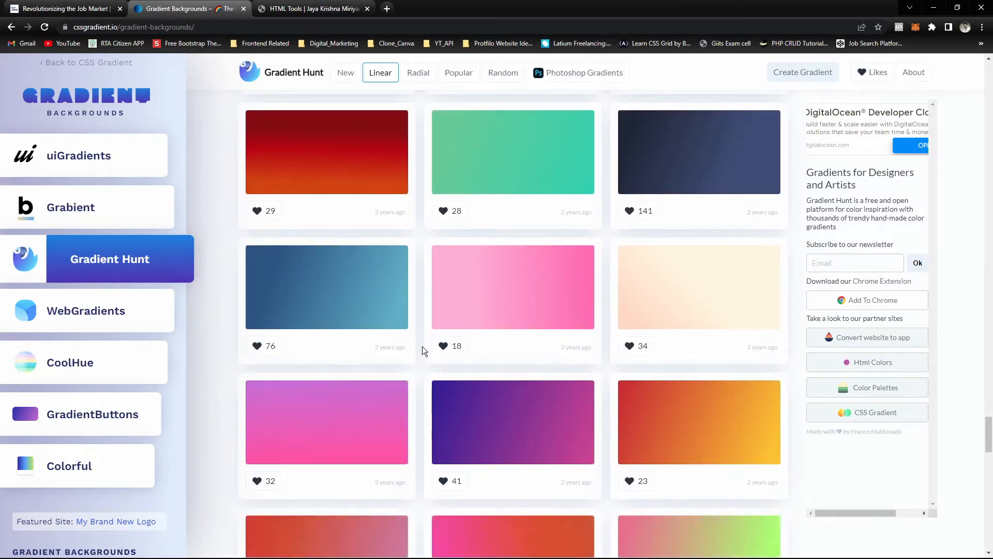
scroll(down, 3)
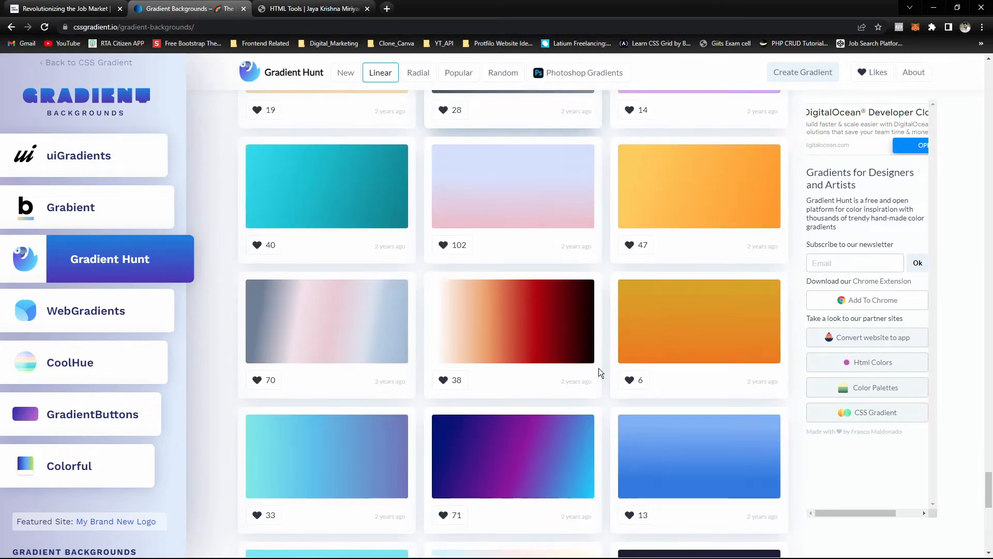
scroll(down, 3)
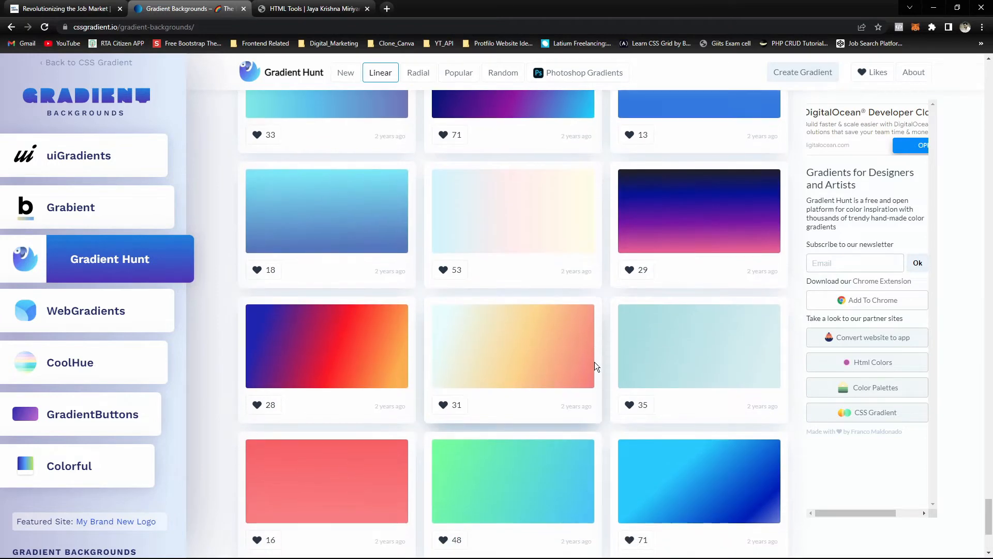
scroll(down, 3)
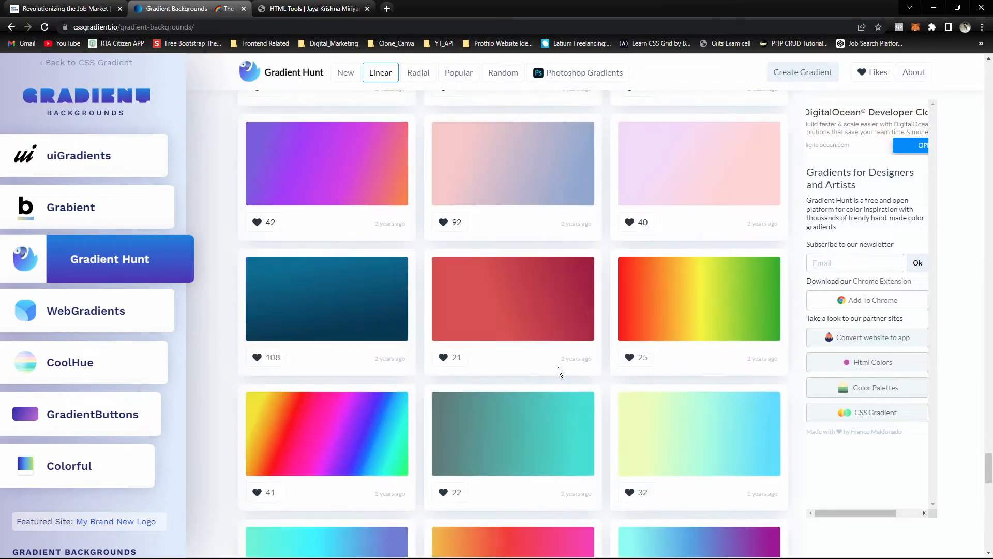
scroll(down, 3)
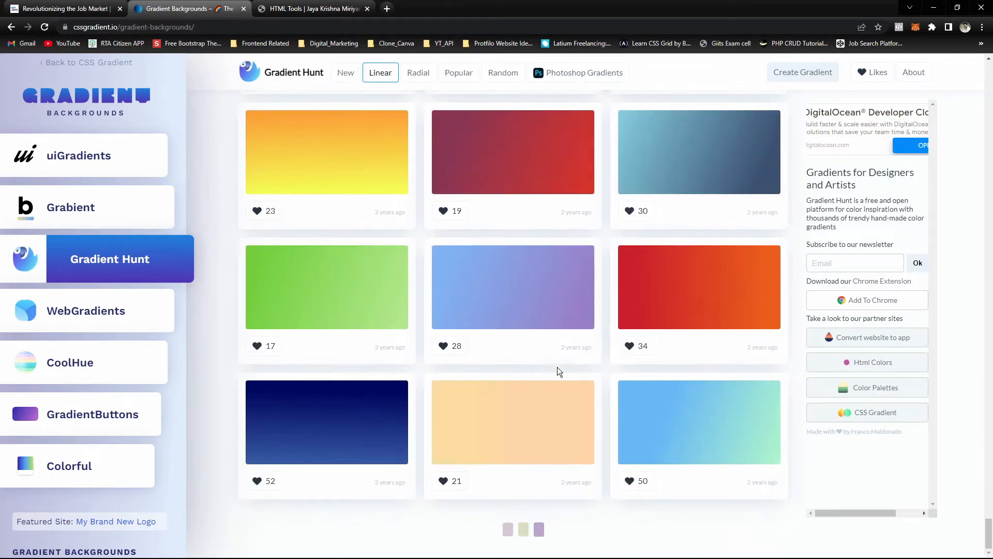
scroll(up, 3)
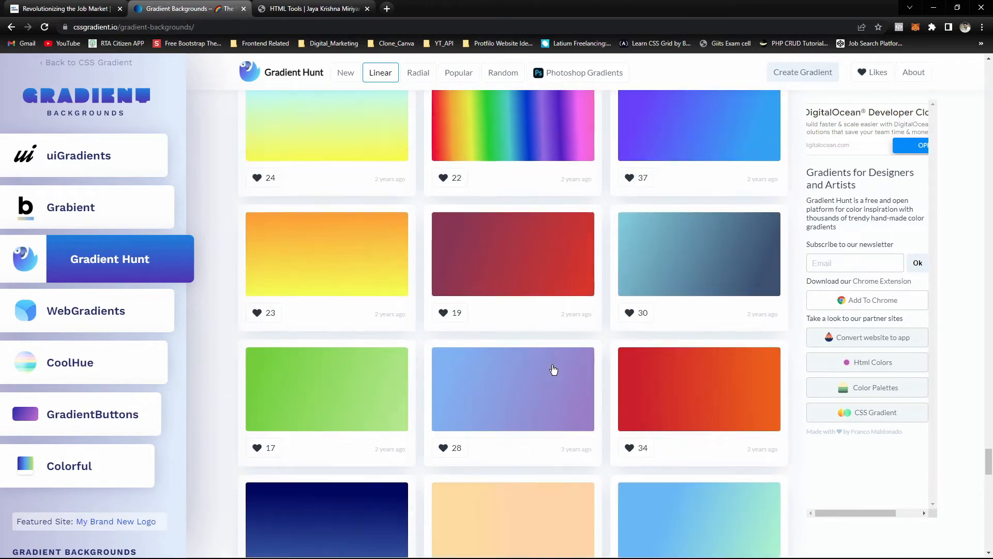
scroll(down, 3)
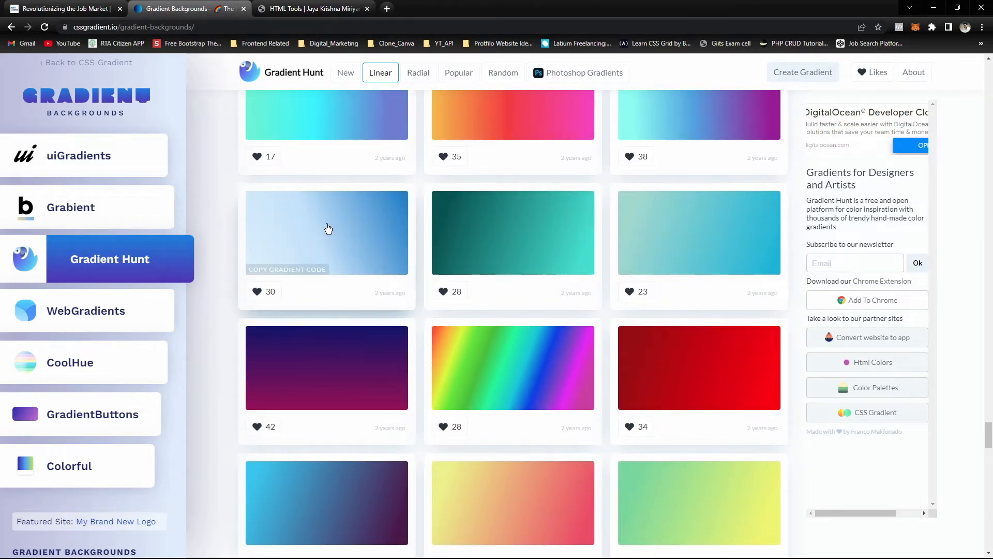
click(327, 233)
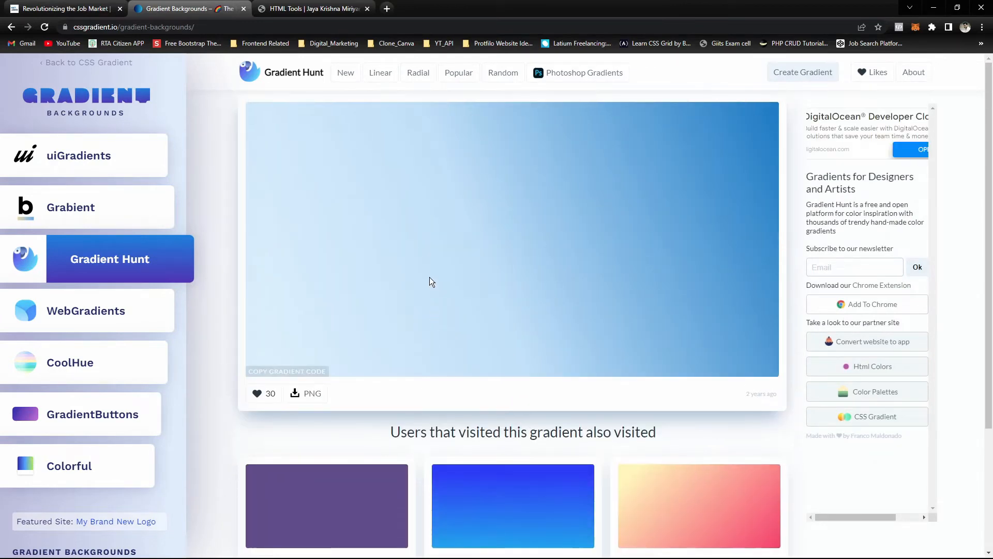
scroll(down, 3)
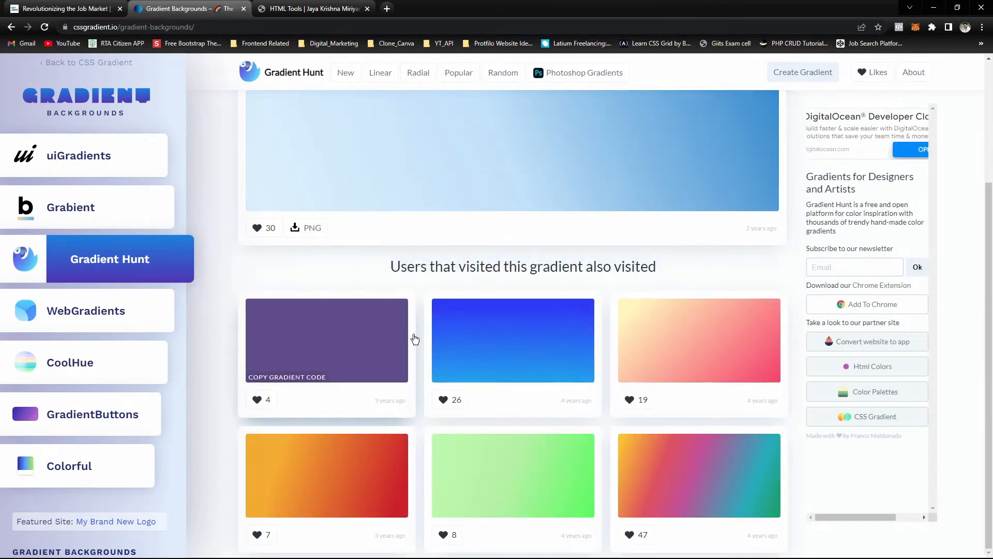
scroll(up, 3)
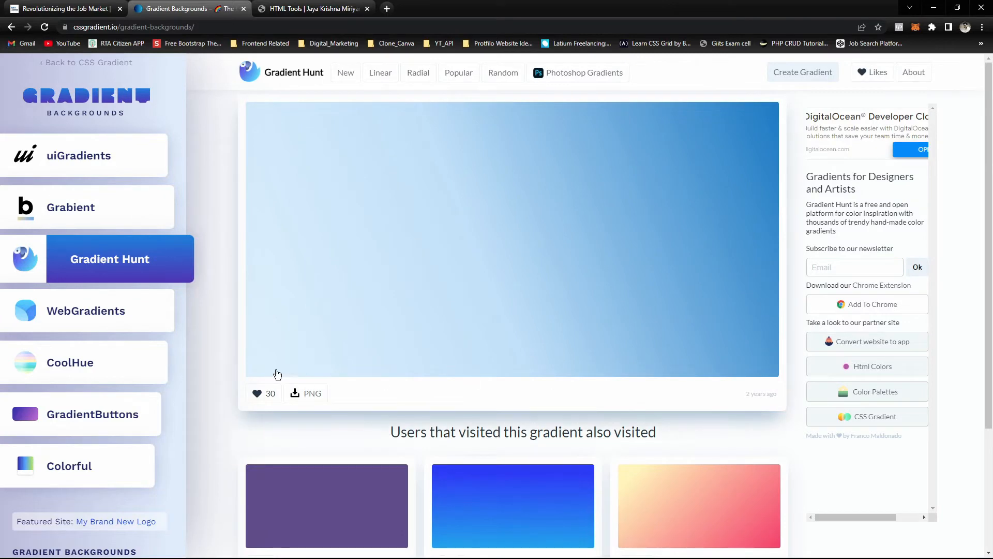
click(381, 72)
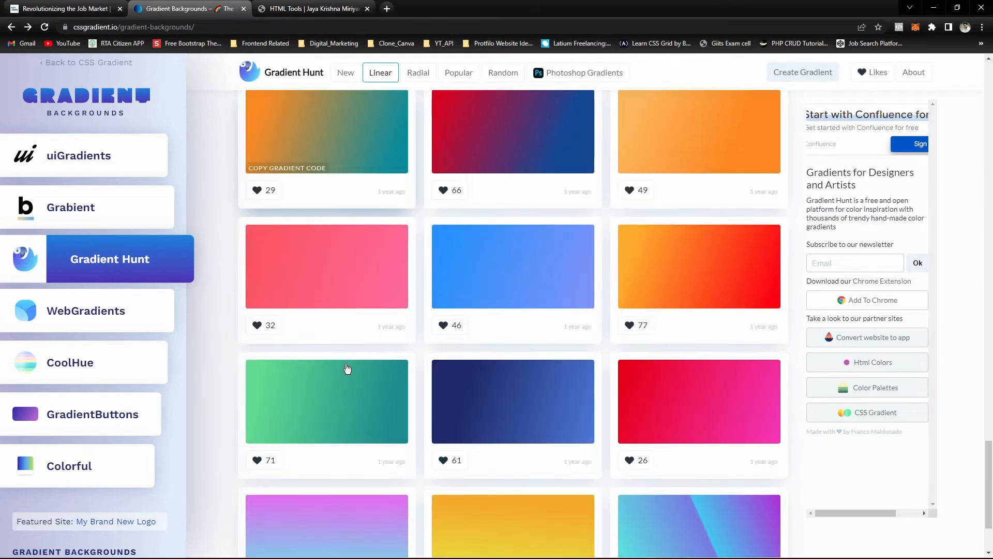
Step: Scroll further through the linear gallery to the soft pink gradient and copy its code
scroll(down, 3)
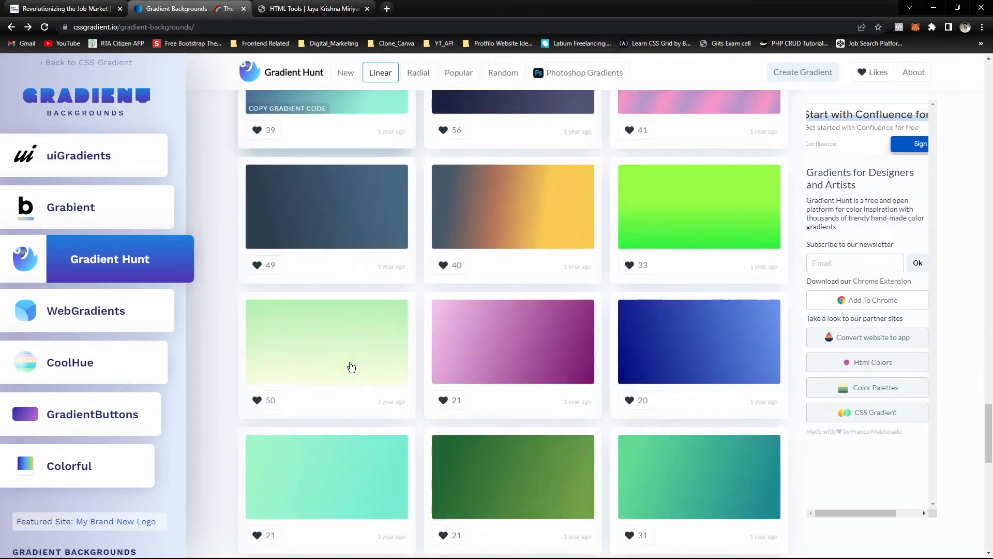
scroll(down, 3)
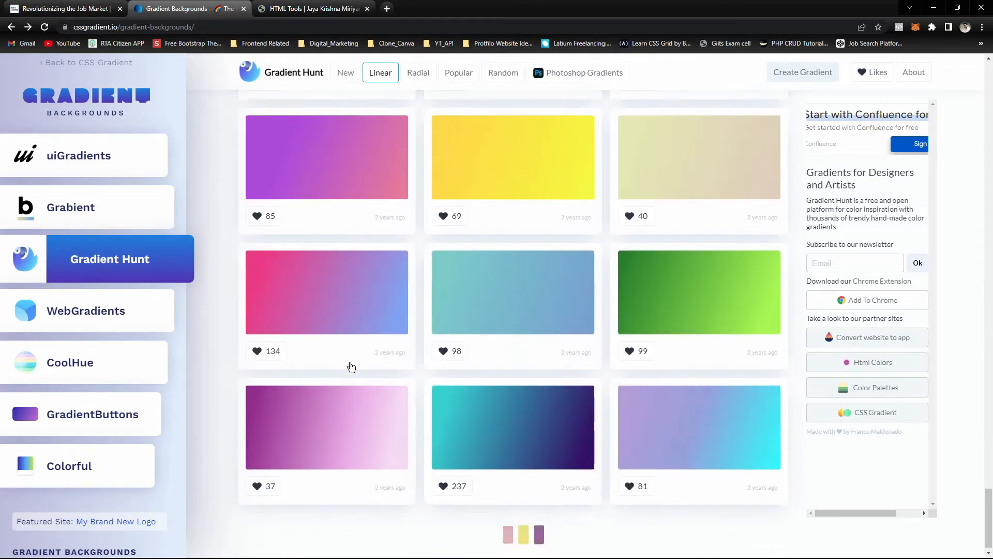
scroll(up, 3)
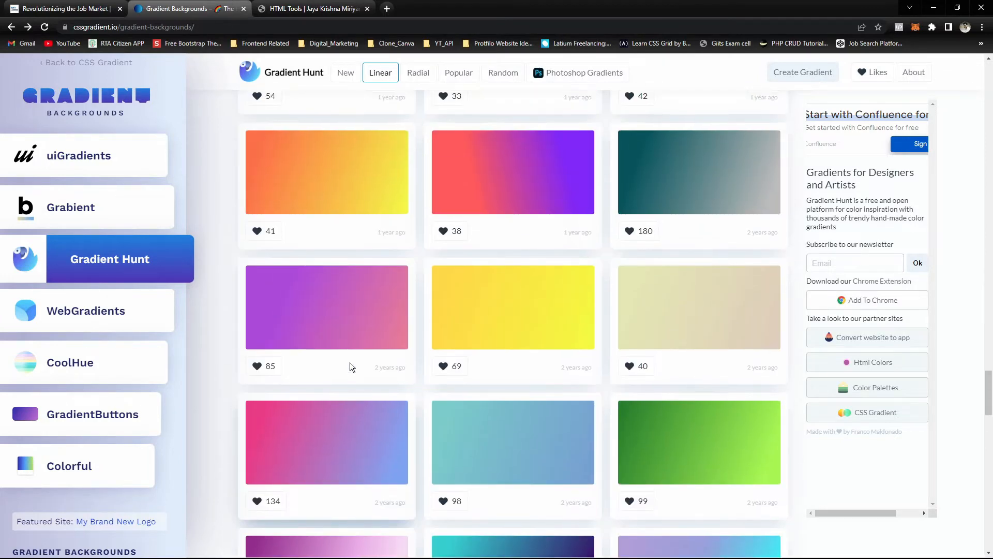
scroll(down, 3)
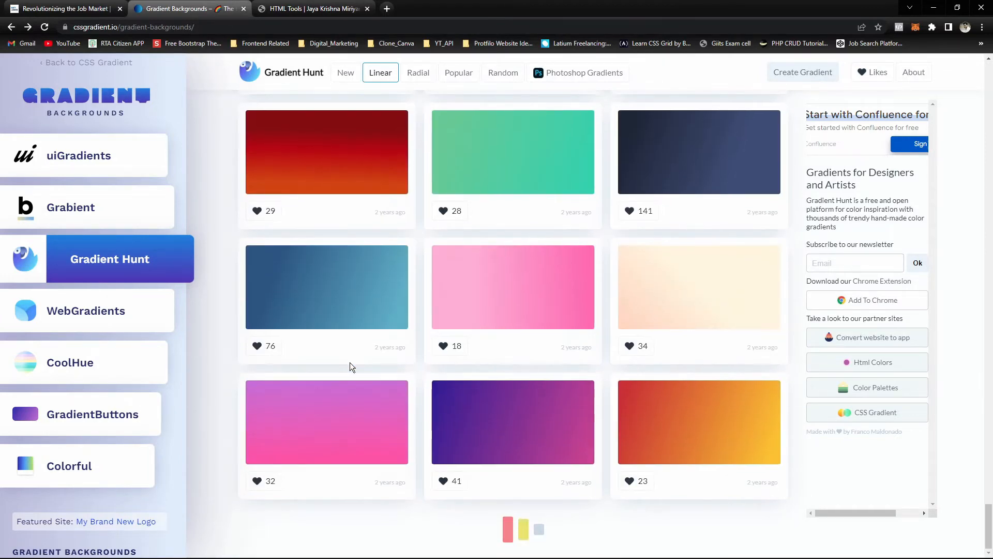
mouse_move(659, 323)
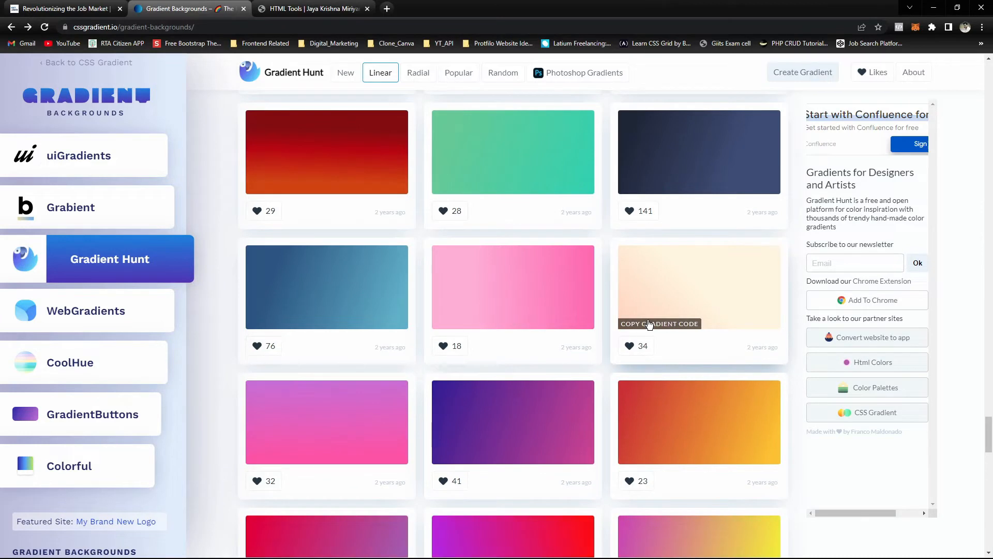
mouse_move(463, 322)
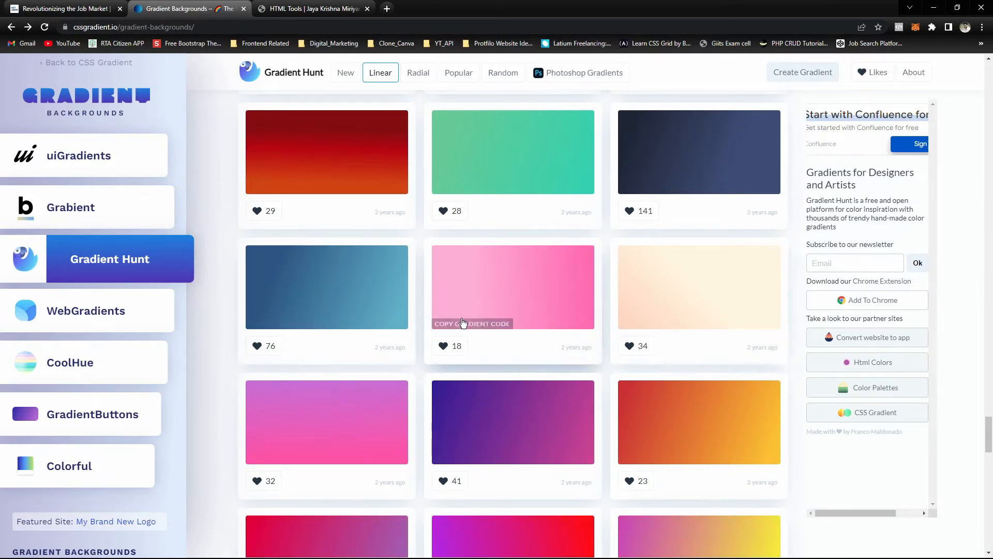
mouse_move(374, 247)
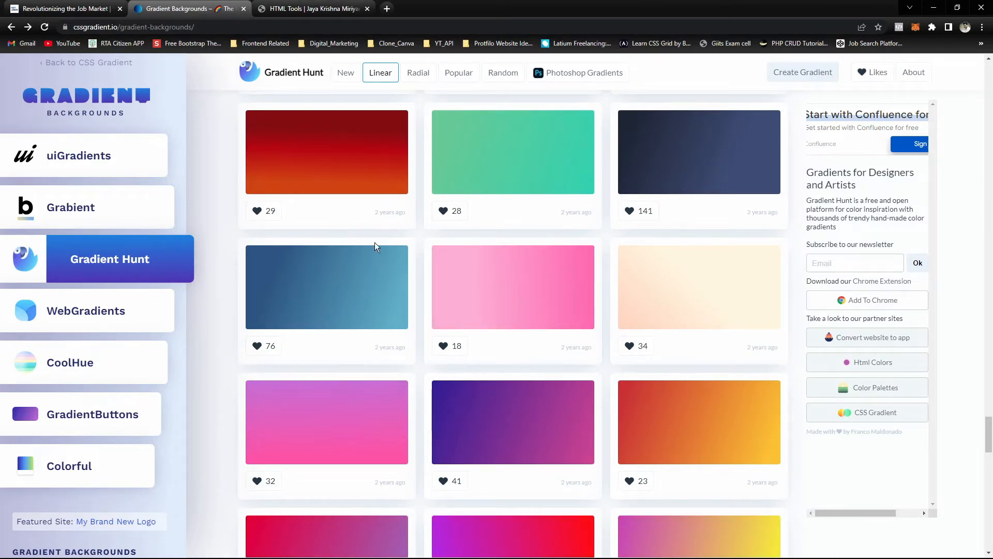
scroll(down, 3)
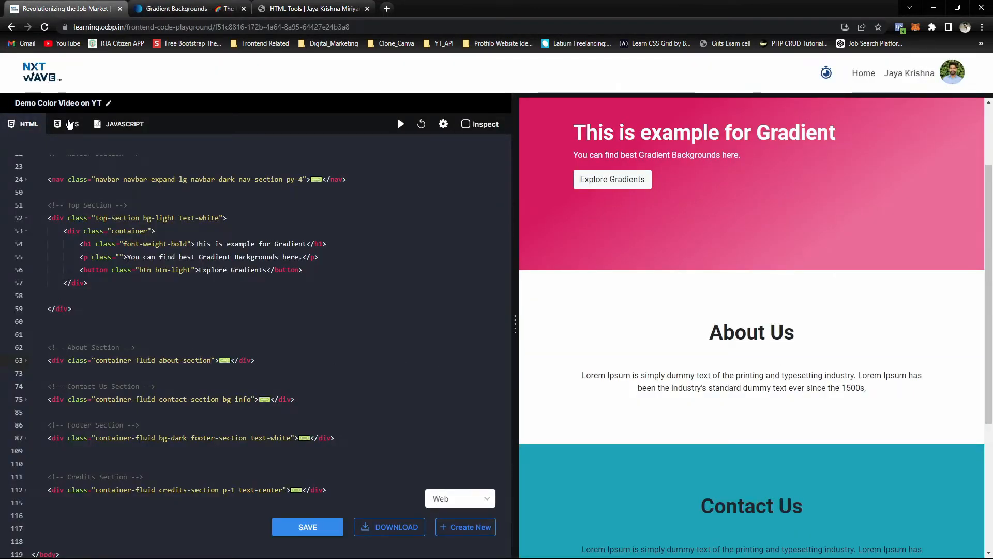
Step: Add a background-image linear-gradient to .about-section, trying pink then the light teal gradient
click(73, 123)
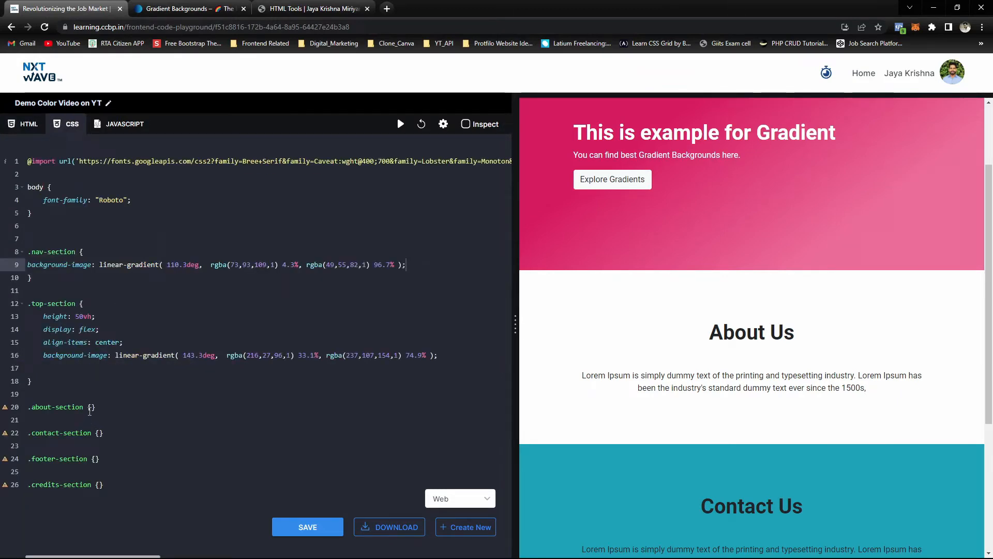
text(background-image: linear-gradient( 268deg, rgba(255,105,180,1) 4.1%, rgba(255,174,215,1) 74.3% );)
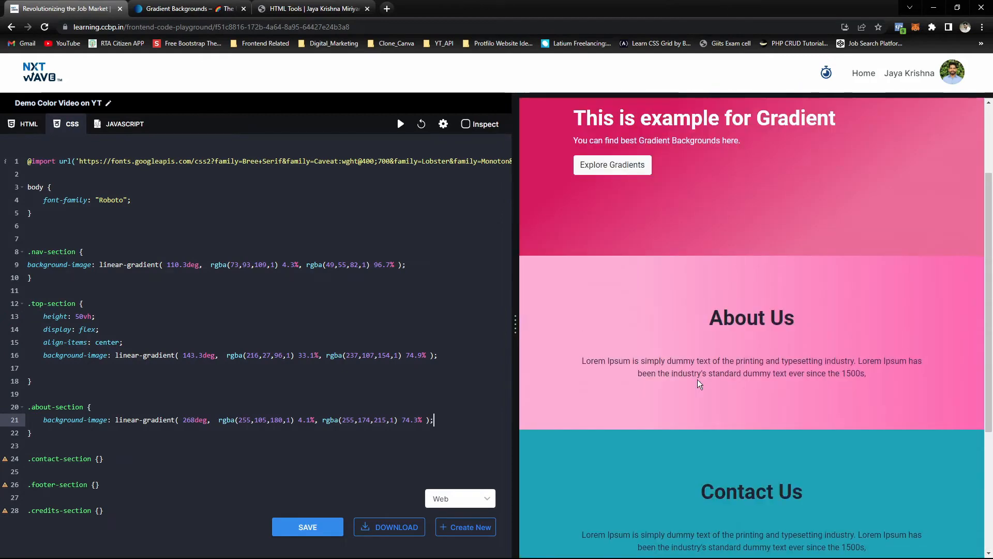
click(185, 8)
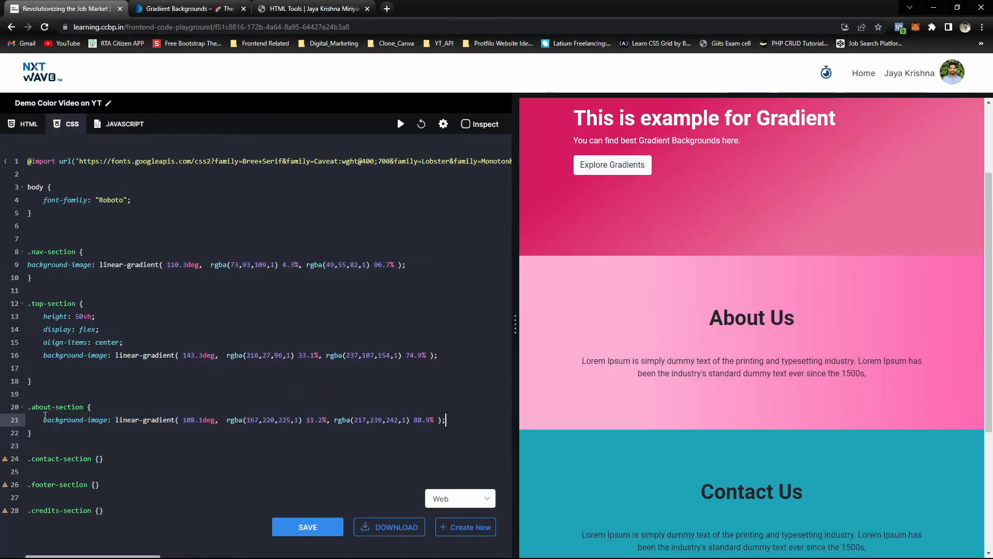
scroll(down, 3)
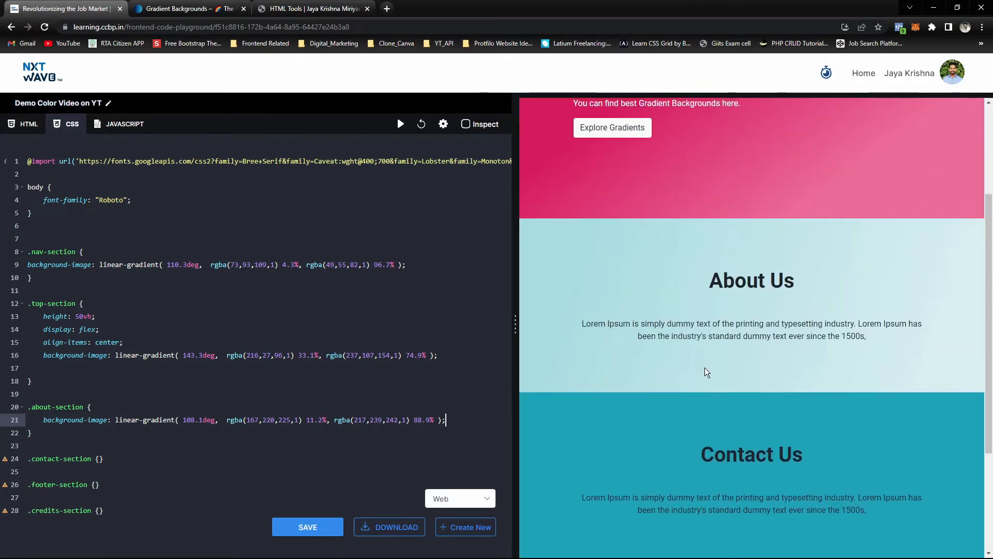
scroll(up, 3)
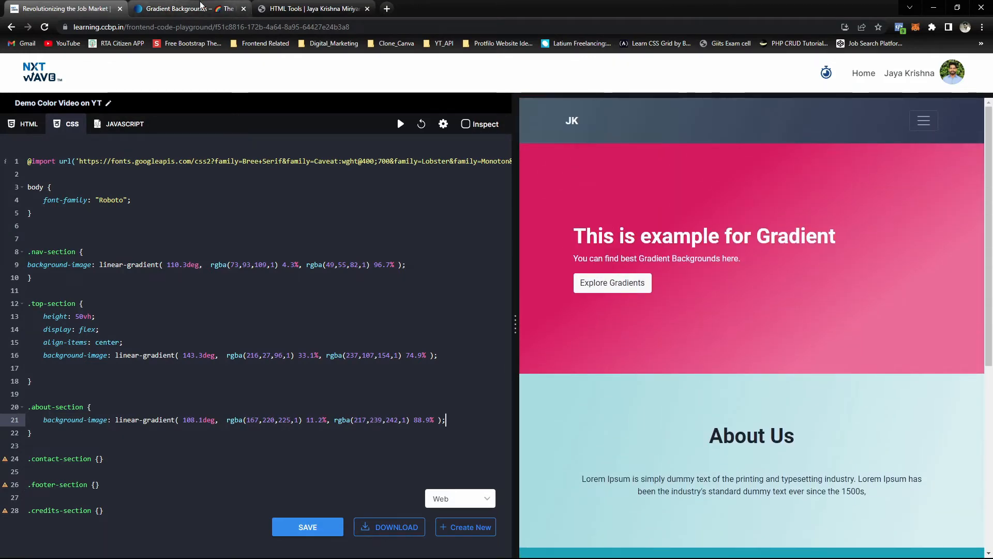
click(184, 9)
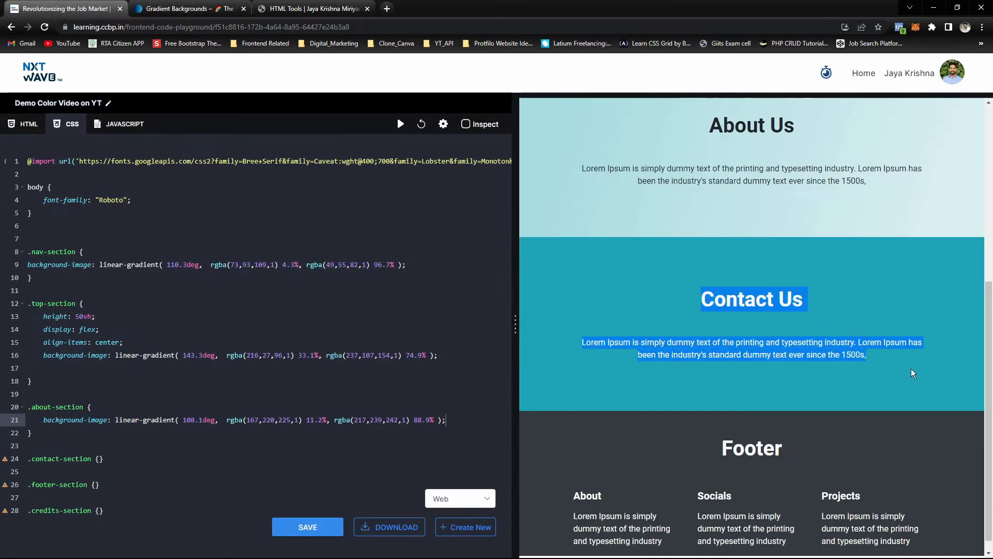
Step: Switch Gradient Hunt to Radial gradients and copy the dark navy radial gradient's code
click(184, 9)
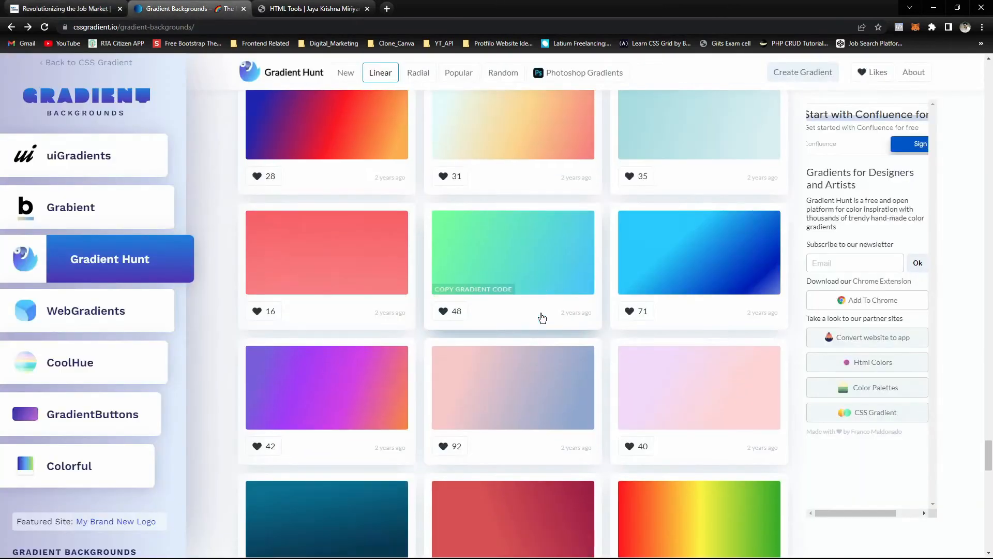
scroll(down, 3)
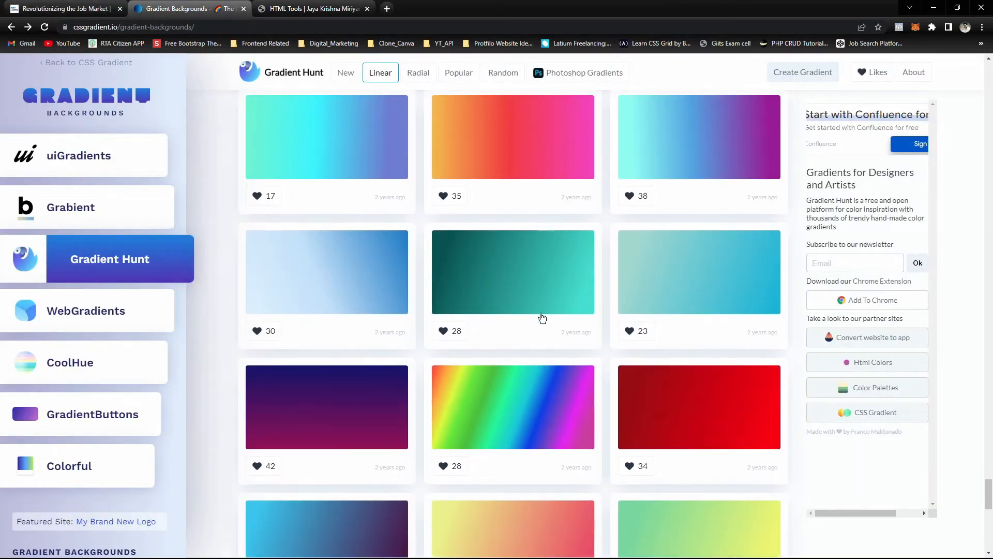
scroll(down, 3)
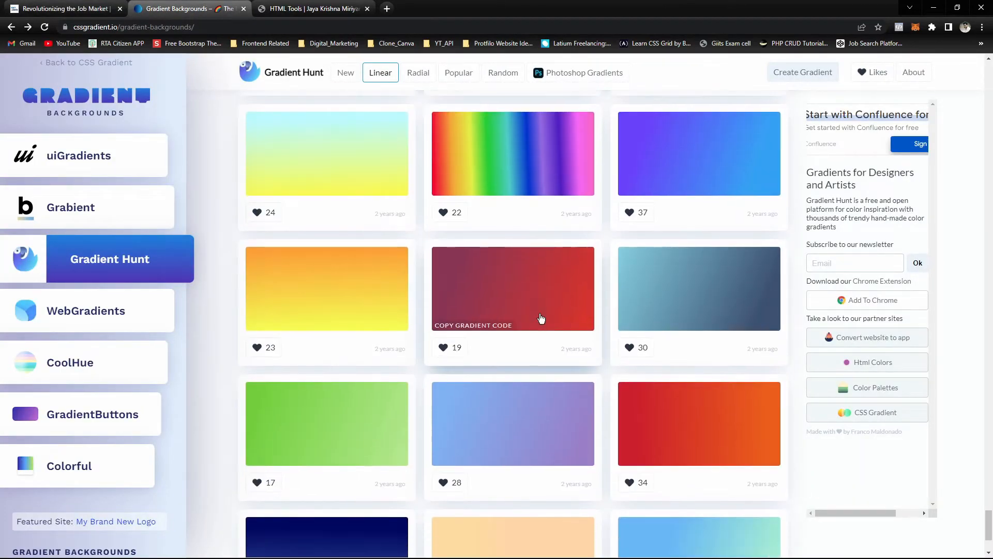
click(423, 73)
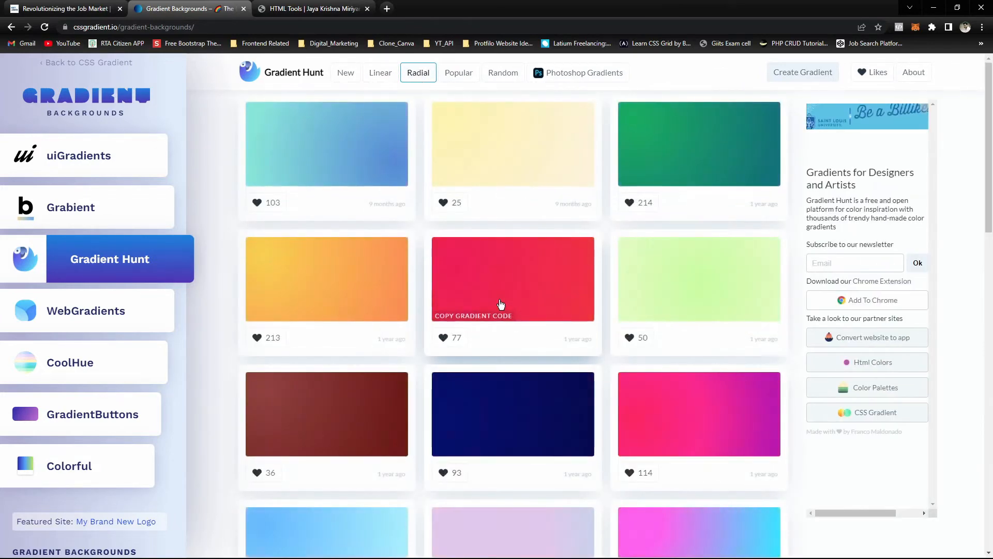
scroll(down, 3)
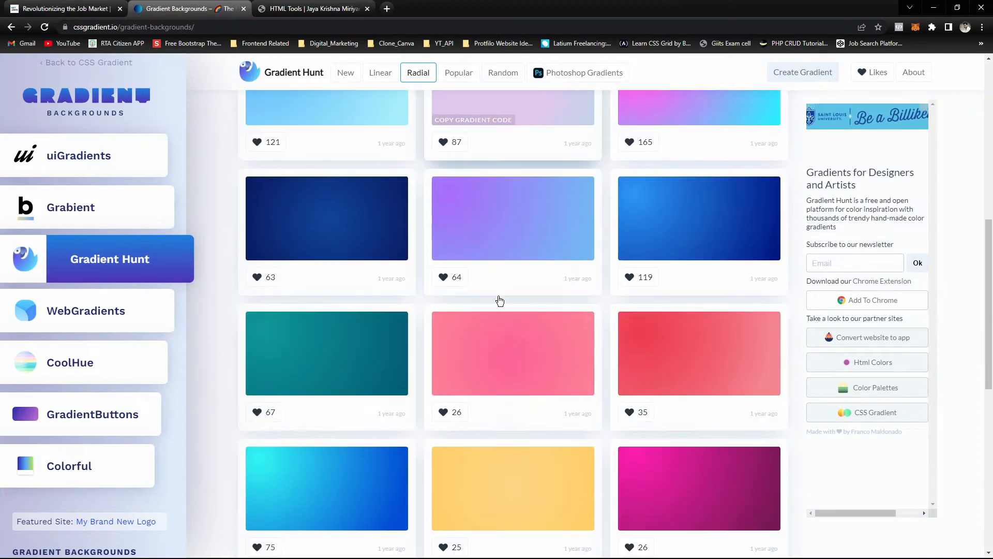
scroll(down, 3)
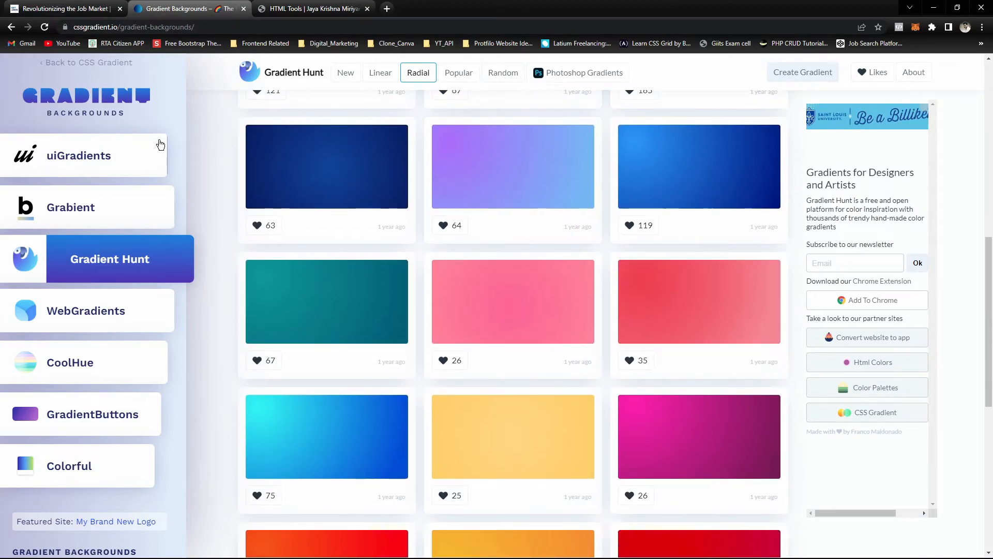
click(327, 176)
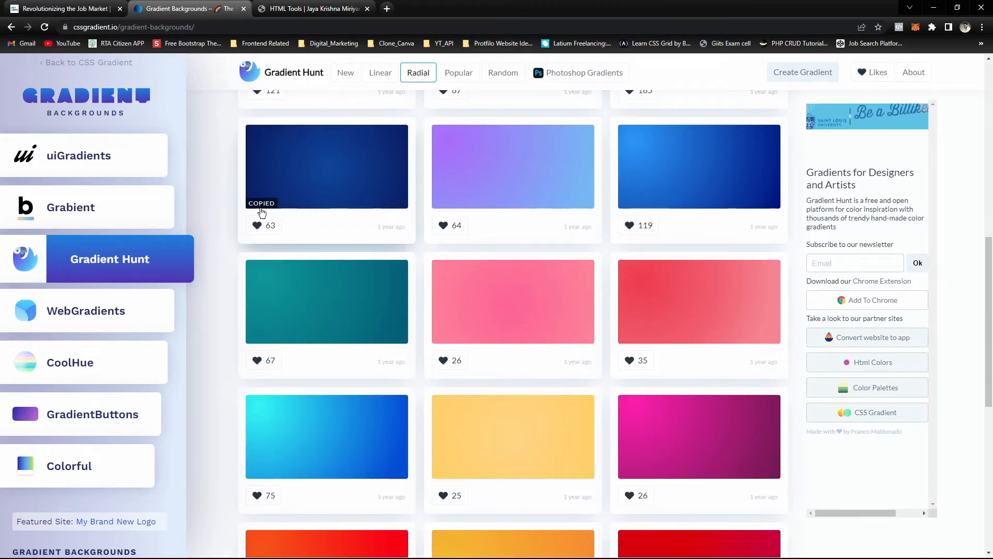
mouse_move(654, 470)
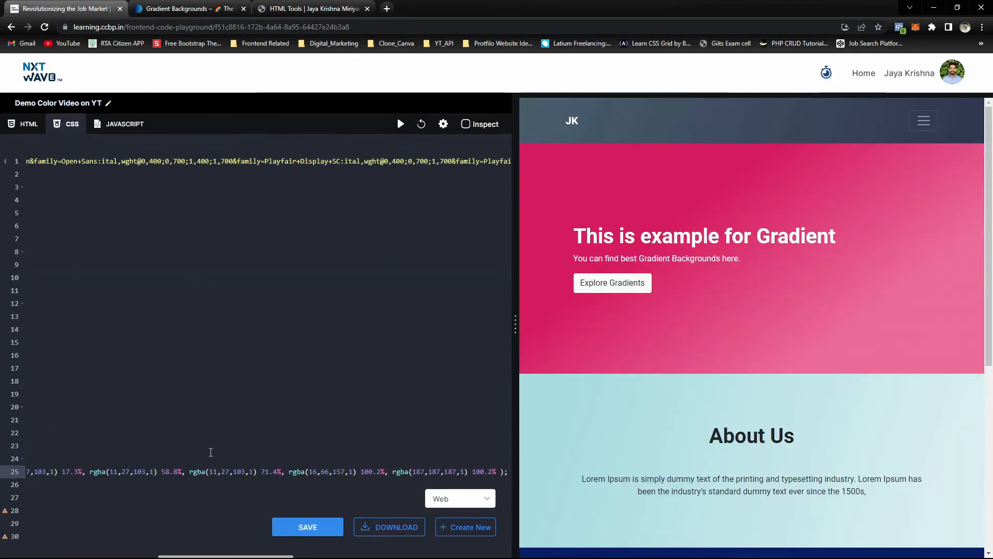
Step: Apply the navy radial gradient to .contact-section and add text-white to the contact div
scroll(down, 3)
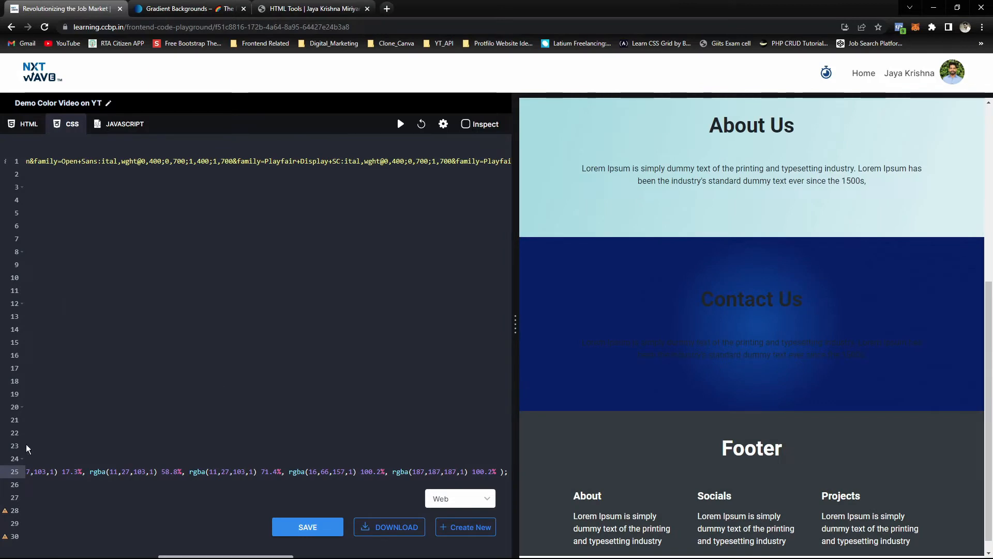
click(28, 123)
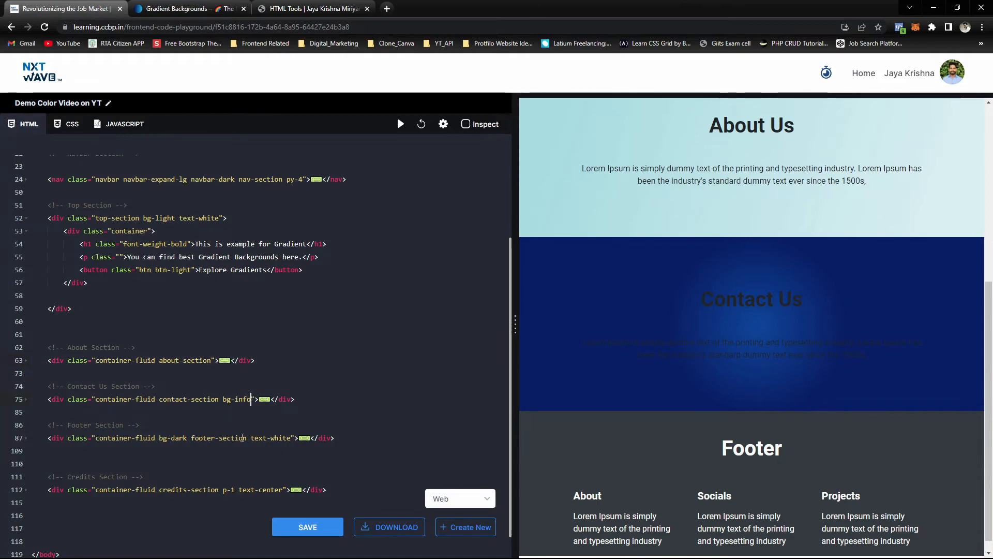
text(tex)
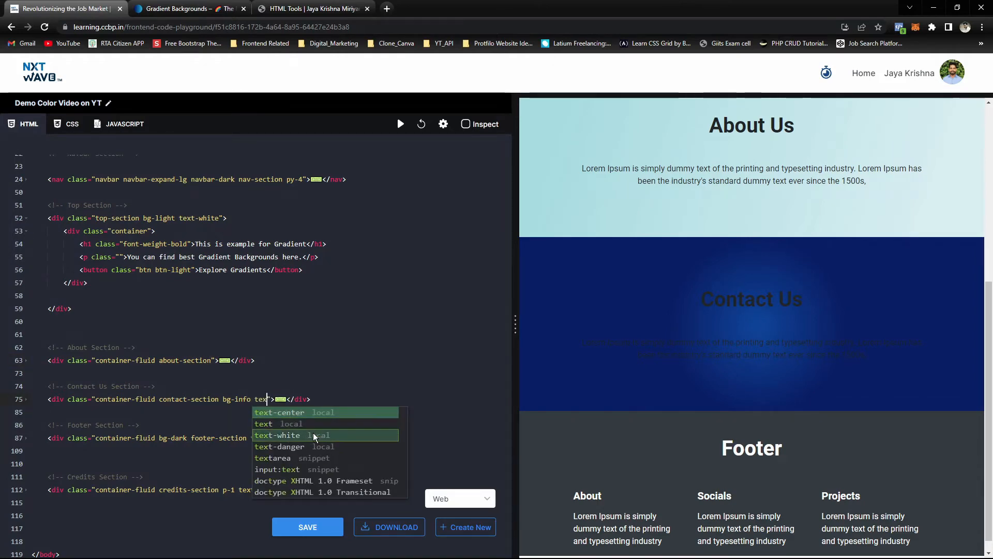
click(277, 435)
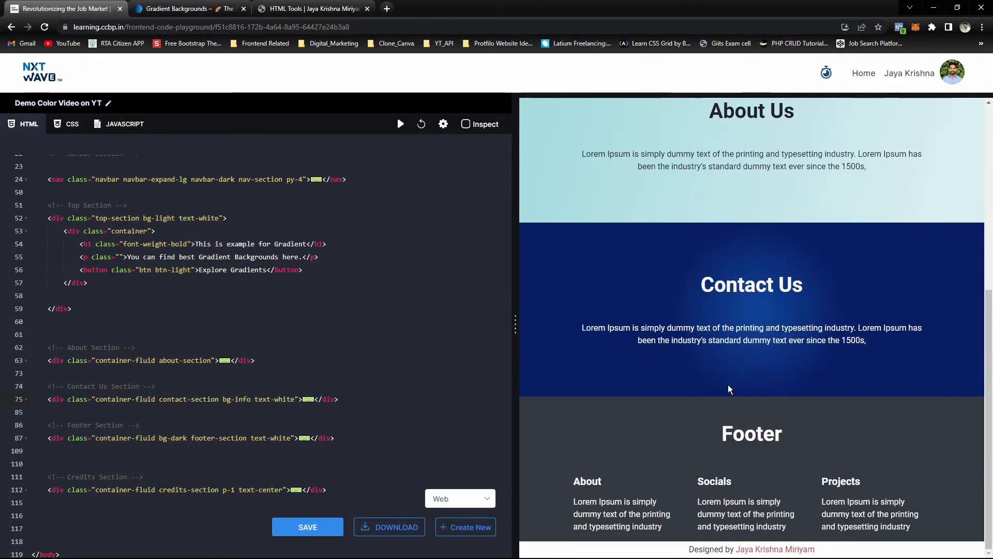
Step: Copy a teal radial gradient and set it as the .contact-section background-image
click(184, 8)
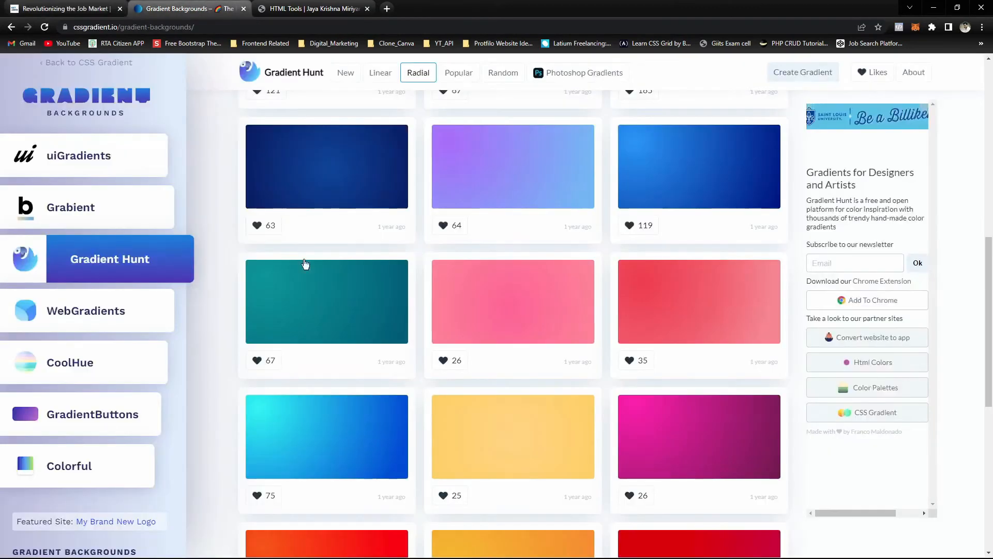
mouse_move(700, 166)
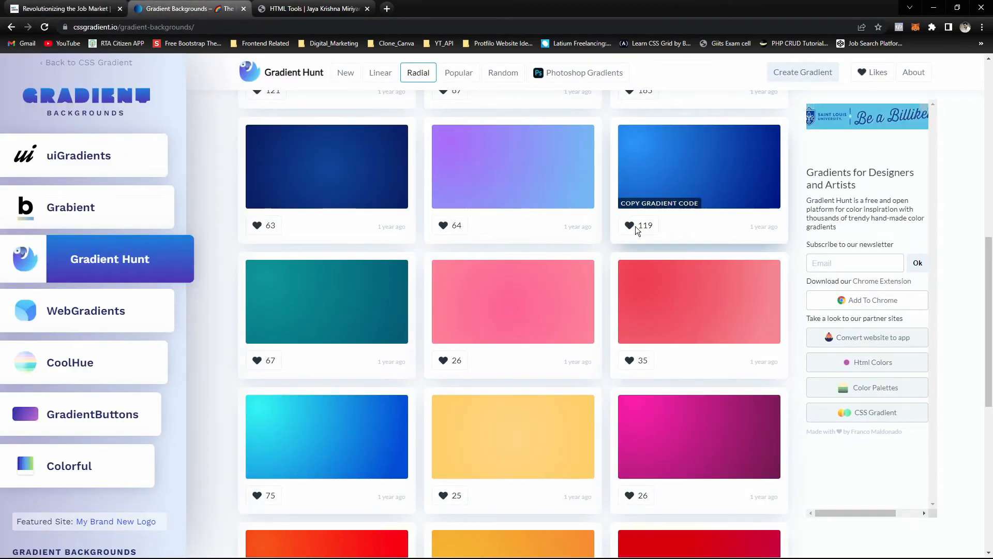
scroll(down, 3)
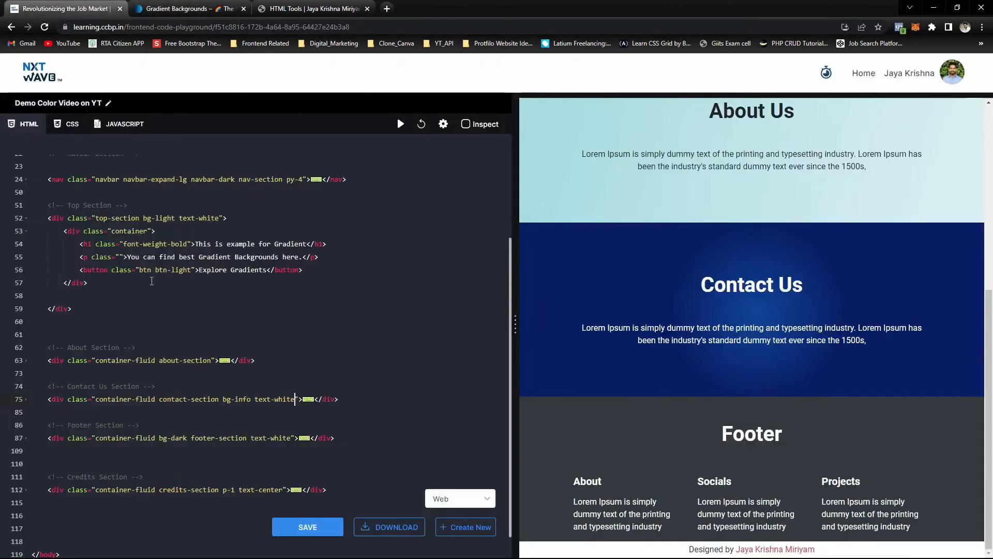
click(65, 123)
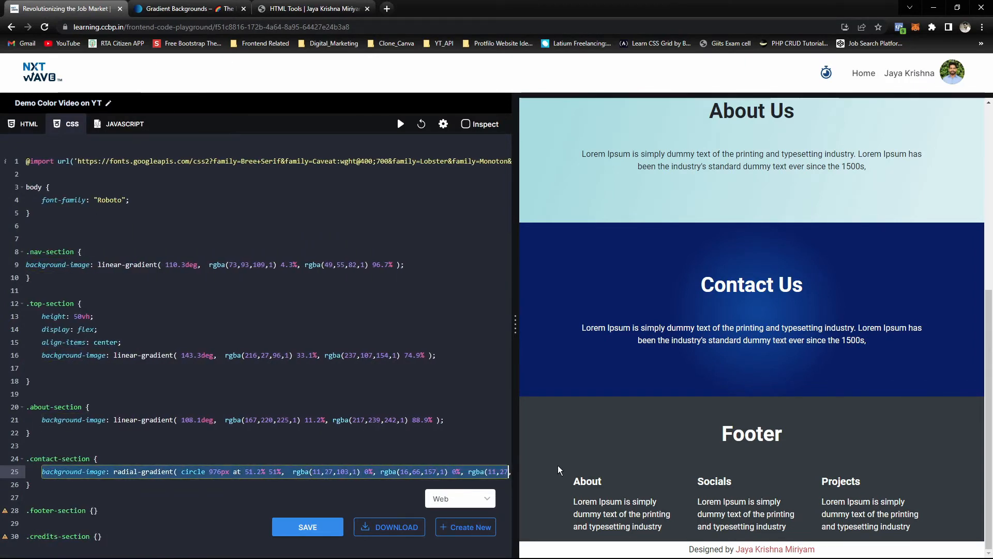
scroll(right, 3)
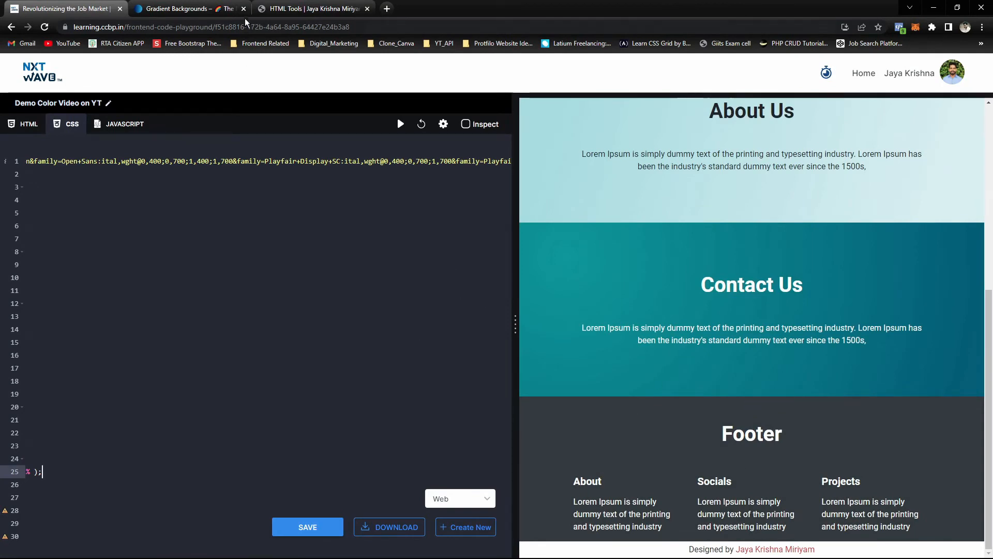
click(184, 8)
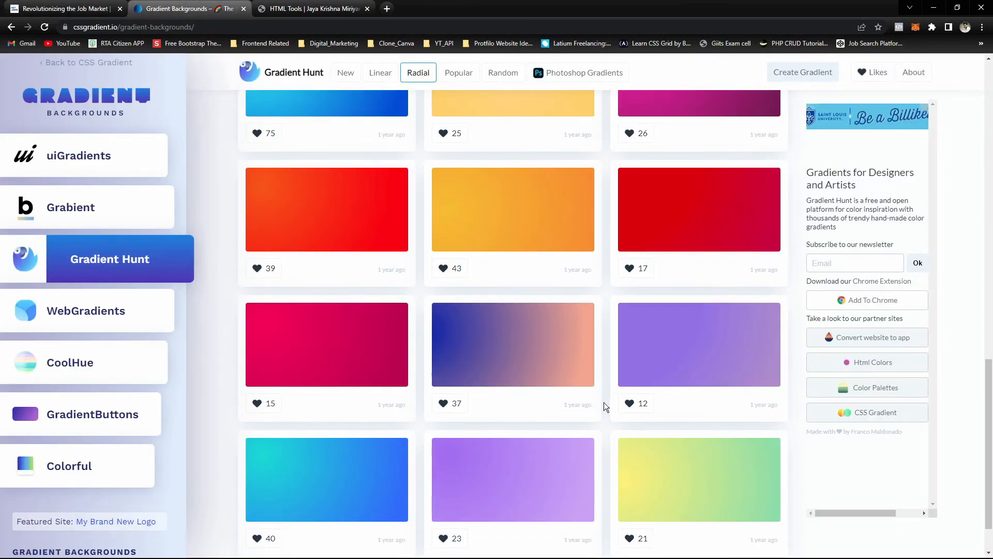
scroll(down, 3)
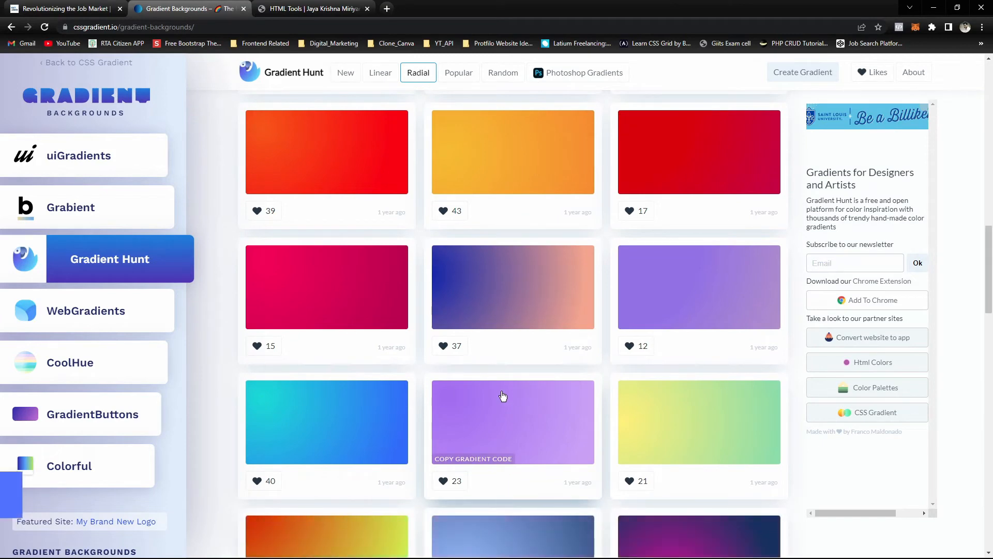
scroll(down, 3)
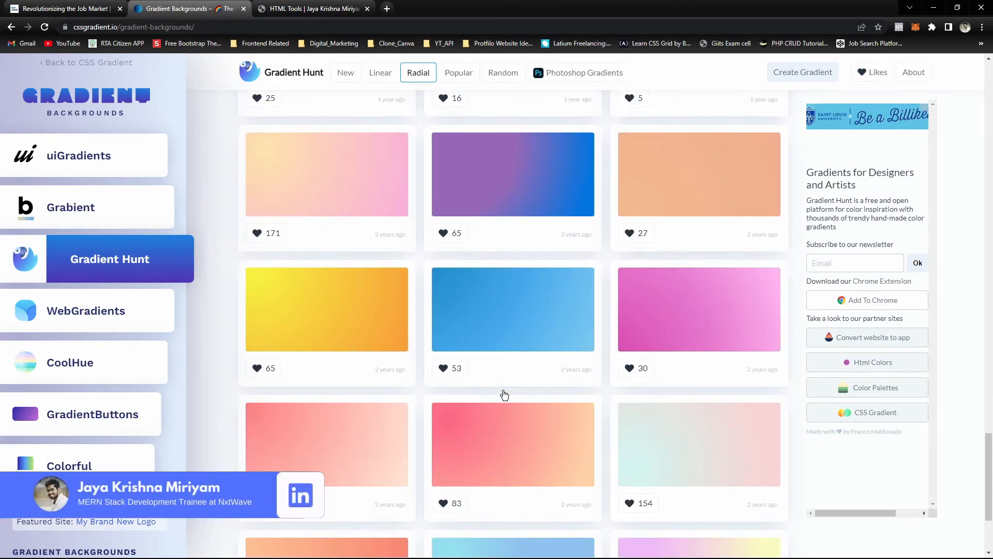
scroll(down, 3)
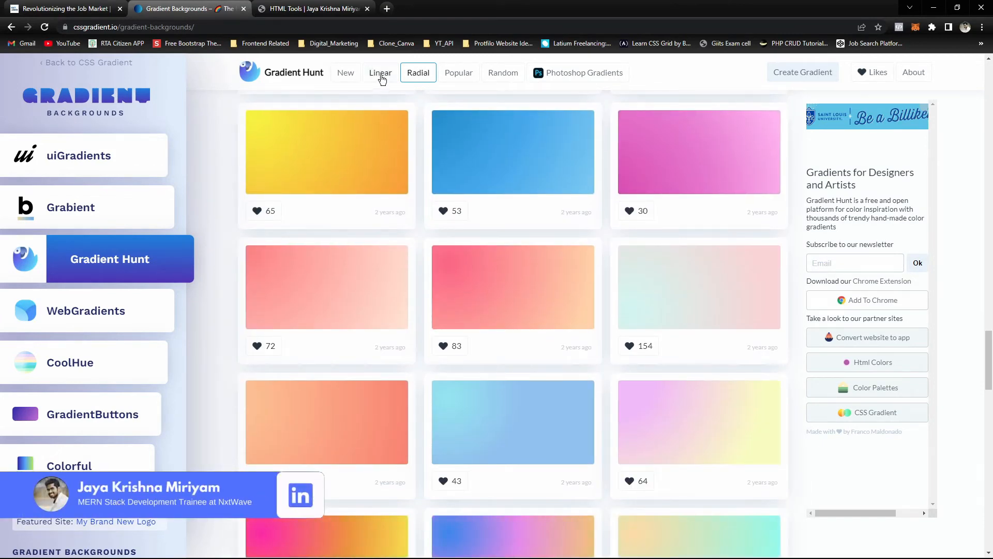
click(379, 72)
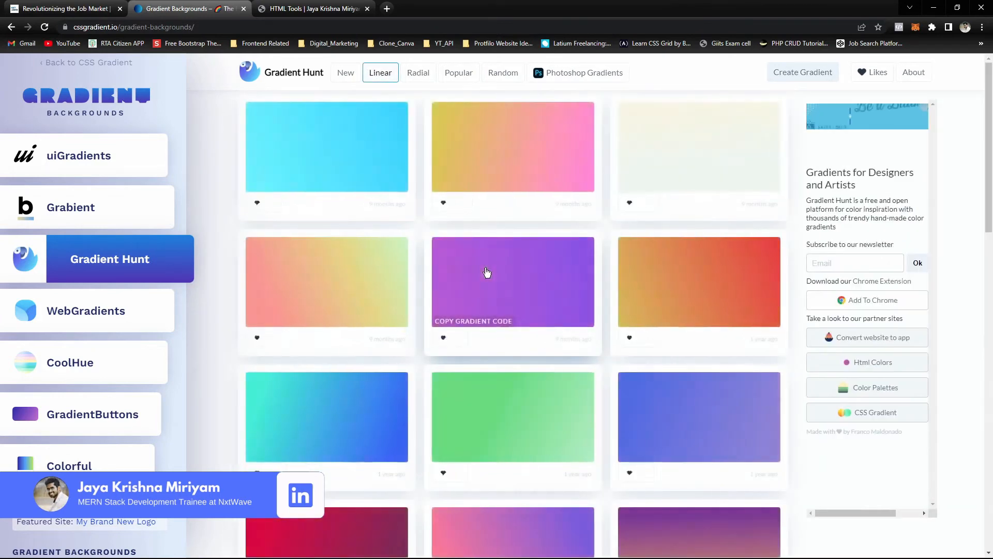
scroll(down, 3)
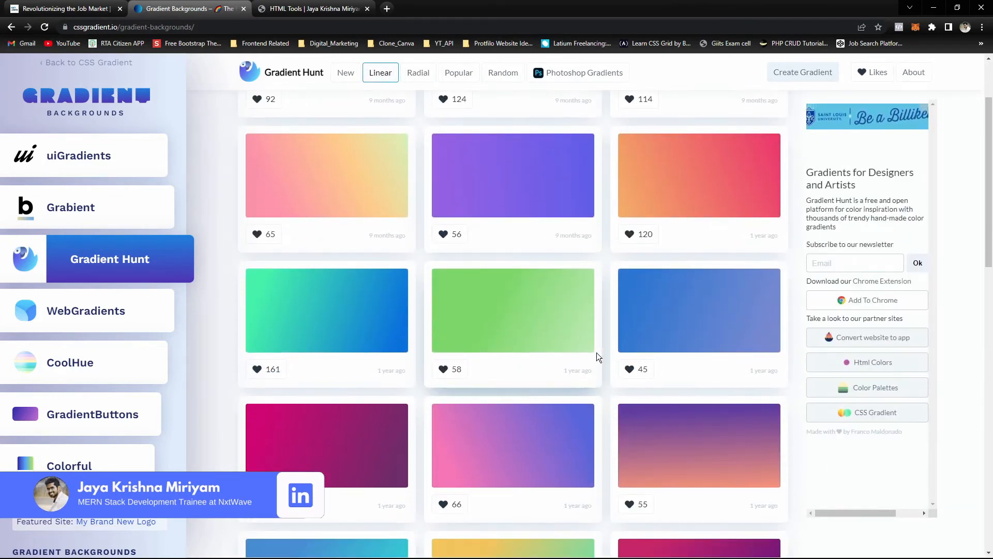
scroll(down, 3)
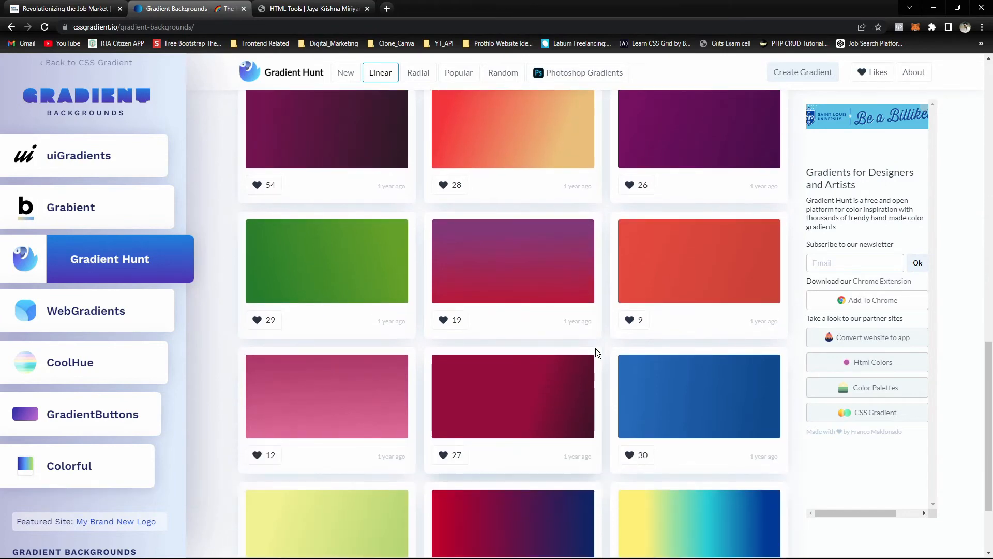
scroll(down, 3)
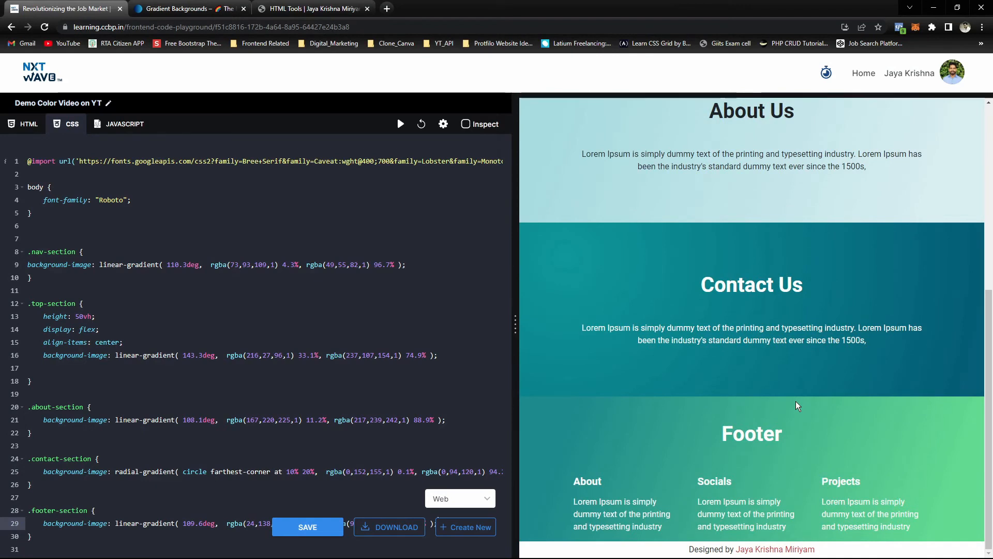
mouse_move(749, 414)
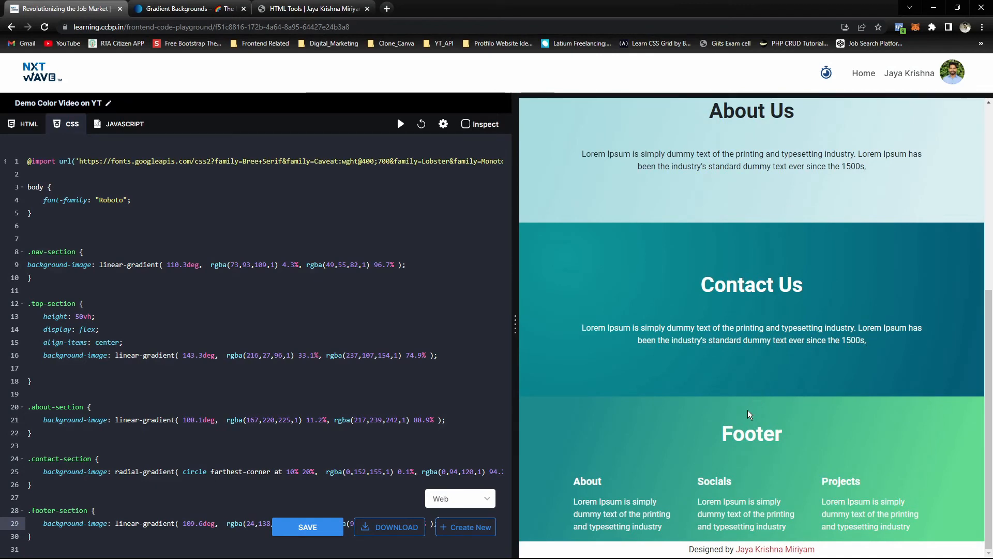
mouse_move(754, 472)
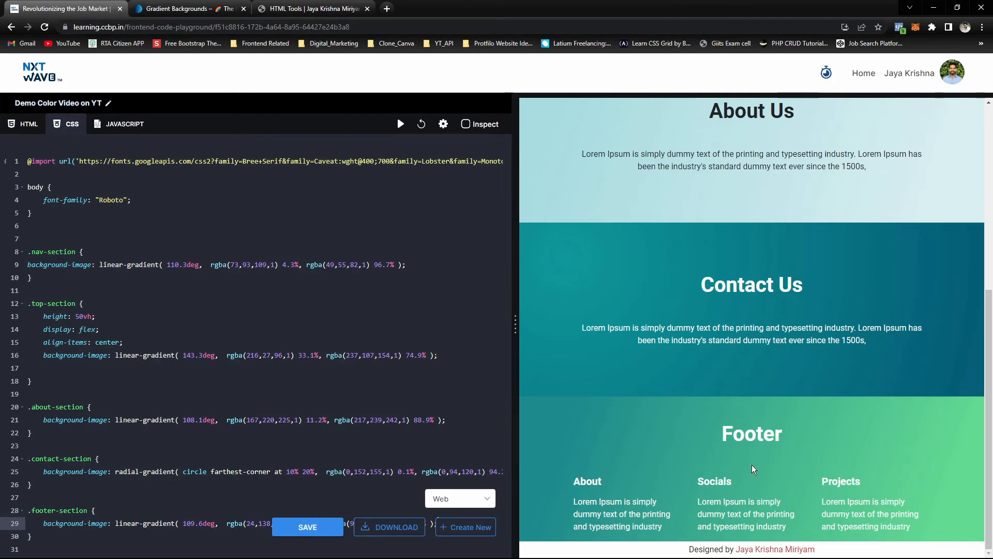
mouse_move(759, 464)
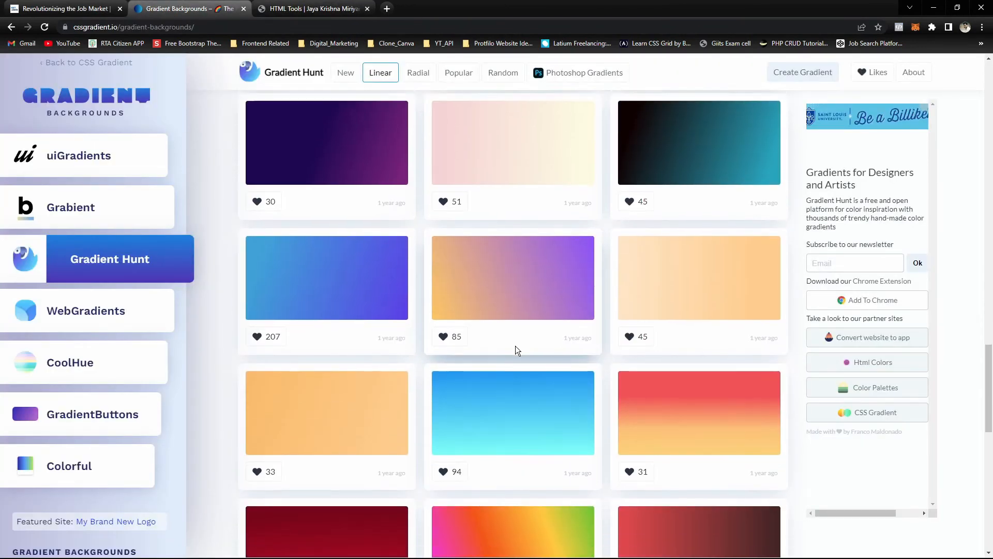
scroll(down, 3)
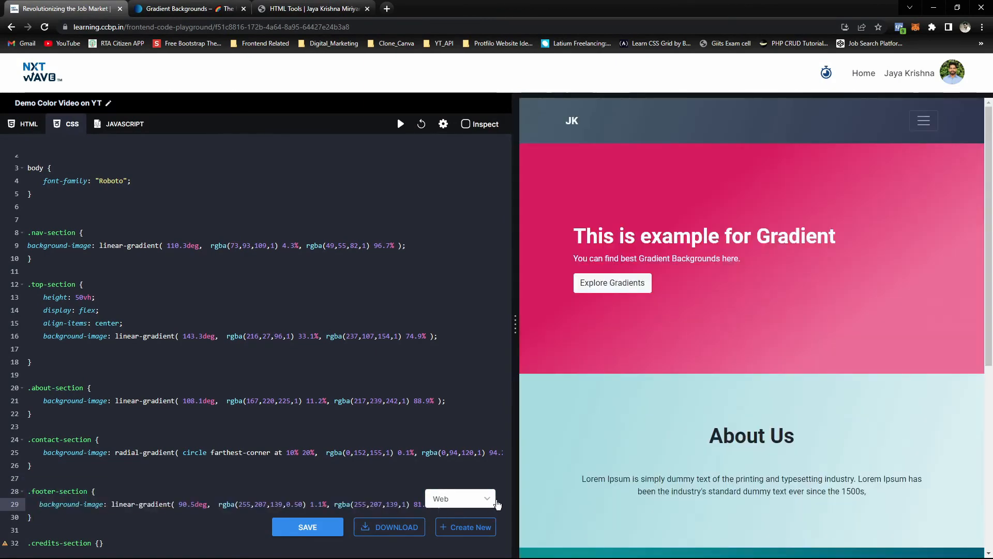
Step: Set the peach gradient as .footer-section background-image and save the project
scroll(down, 3)
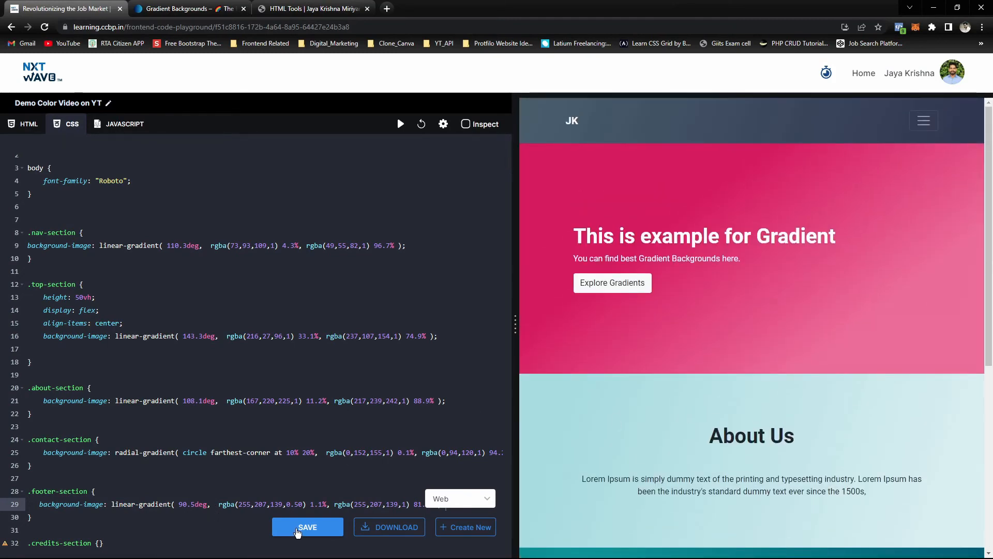
click(307, 527)
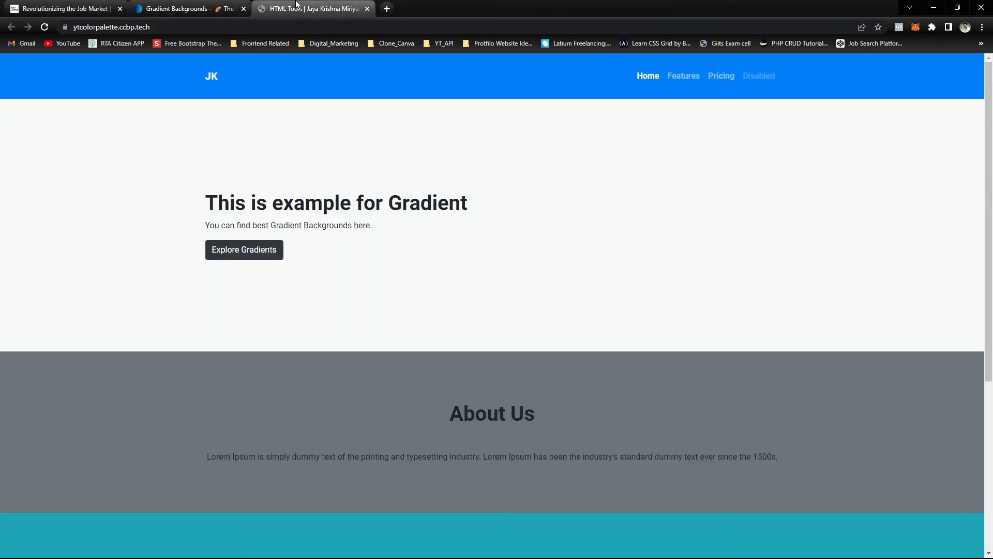
Step: Reload the ytcolorpalette.ccbp.tech live site and scroll through every gradient section
scroll(down, 3)
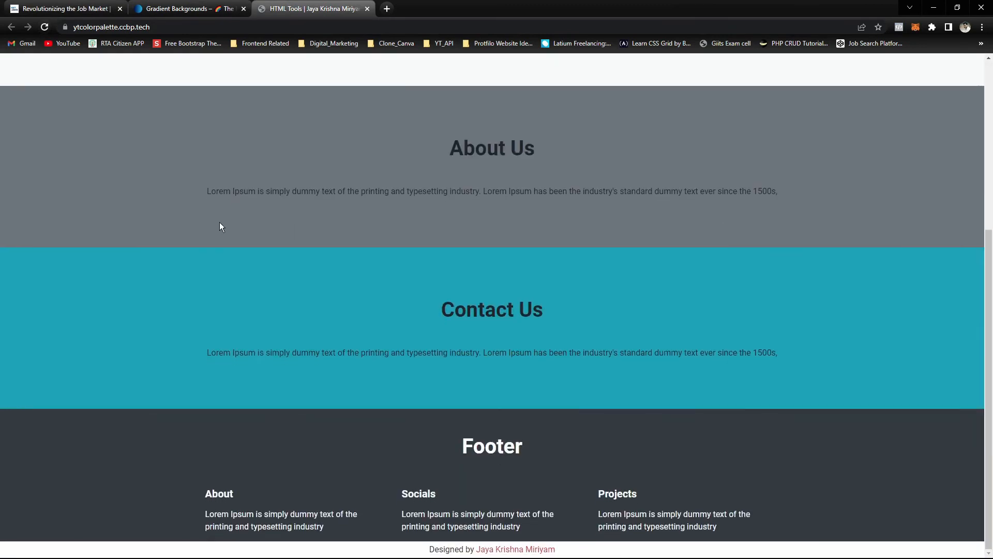
scroll(up, 3)
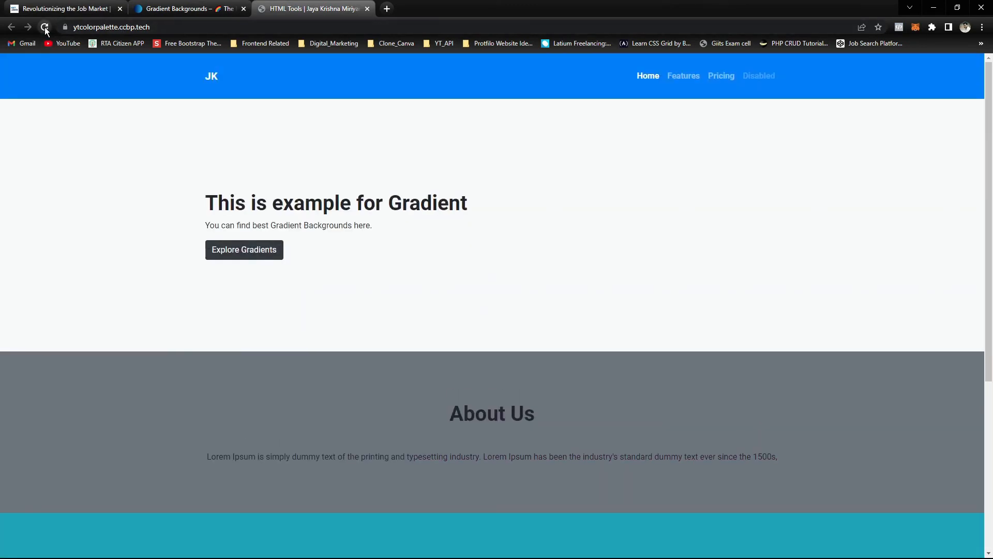
click(44, 27)
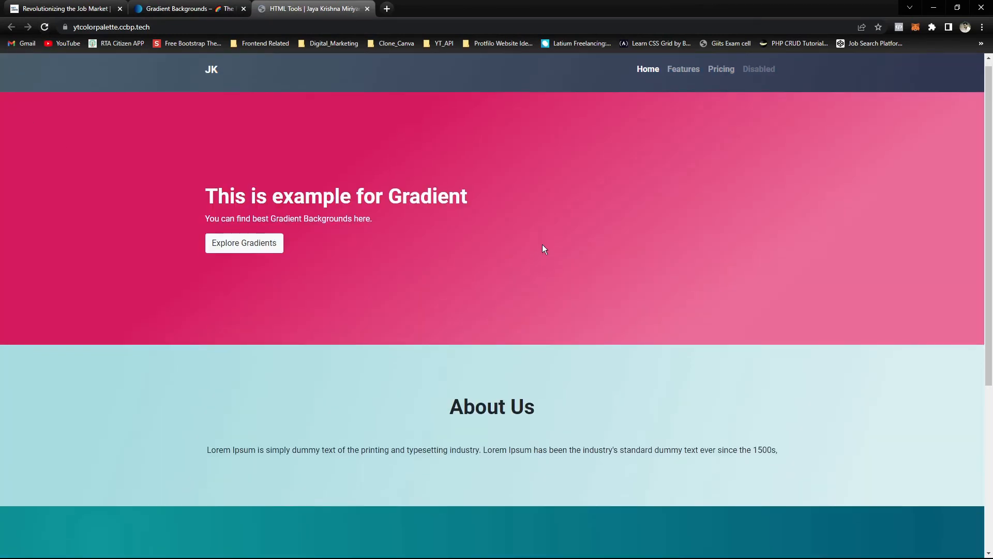
scroll(down, 3)
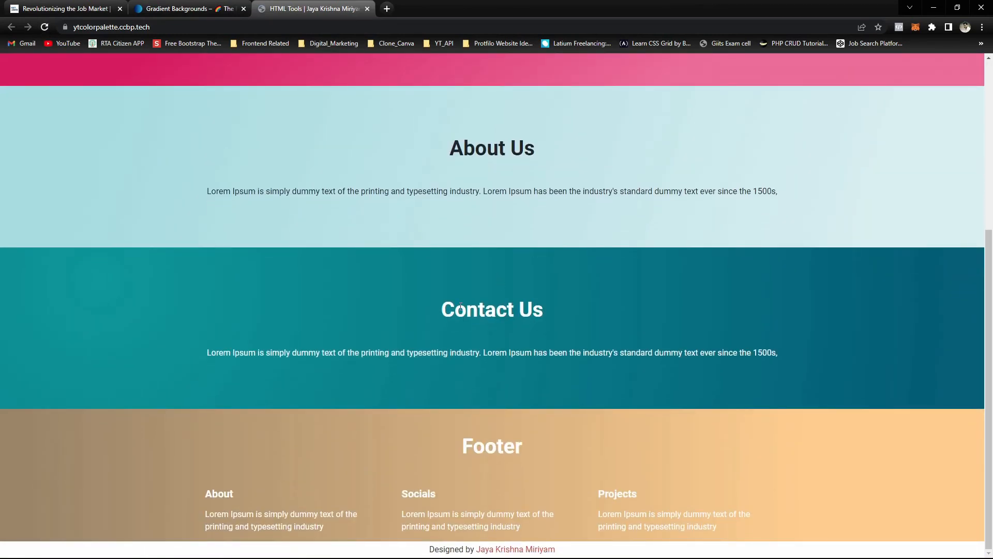
scroll(up, 3)
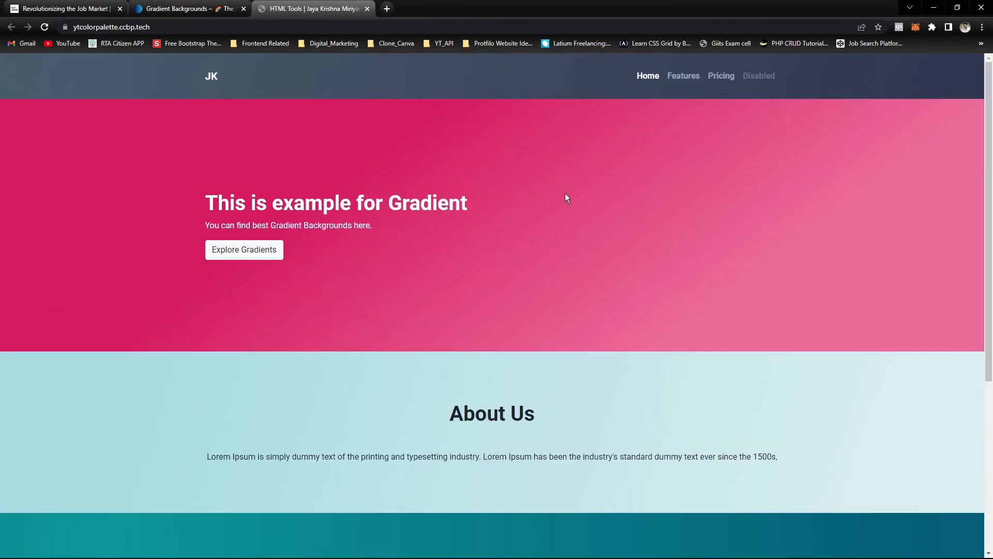
mouse_move(263, 187)
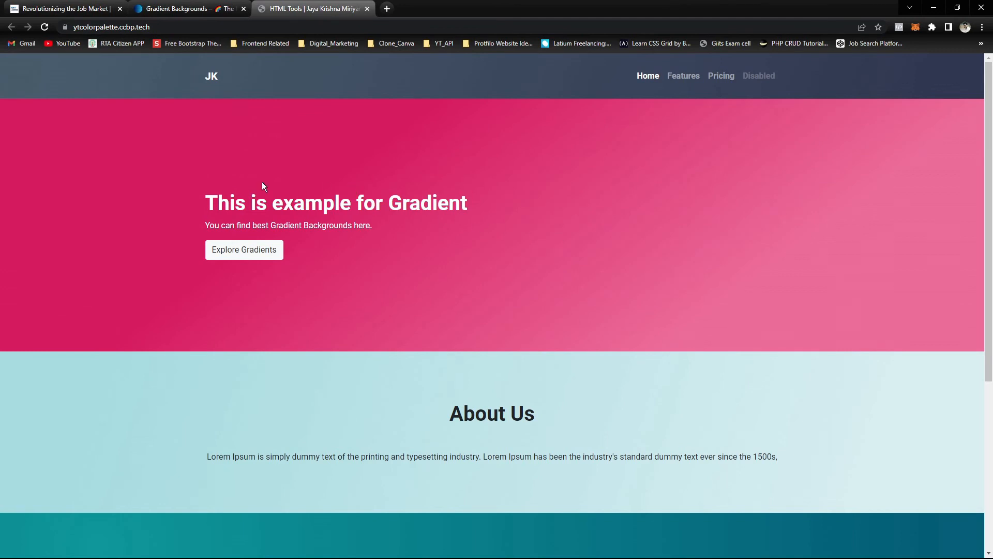
mouse_move(39, 121)
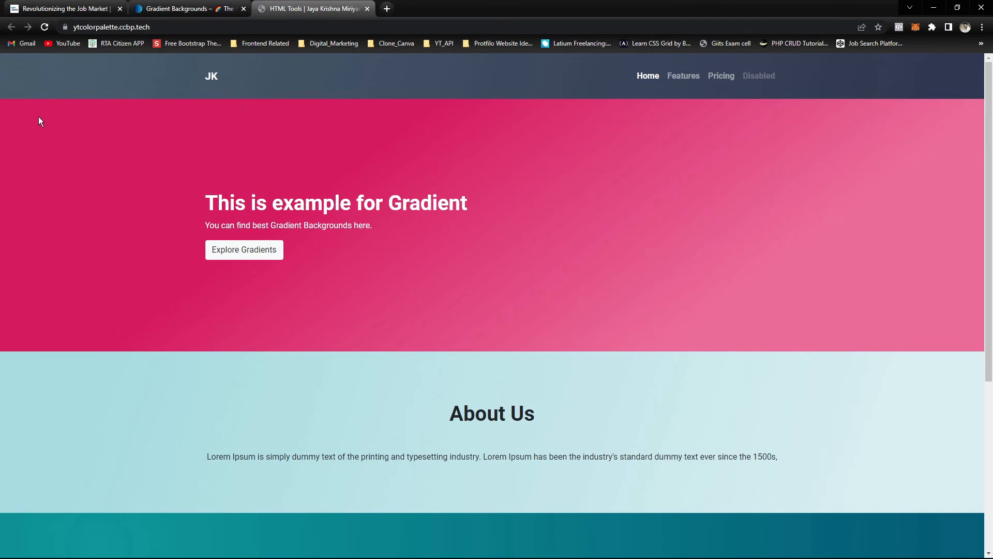
mouse_move(778, 196)
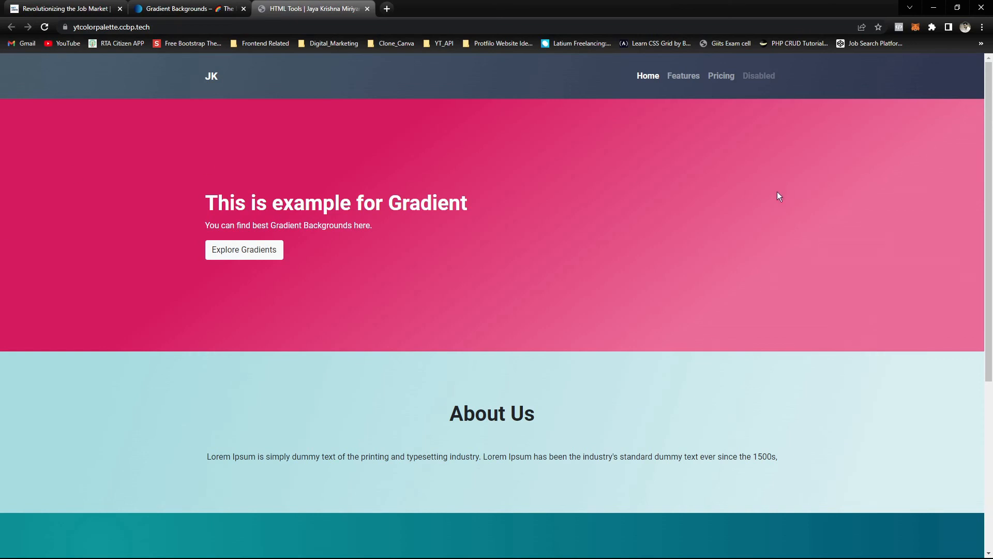
mouse_move(568, 476)
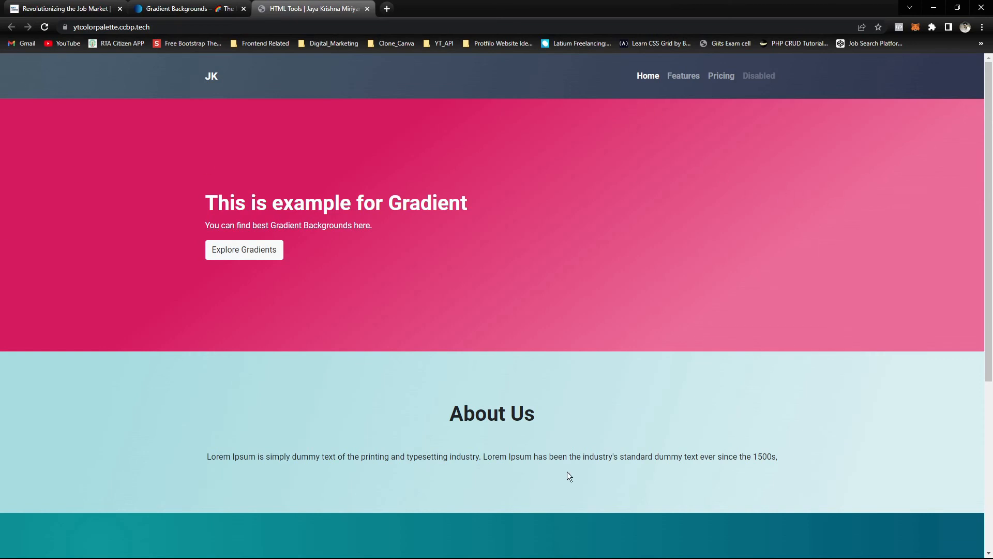
mouse_move(294, 239)
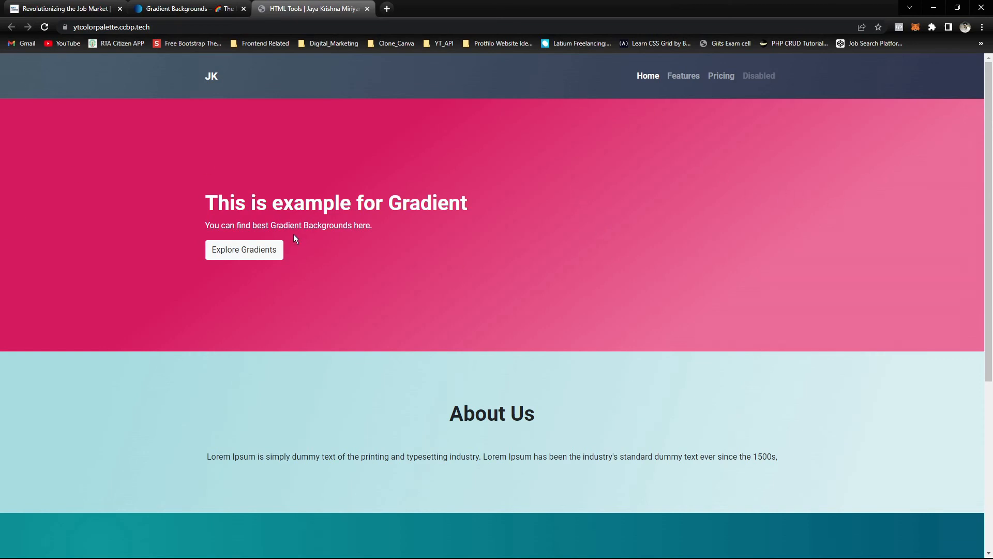
mouse_move(648, 207)
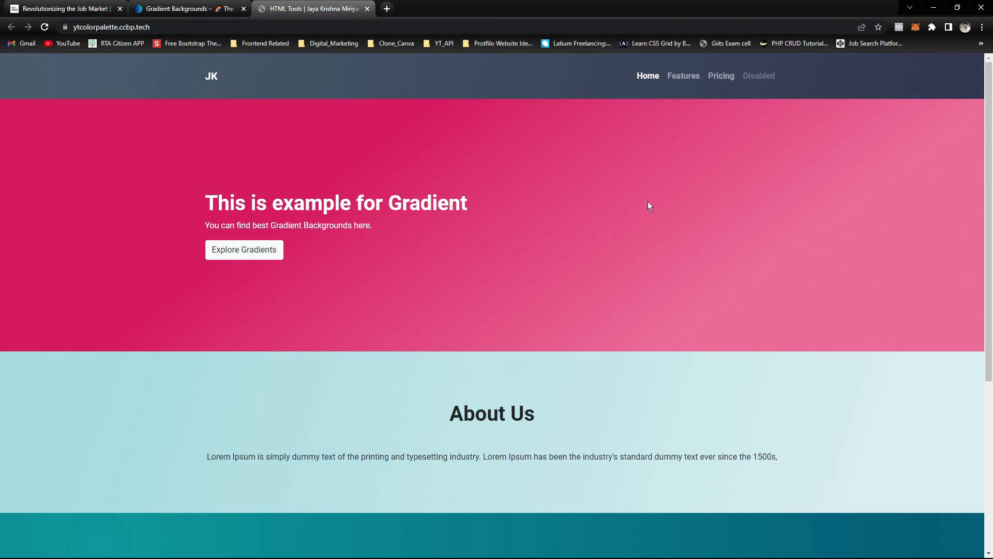
mouse_move(642, 202)
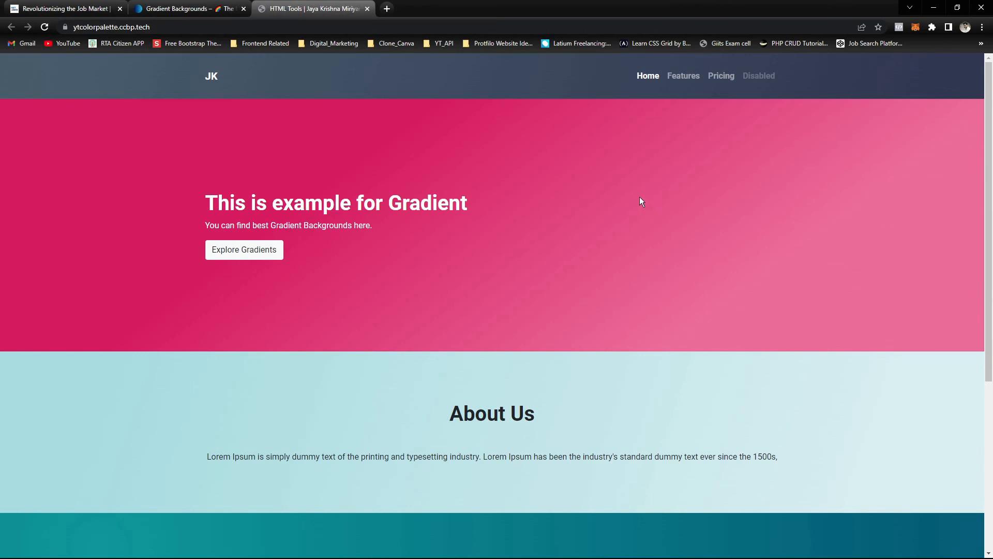
mouse_move(788, 193)
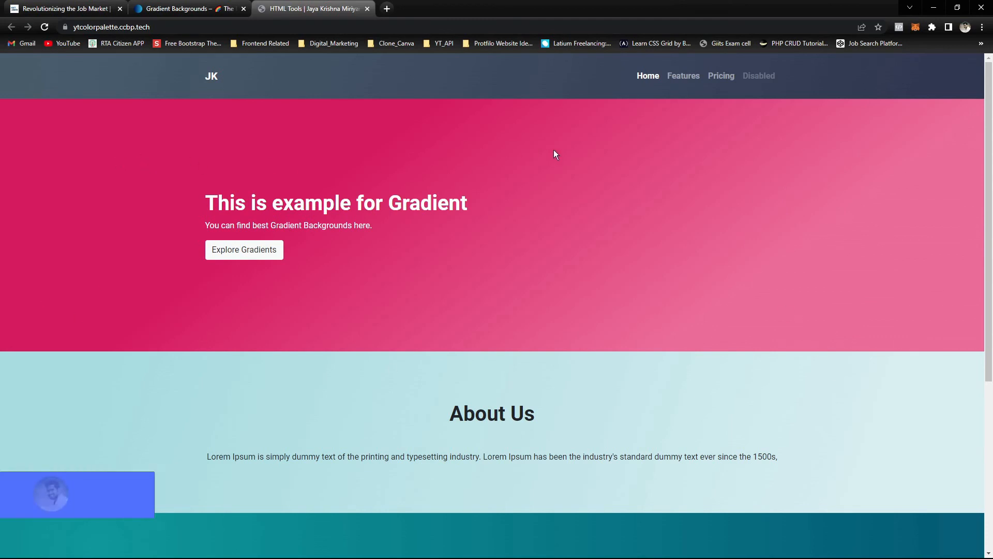
scroll(down, 3)
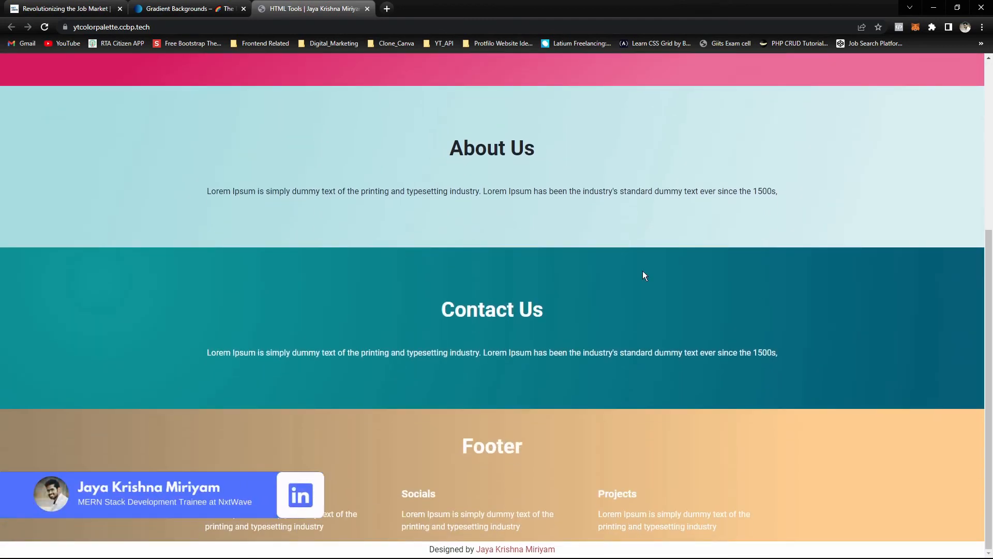
mouse_move(608, 479)
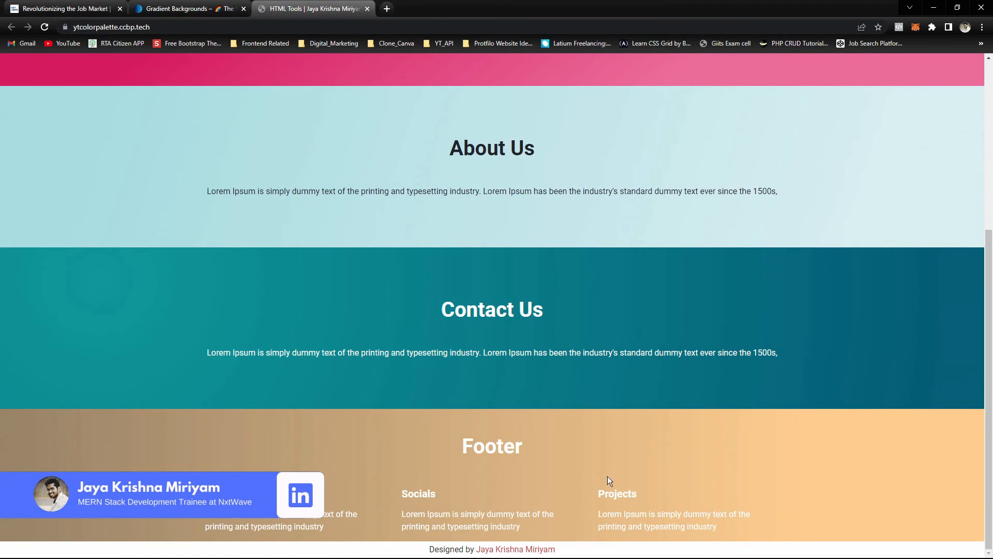
mouse_move(570, 495)
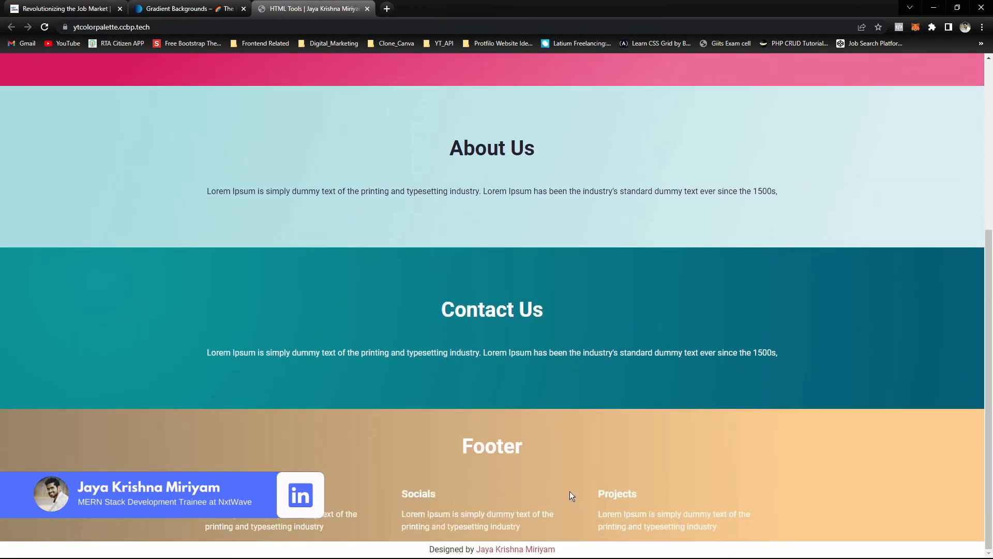
mouse_move(557, 476)
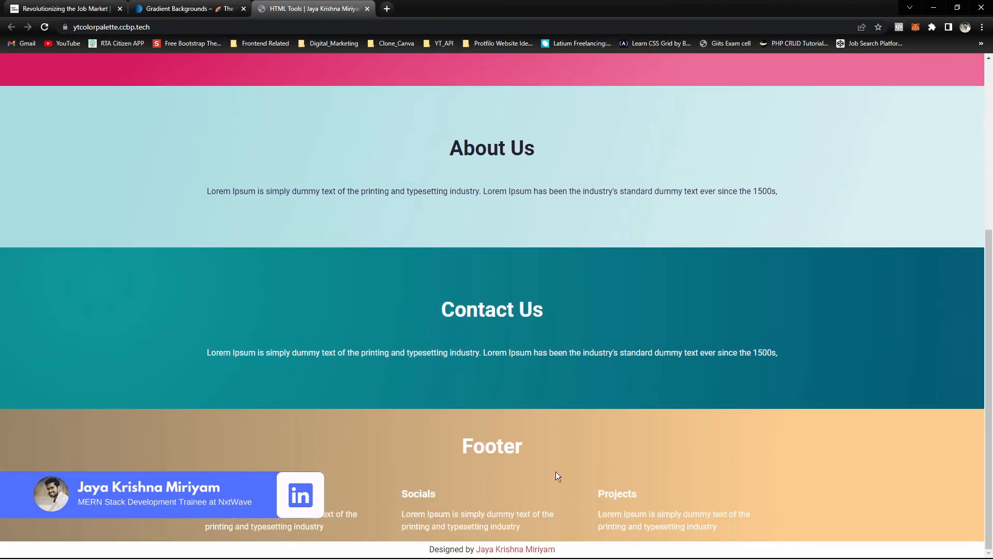
mouse_move(557, 476)
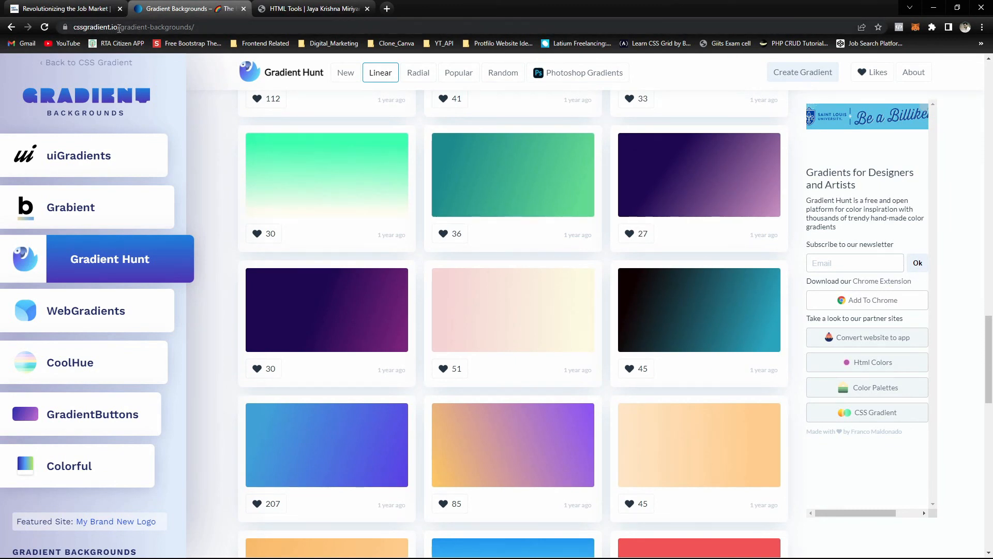
Step: Trim /gradient-backgrounds/ from the URL to return to the cssgradient.io generator
click(133, 27)
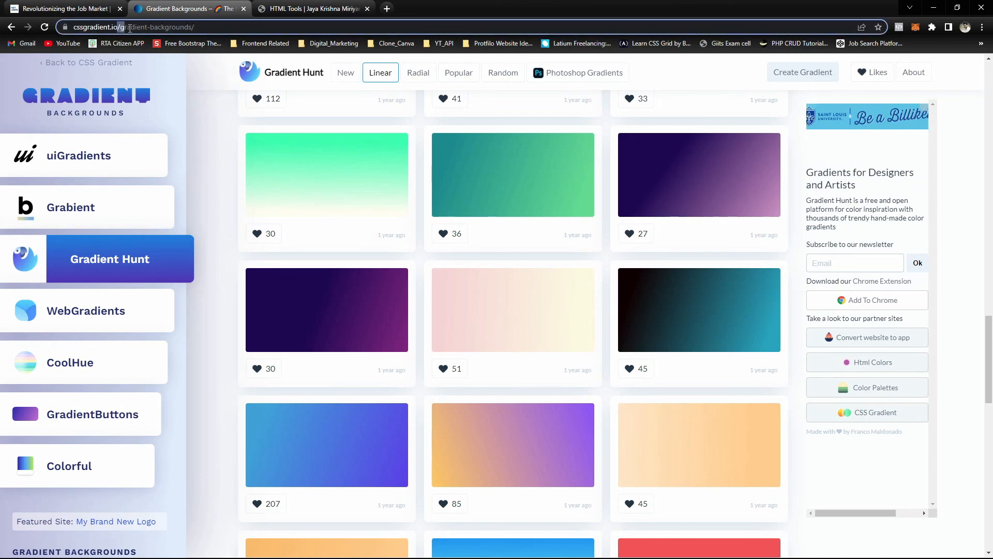
click(291, 182)
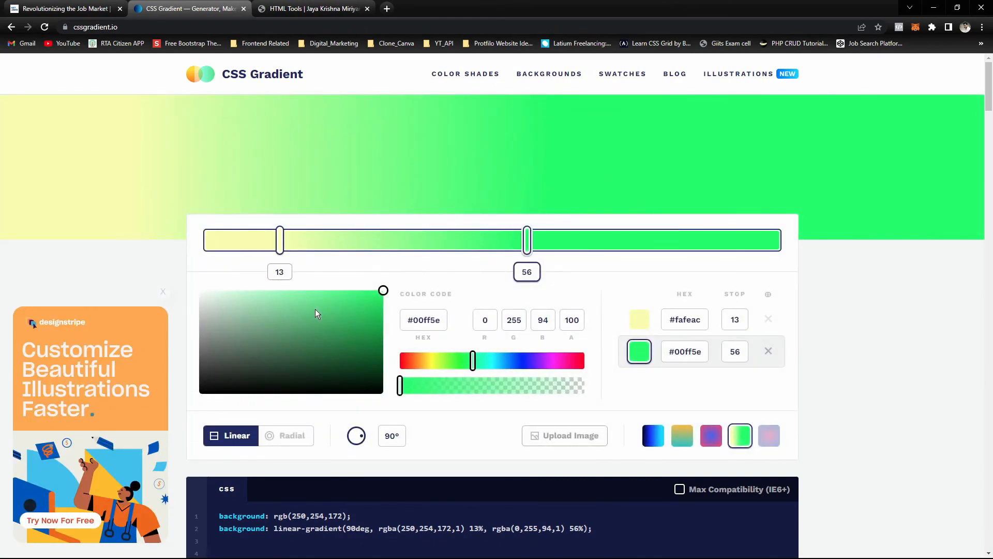
scroll(down, 3)
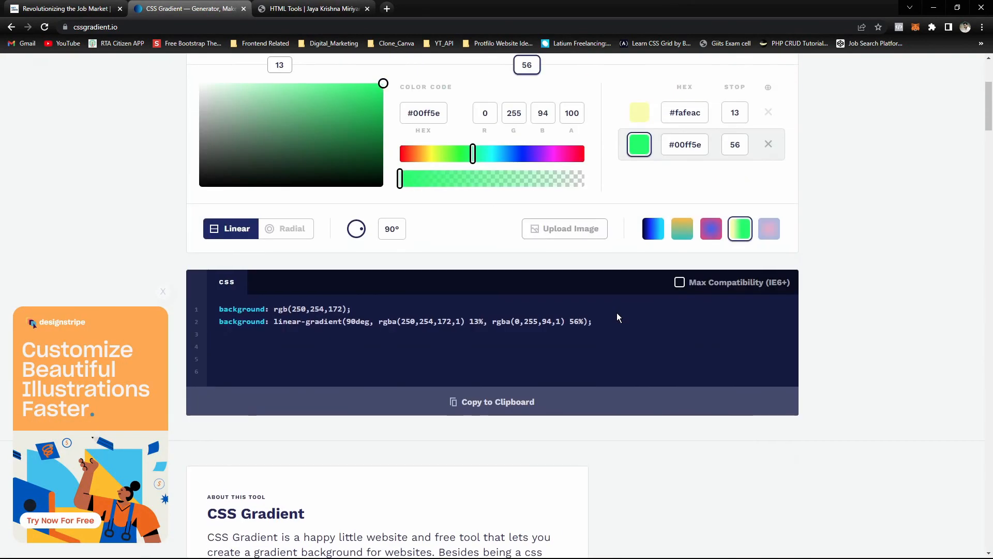